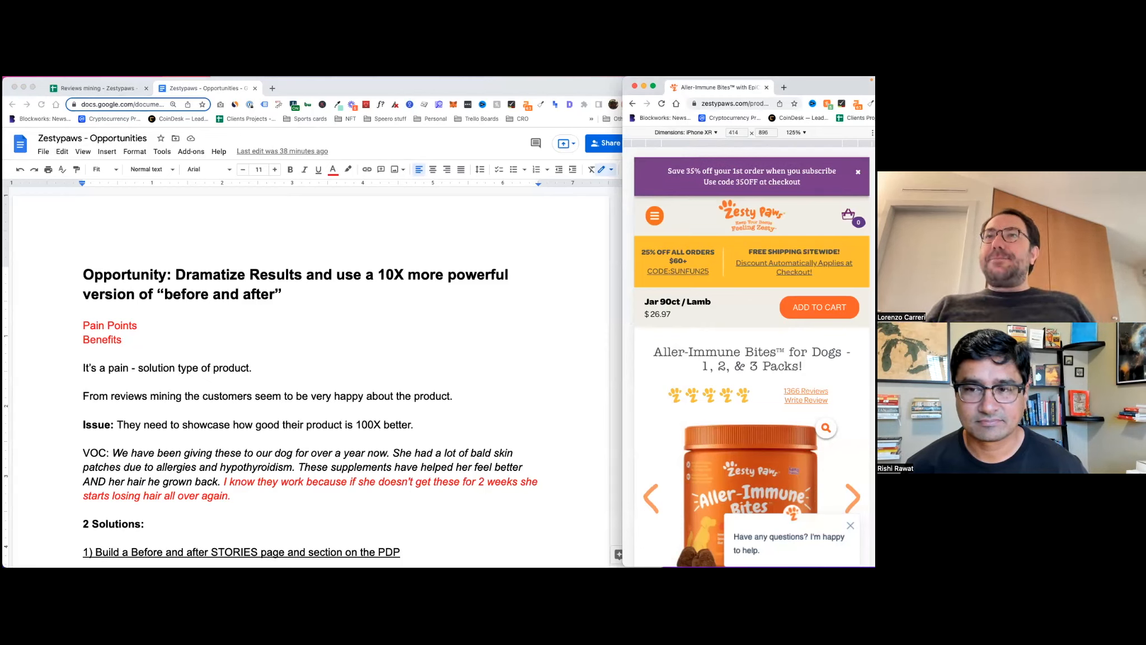
mouse_move(630, 340)
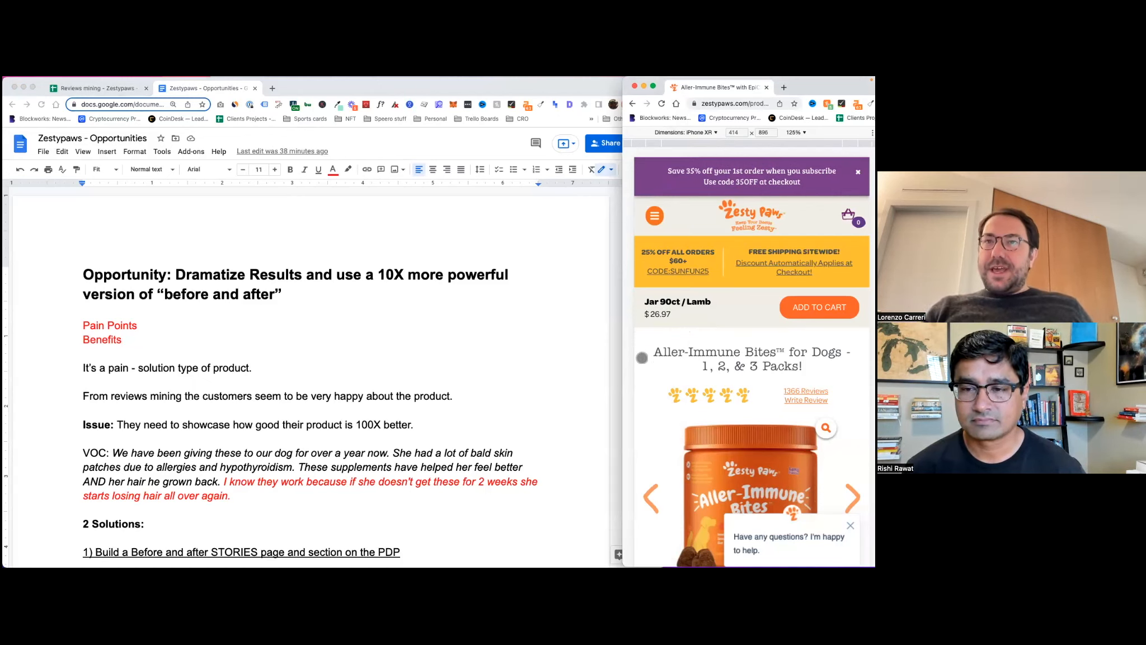
Switch to the Reviews mining spreadsheet and bring up its Pain Points breakdown sheet.
scroll(down, 3)
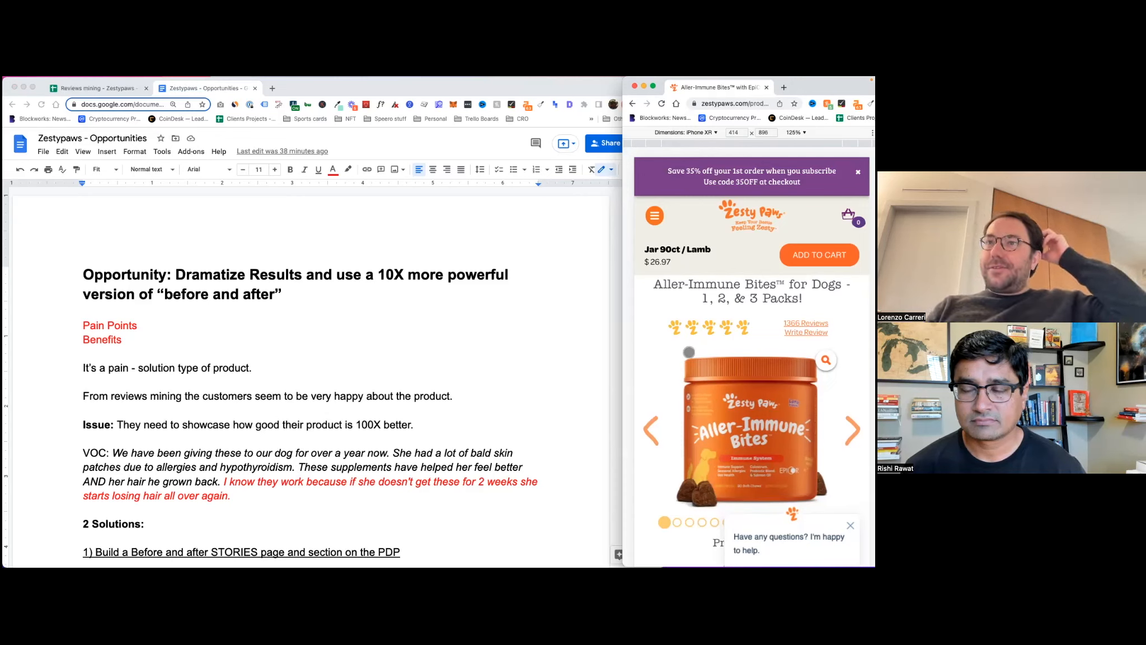
mouse_move(625, 387)
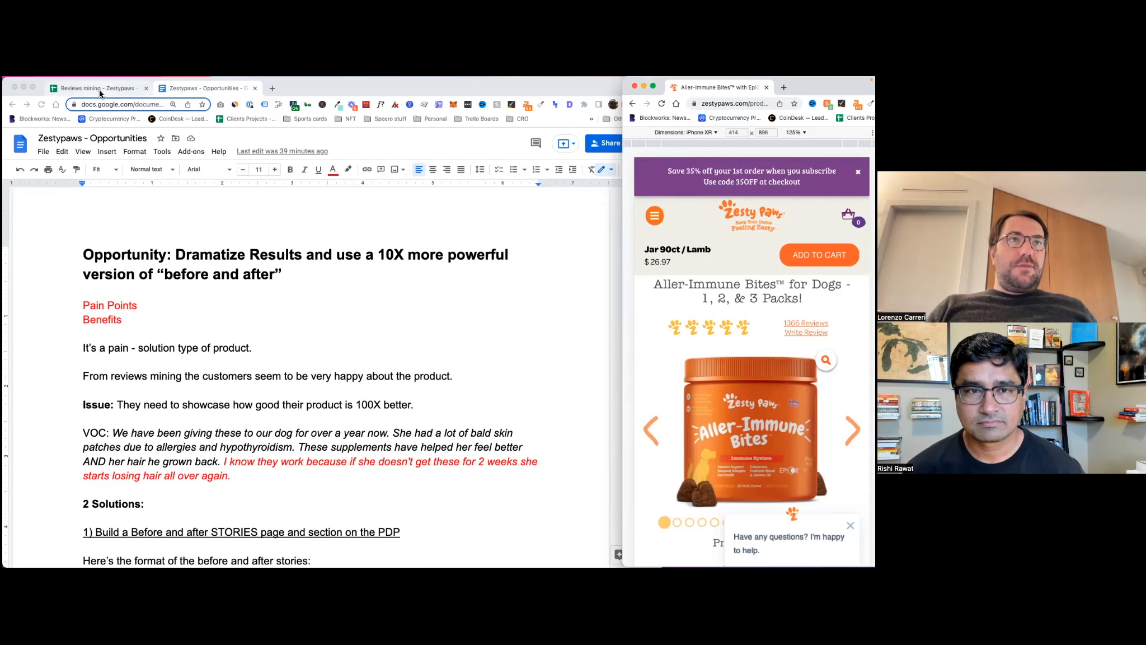
click(94, 88)
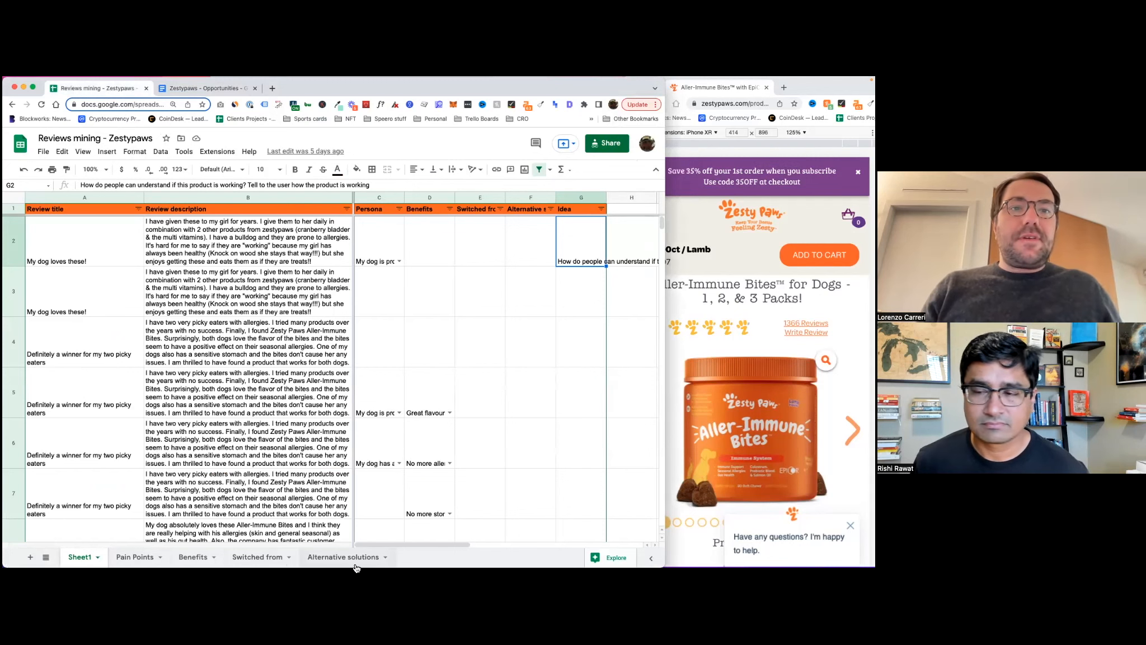
click(134, 557)
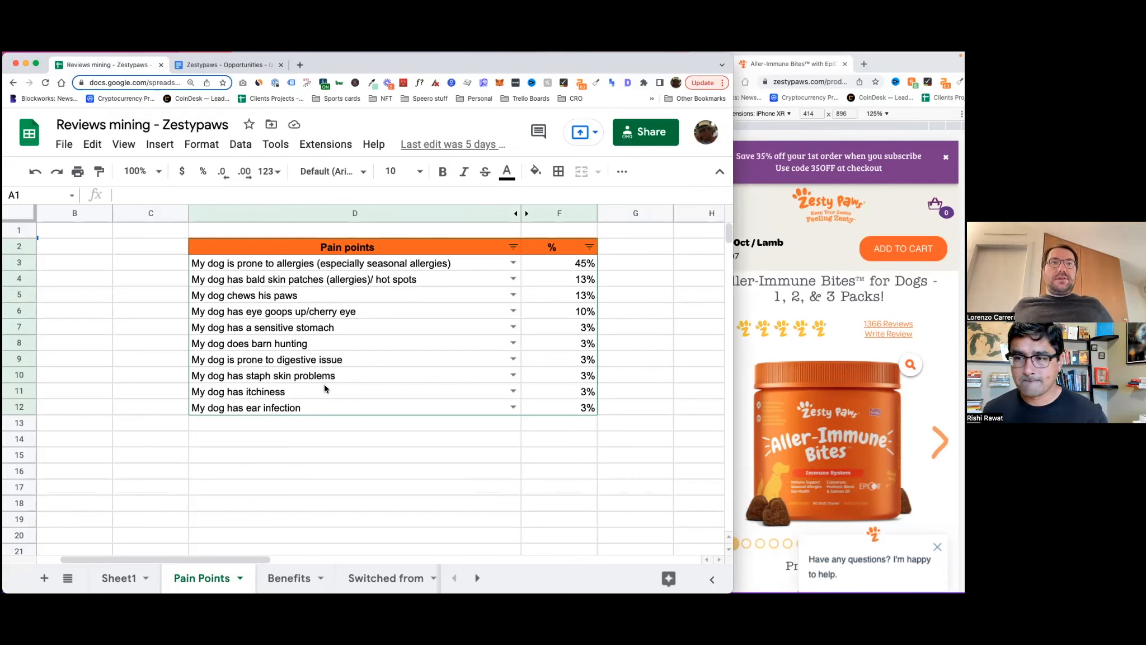
mouse_move(262, 271)
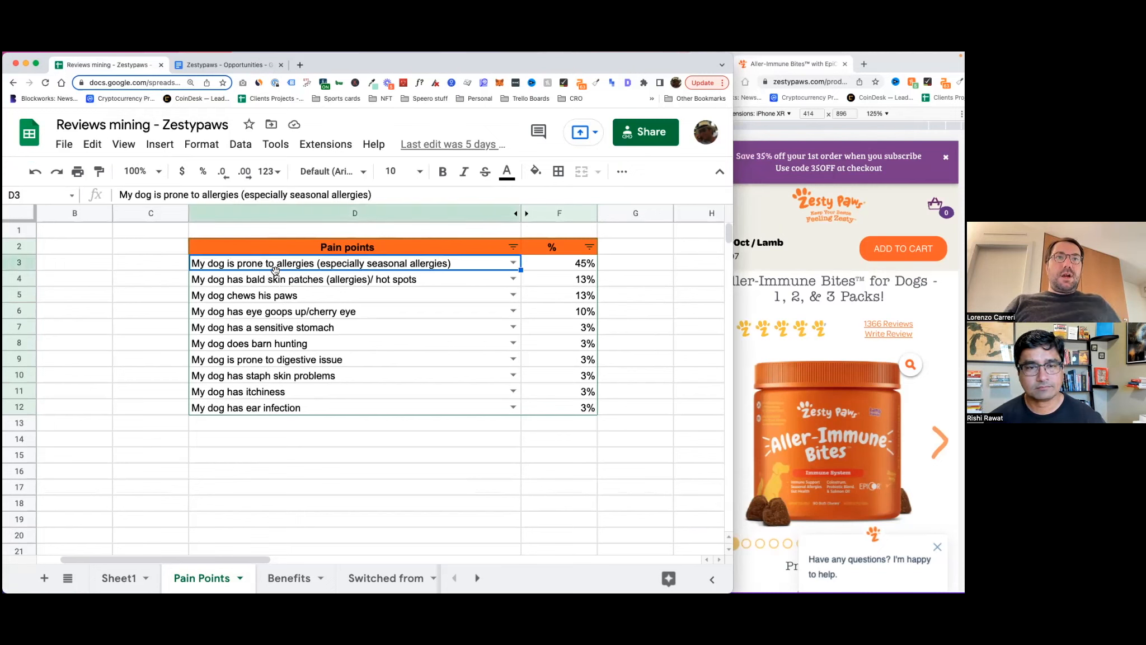
mouse_move(303, 304)
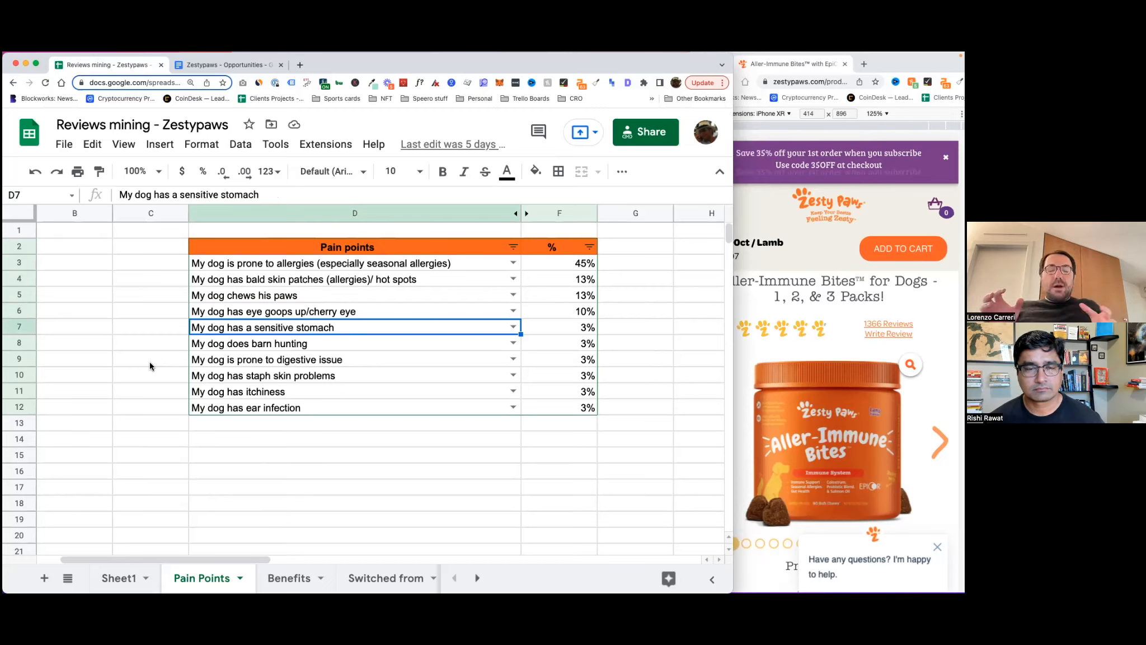
mouse_move(147, 515)
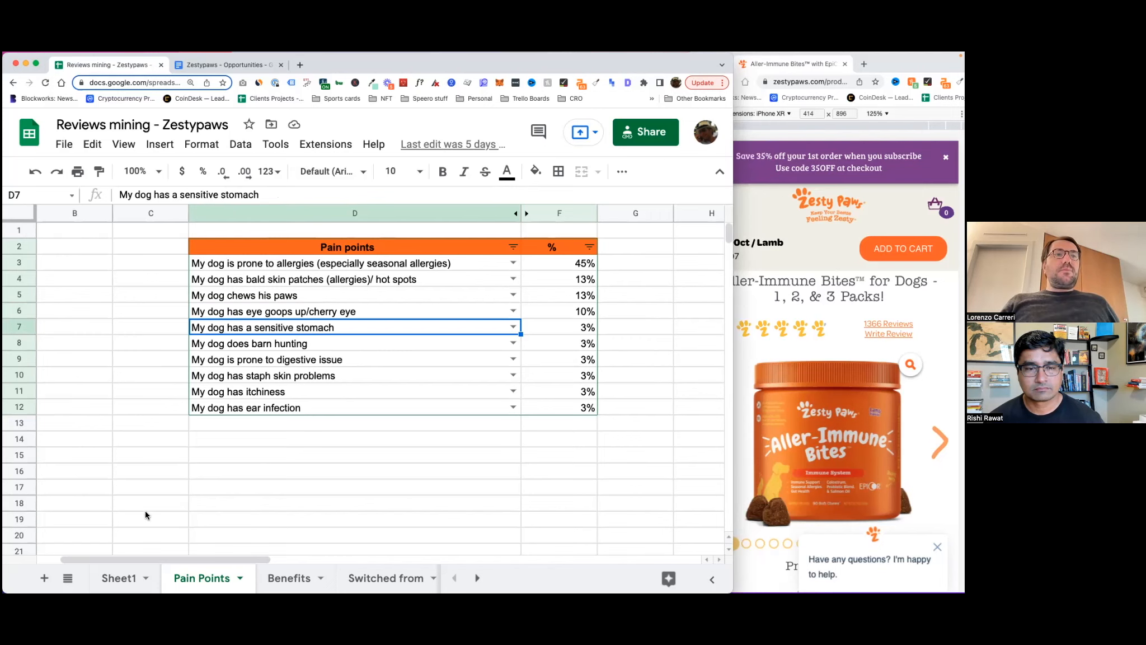
Glance at the Opportunities notes doc, then return to the Reviews mining spreadsheet.
click(226, 64)
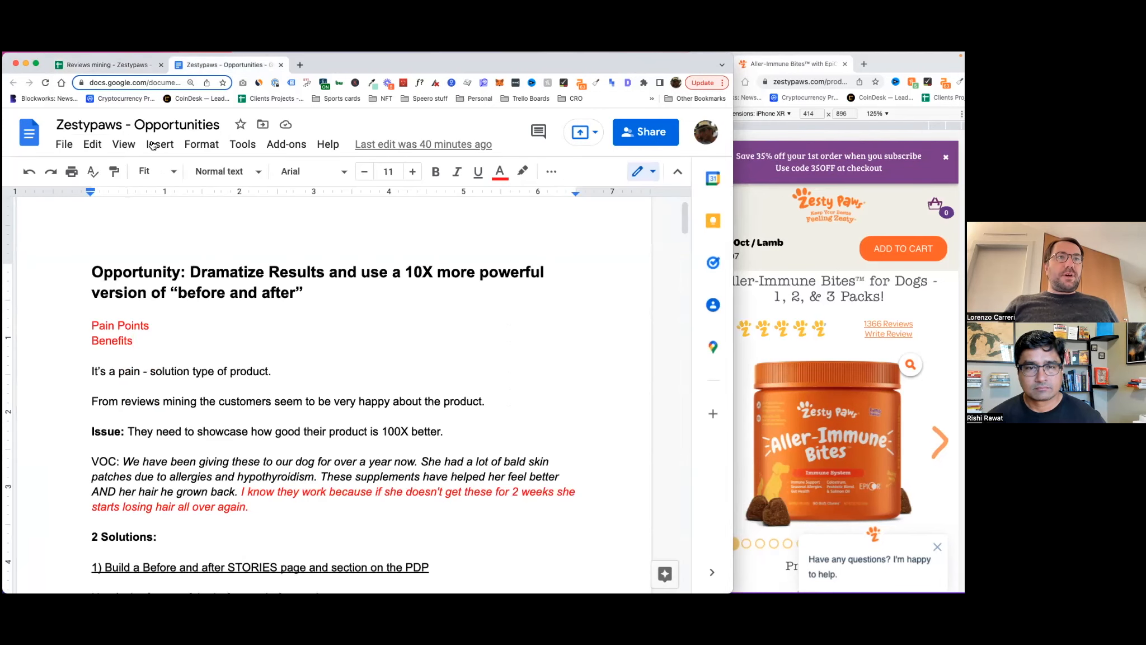
click(108, 64)
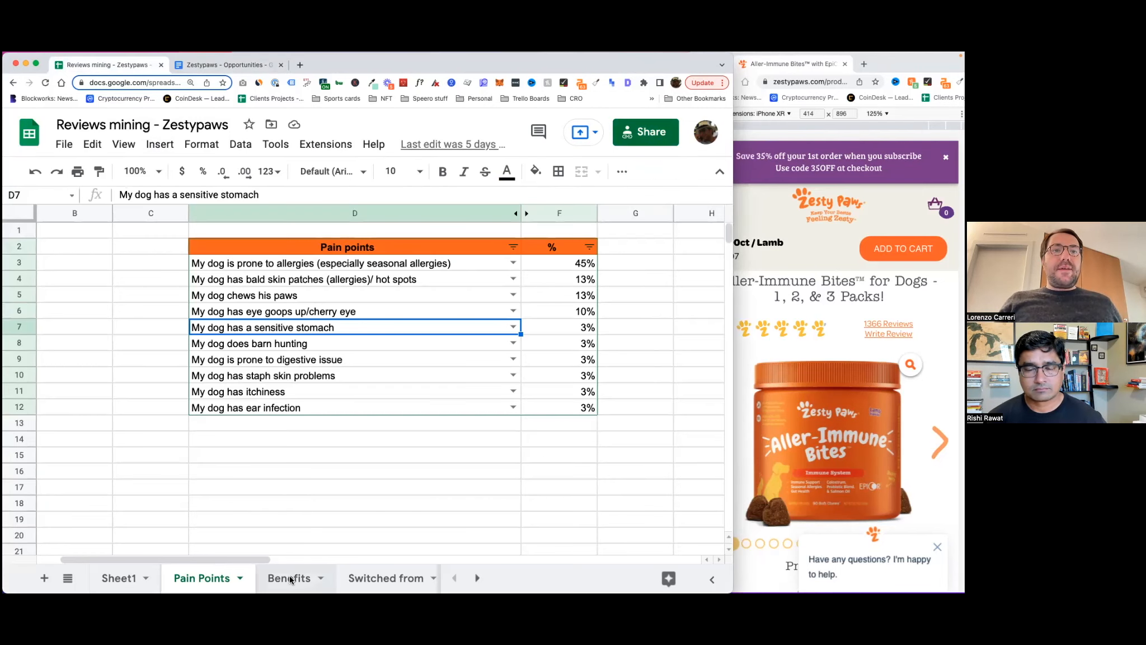
Review the Benefits sheet's hair-regrowth and no-more-allergies entries, then return to the Opportunities doc.
click(289, 578)
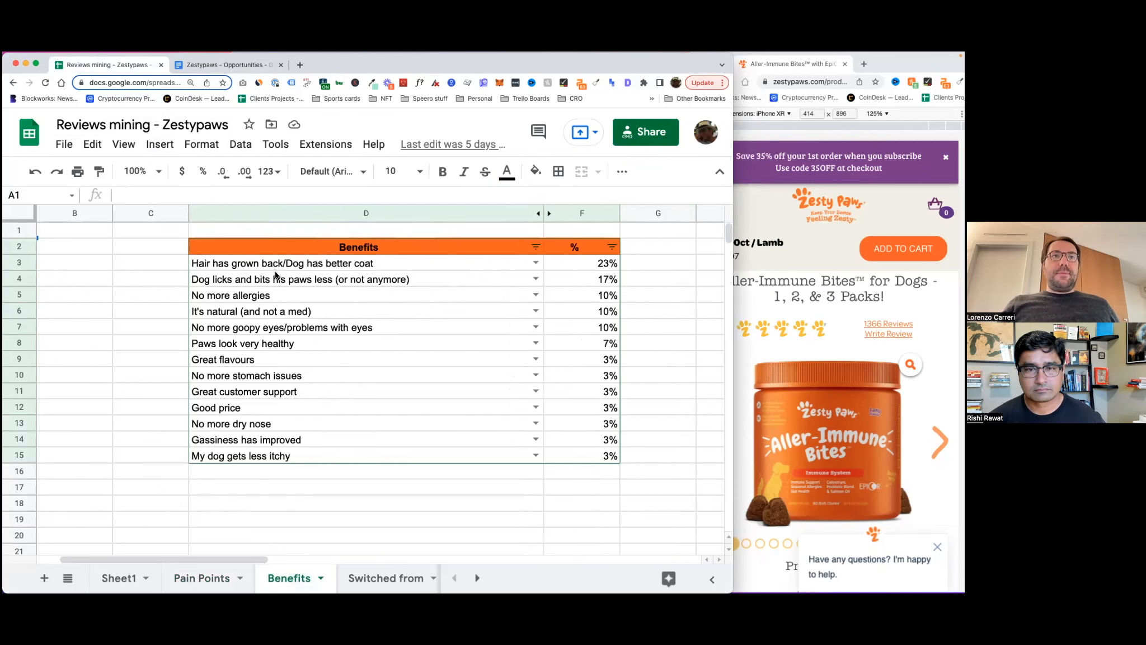
click(282, 262)
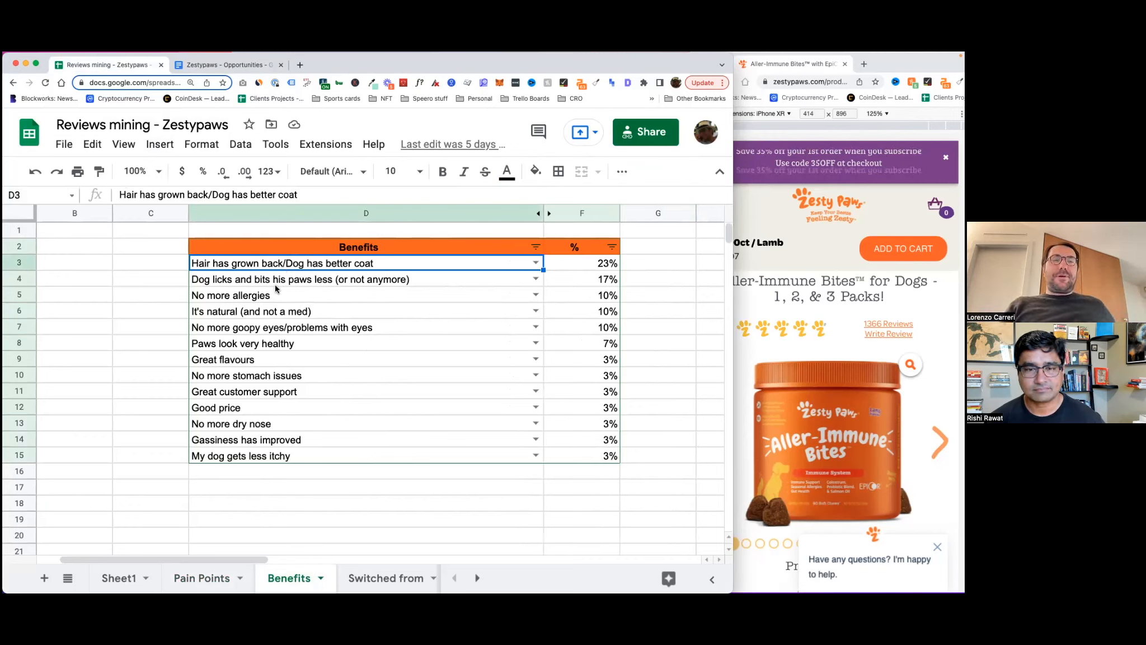
click(257, 294)
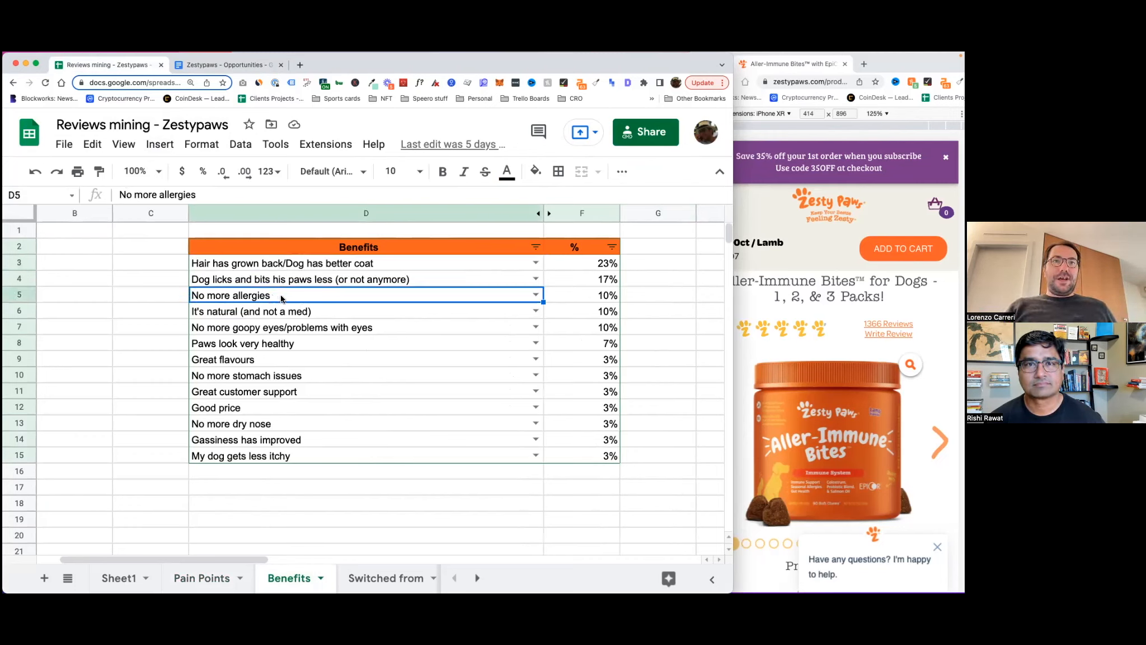
mouse_move(322, 321)
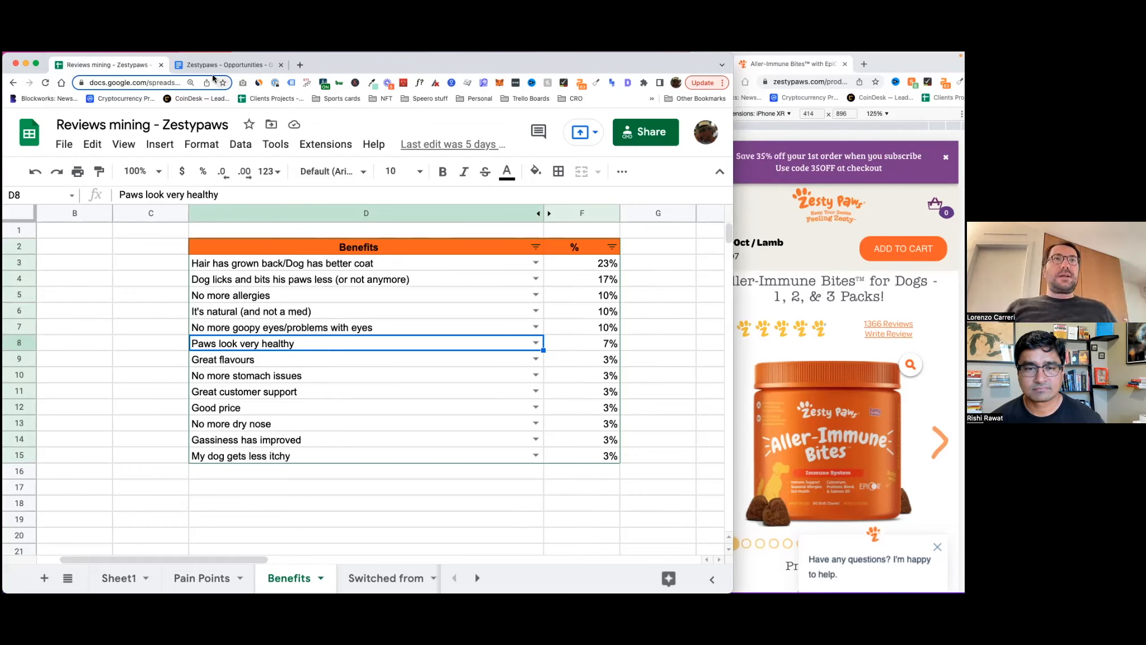
click(226, 64)
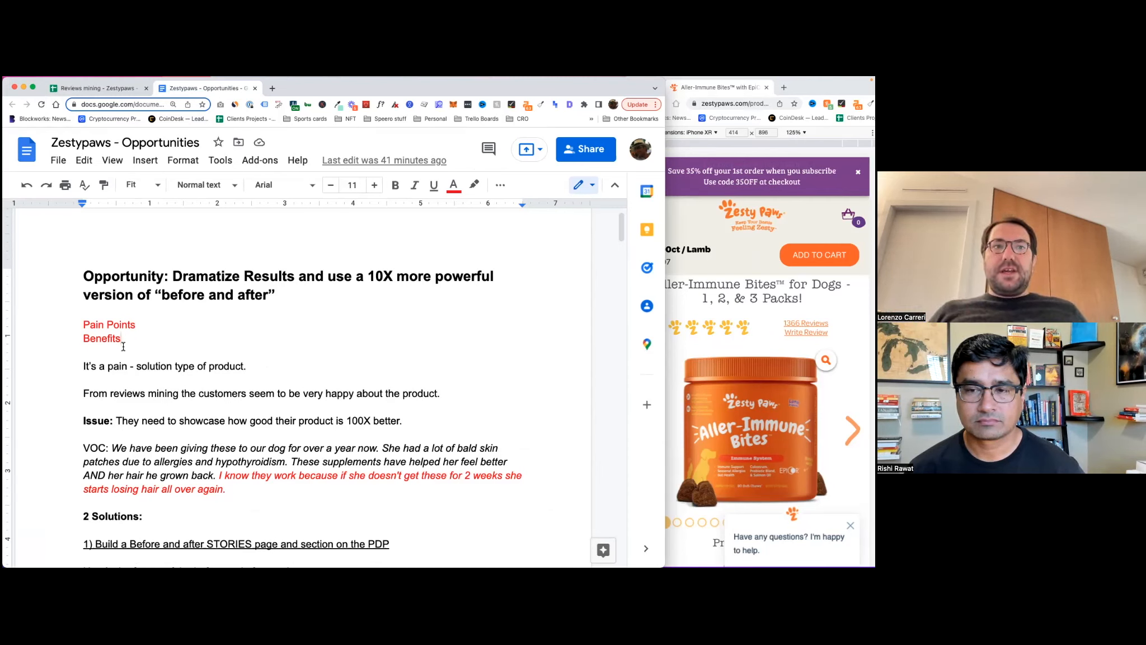
Select the word Benefits in the notes and move down to the before-and-after stories format.
double_click(151, 421)
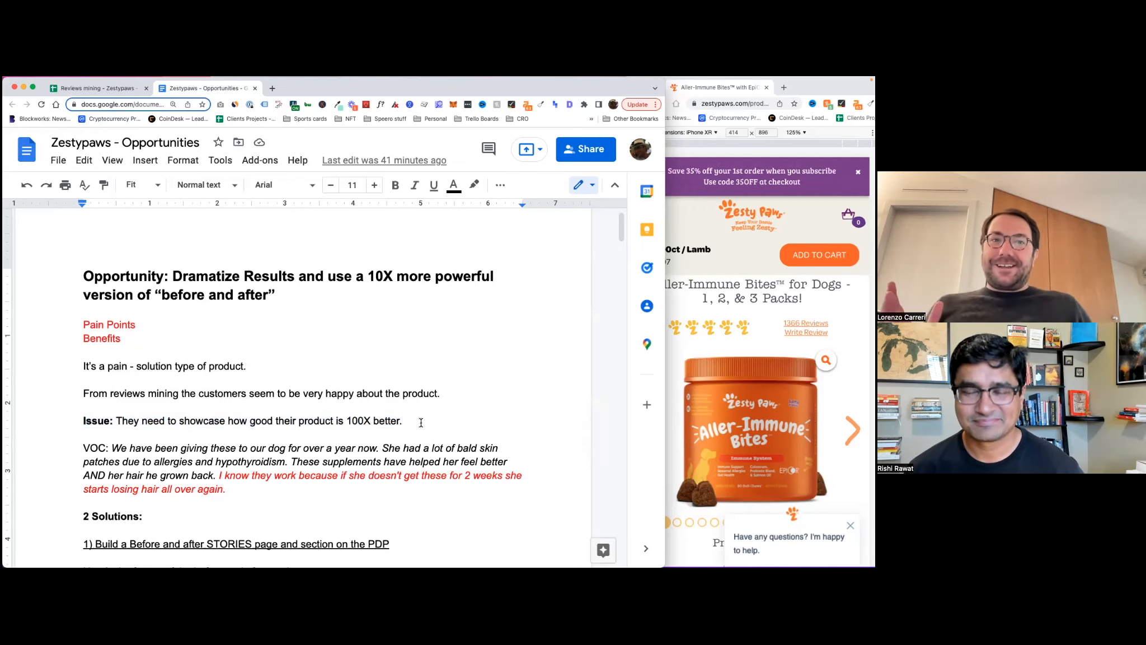
scroll(down, 3)
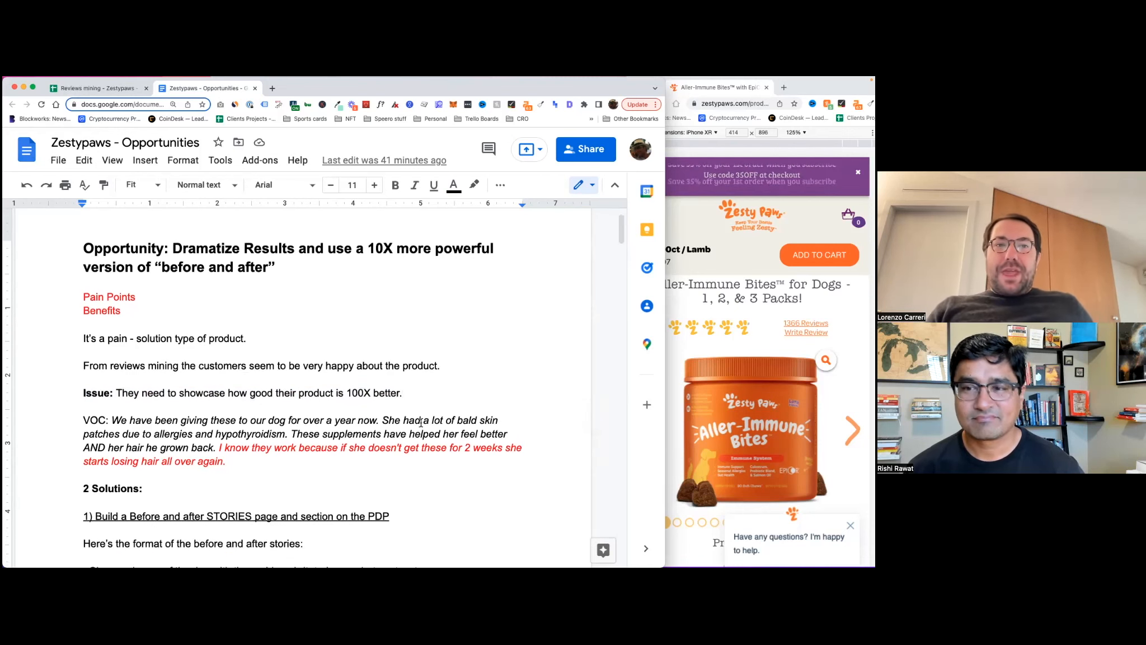
scroll(down, 3)
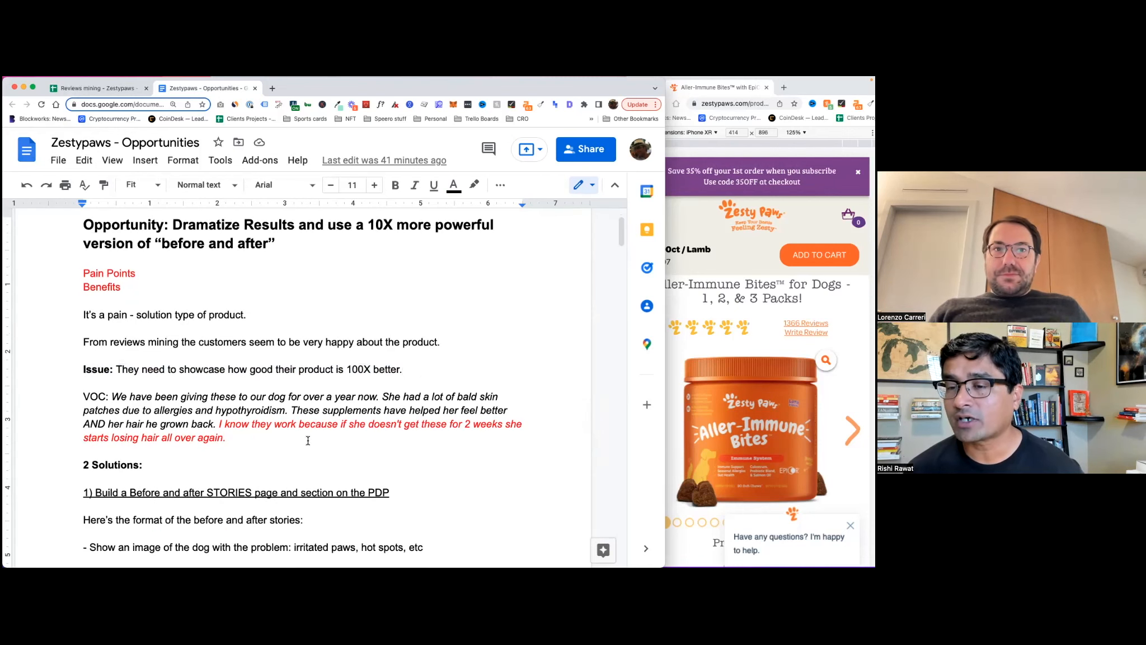
mouse_move(646, 343)
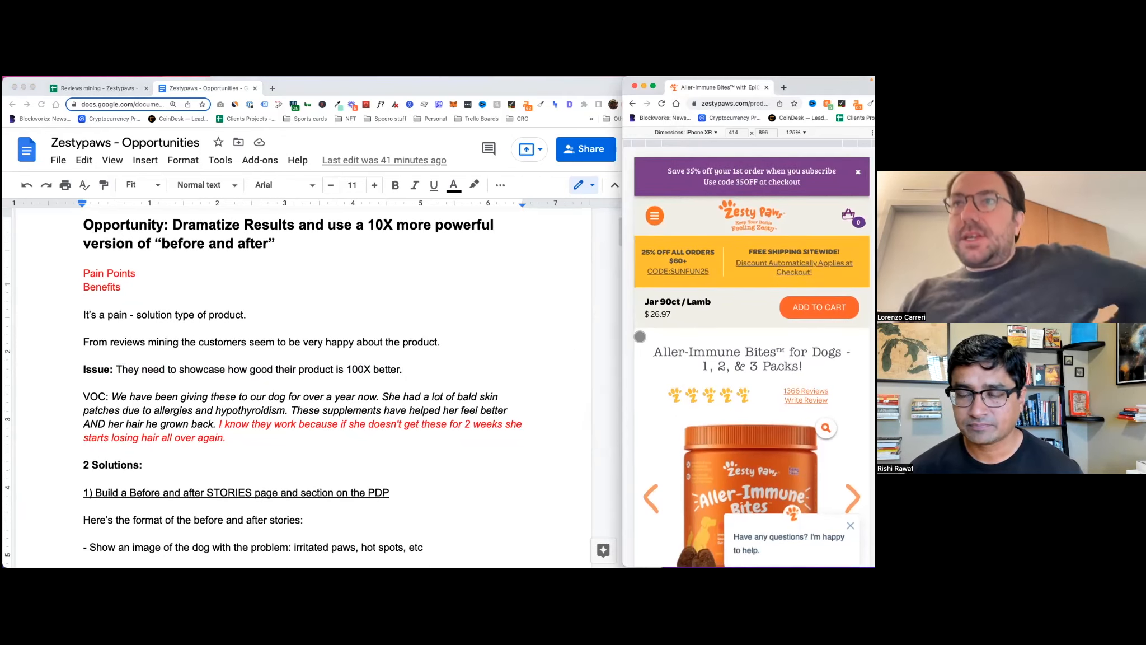
Page the product image carousel through the ingredient comparison to the What's Inside image.
scroll(down, 3)
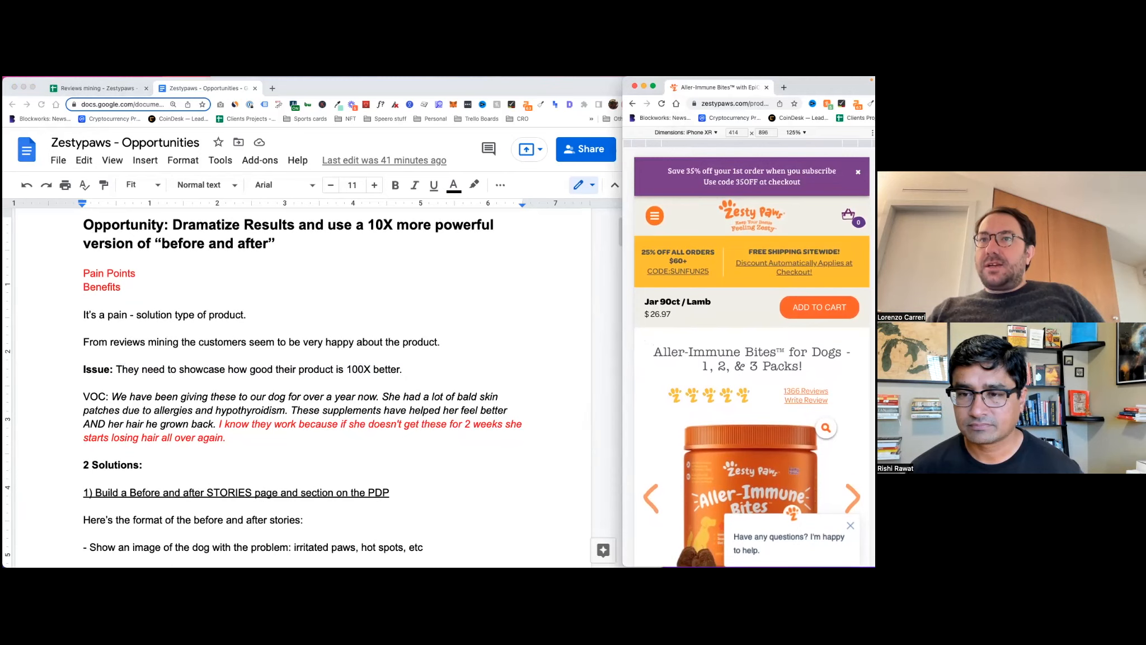
scroll(down, 3)
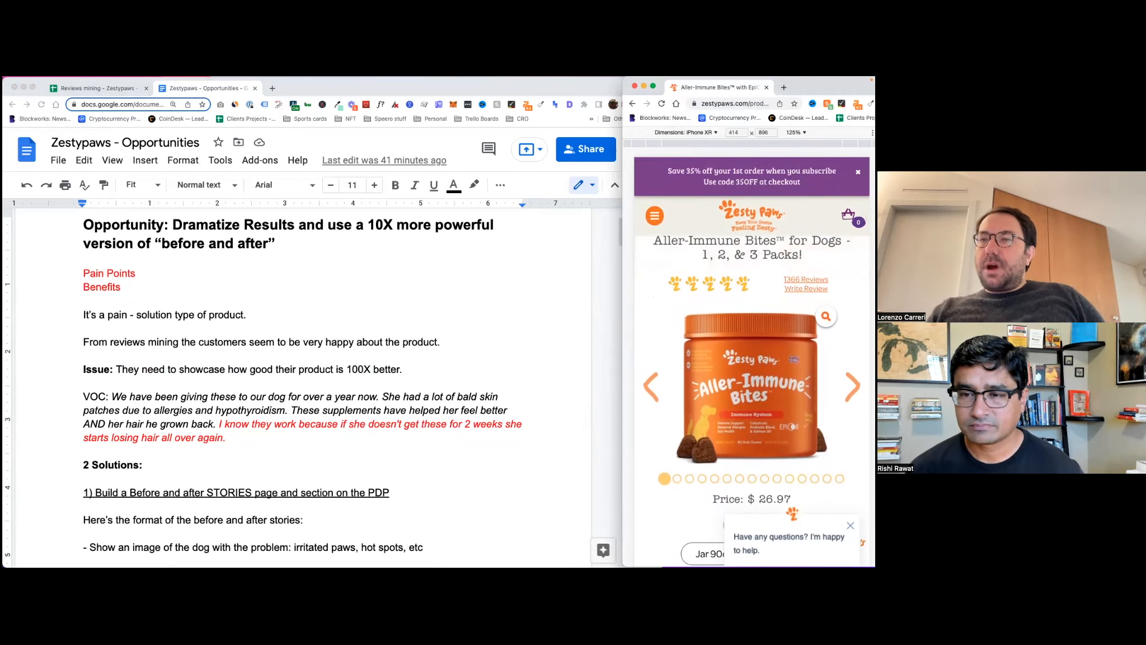
click(852, 386)
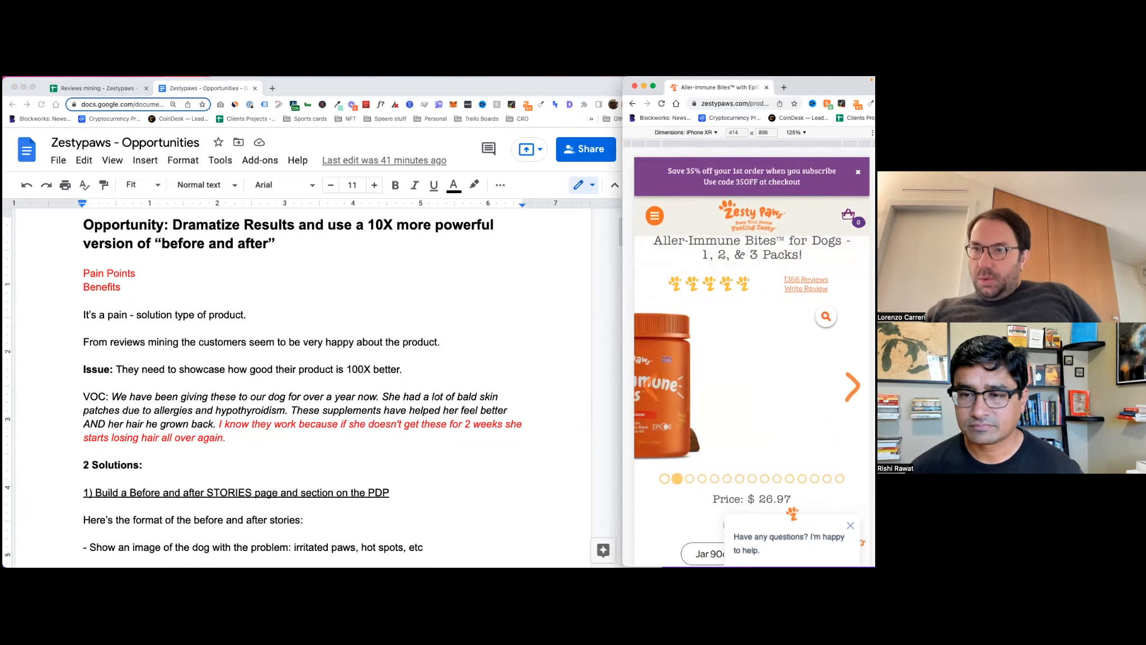
click(852, 386)
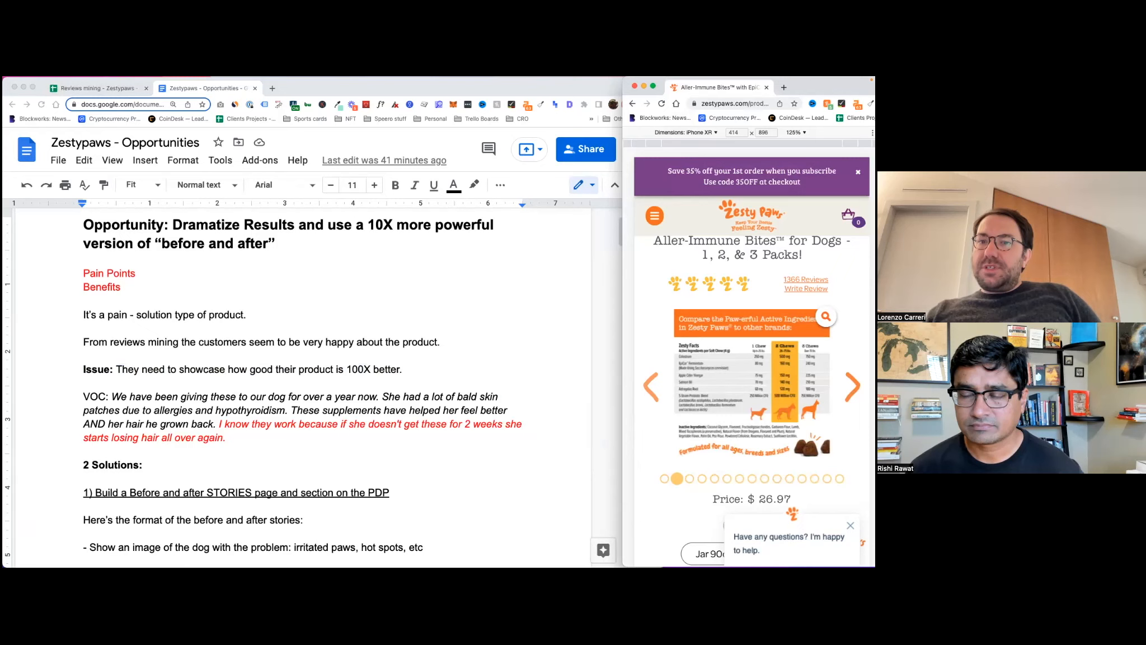
click(852, 386)
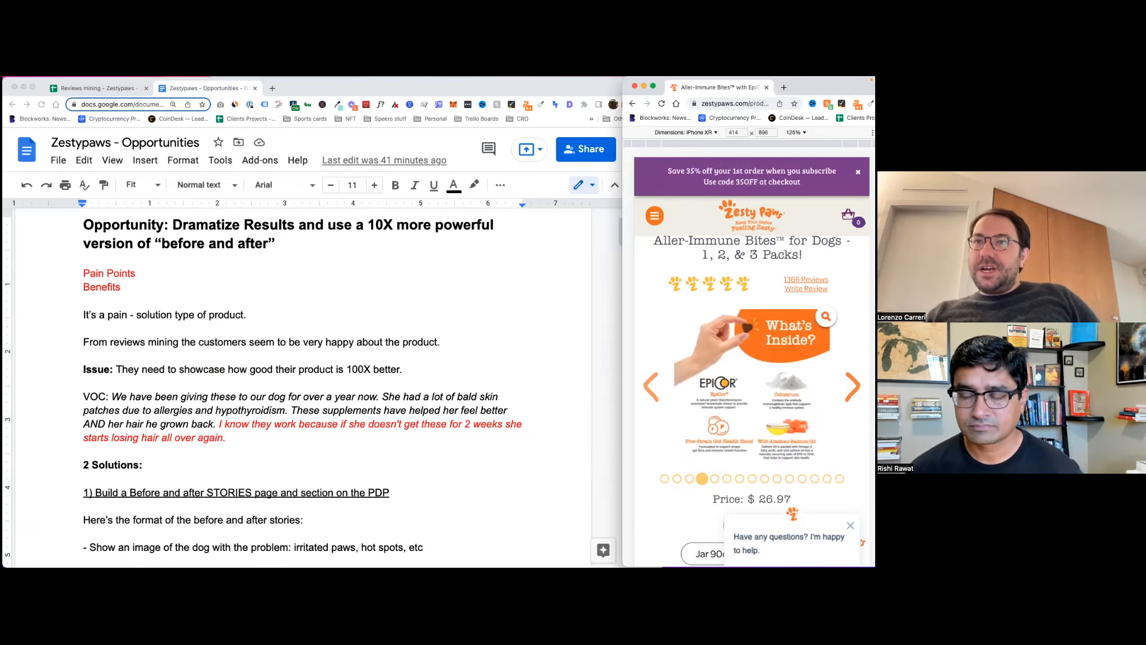
Browse down the product page, expanding Feeding Instructions, to the 4.8-rated Review Snapshot.
scroll(down, 3)
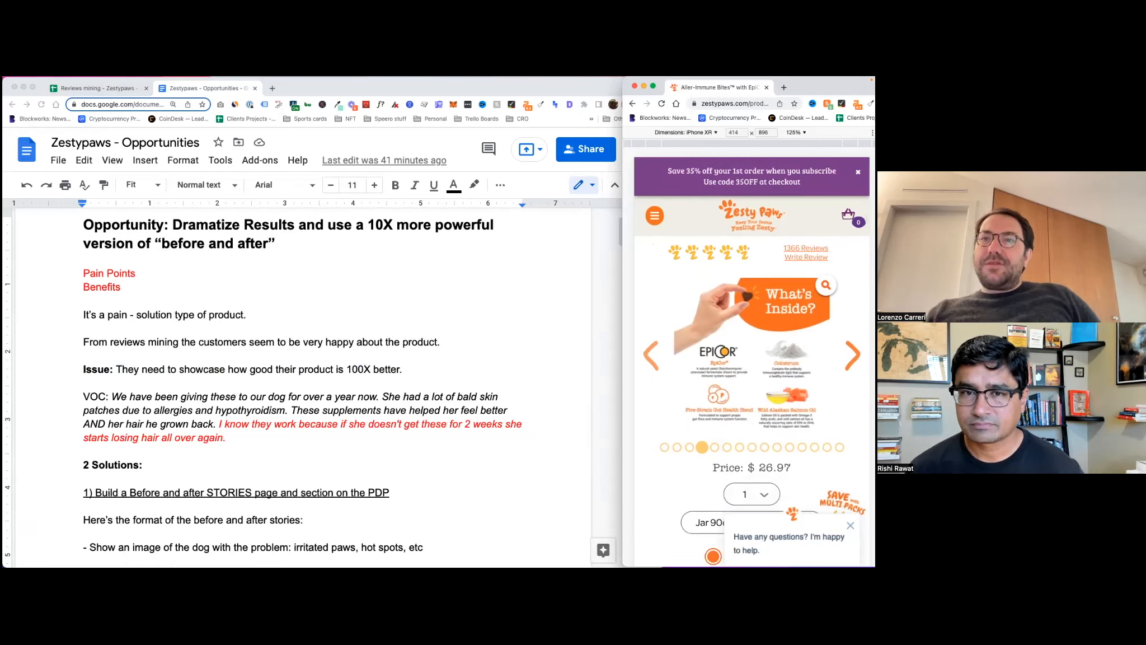
scroll(down, 3)
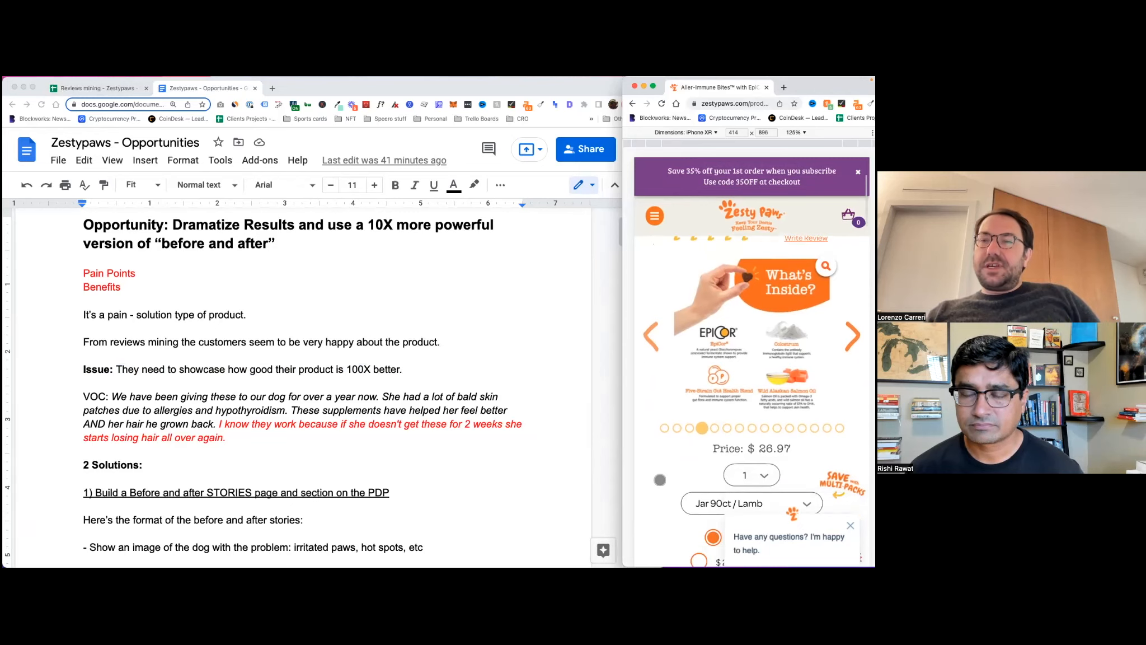
scroll(down, 3)
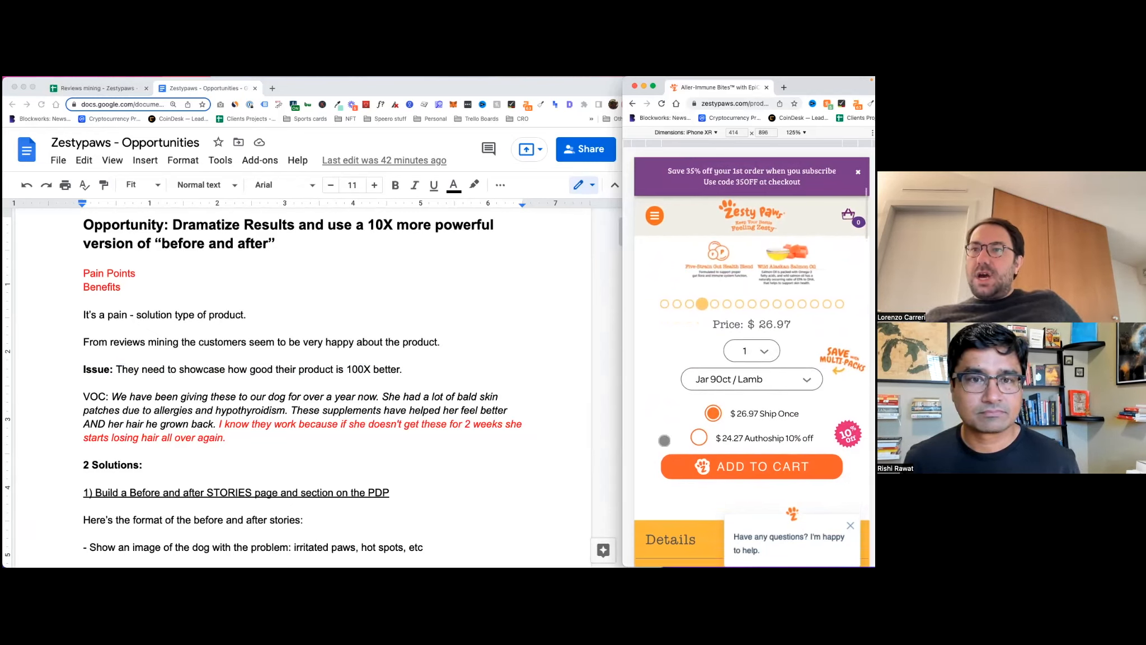
scroll(down, 3)
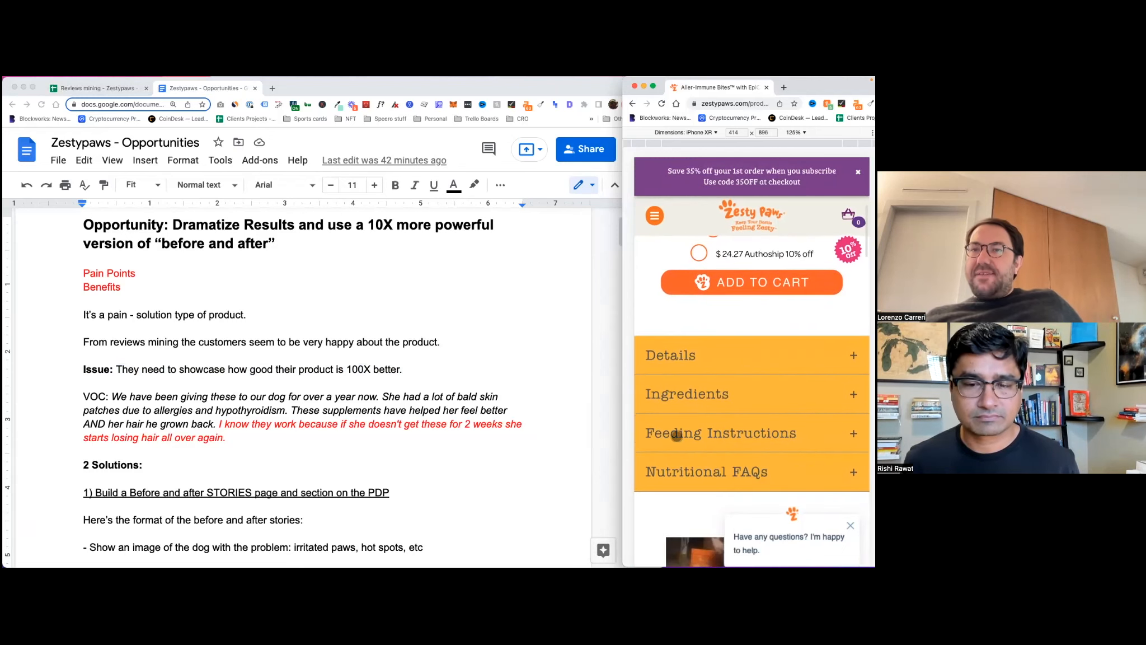
scroll(down, 3)
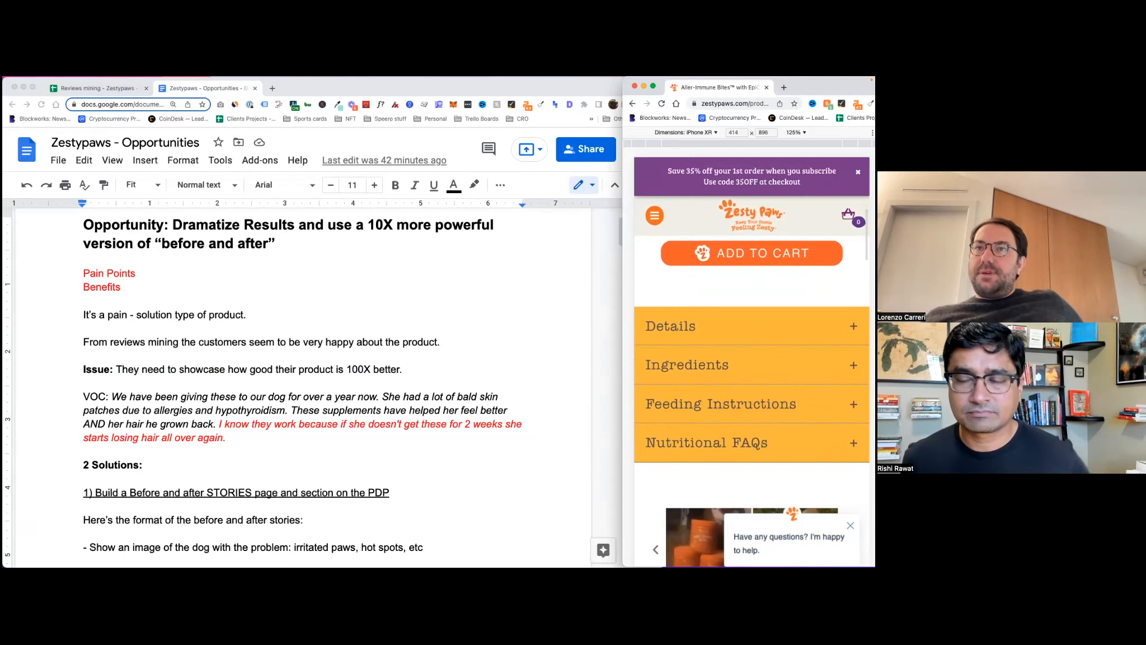
click(749, 326)
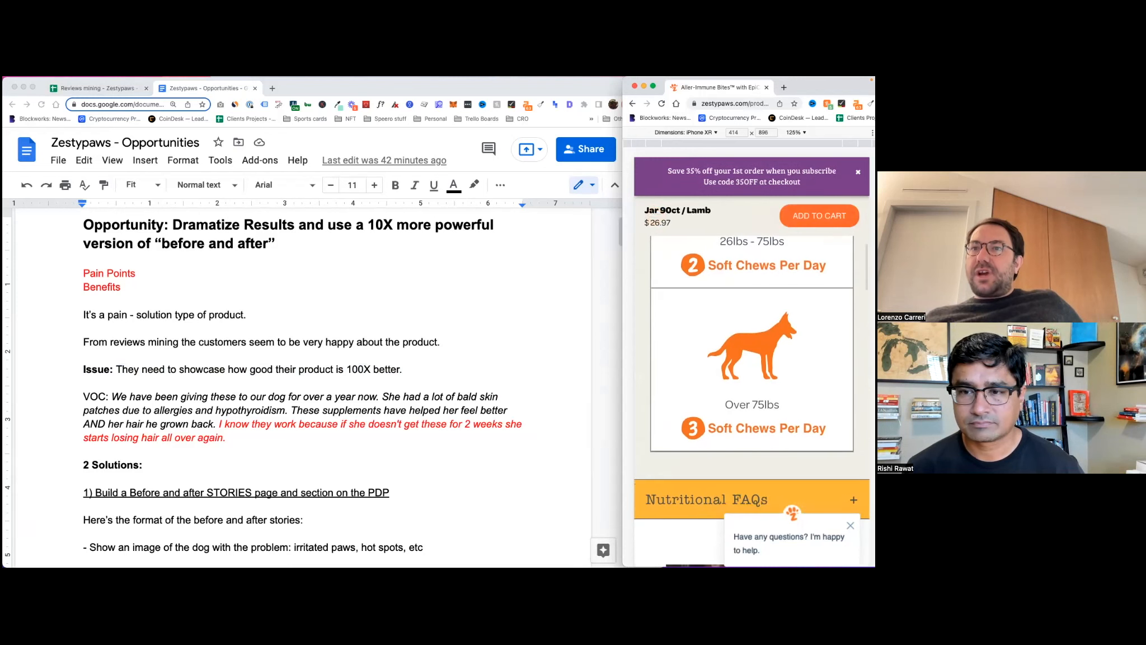
scroll(down, 3)
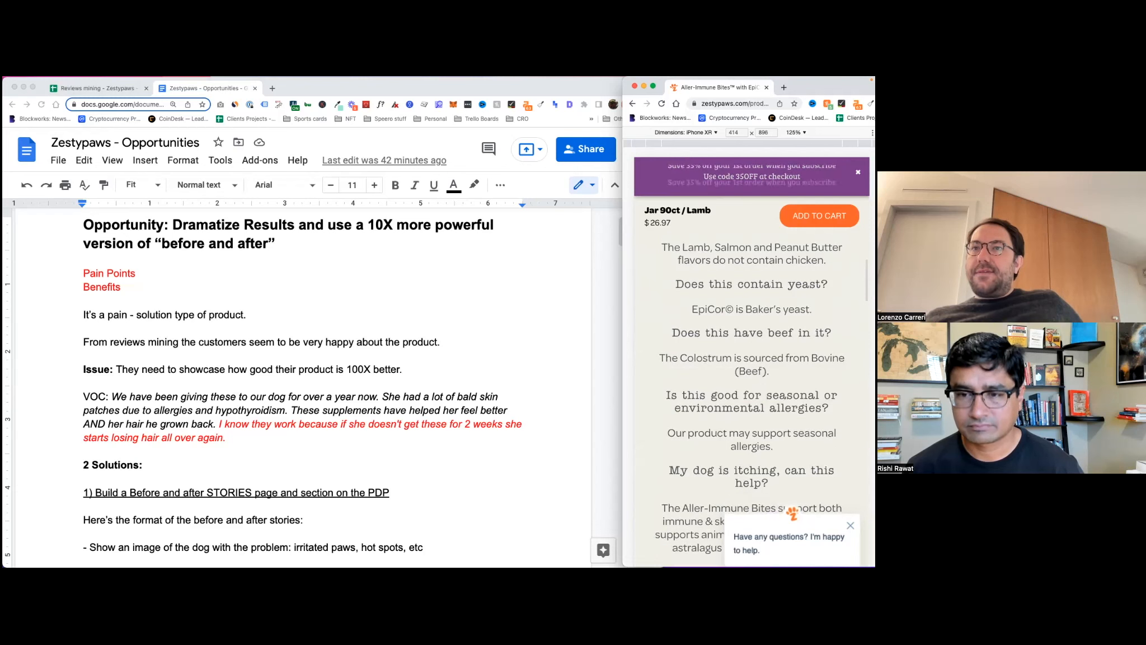
scroll(down, 3)
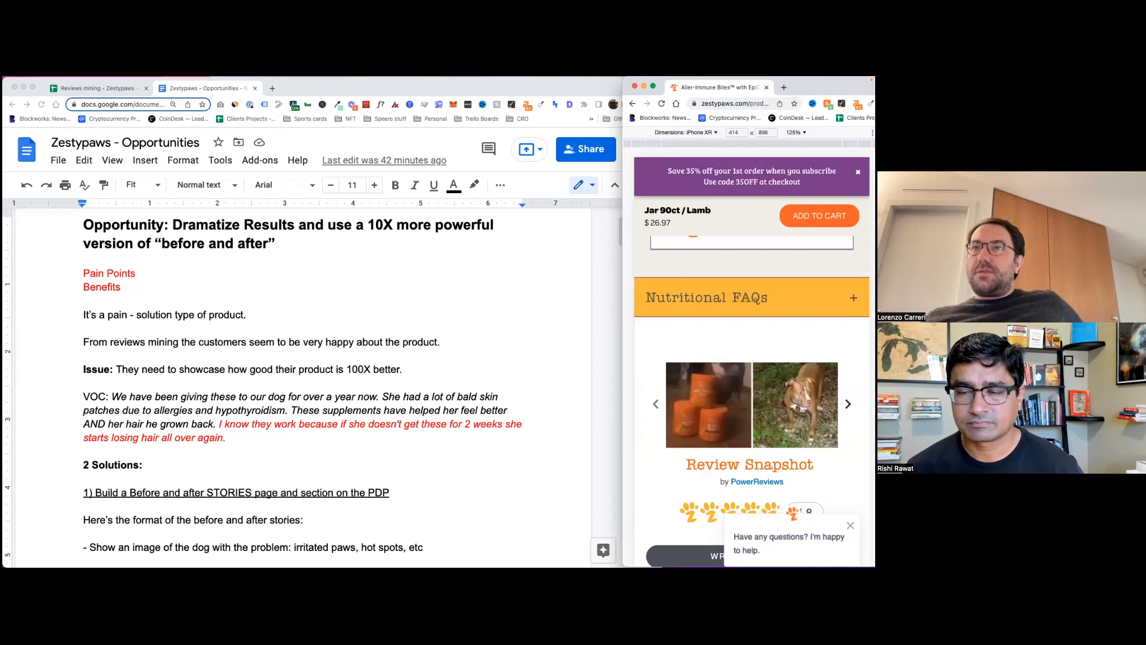
scroll(down, 3)
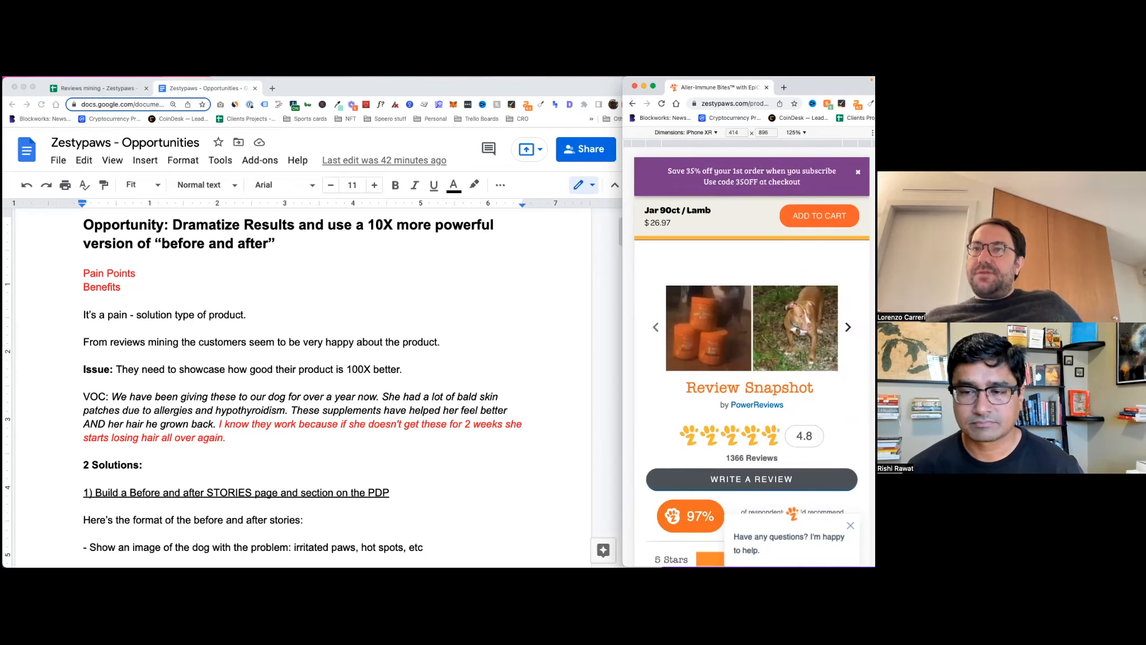
scroll(down, 3)
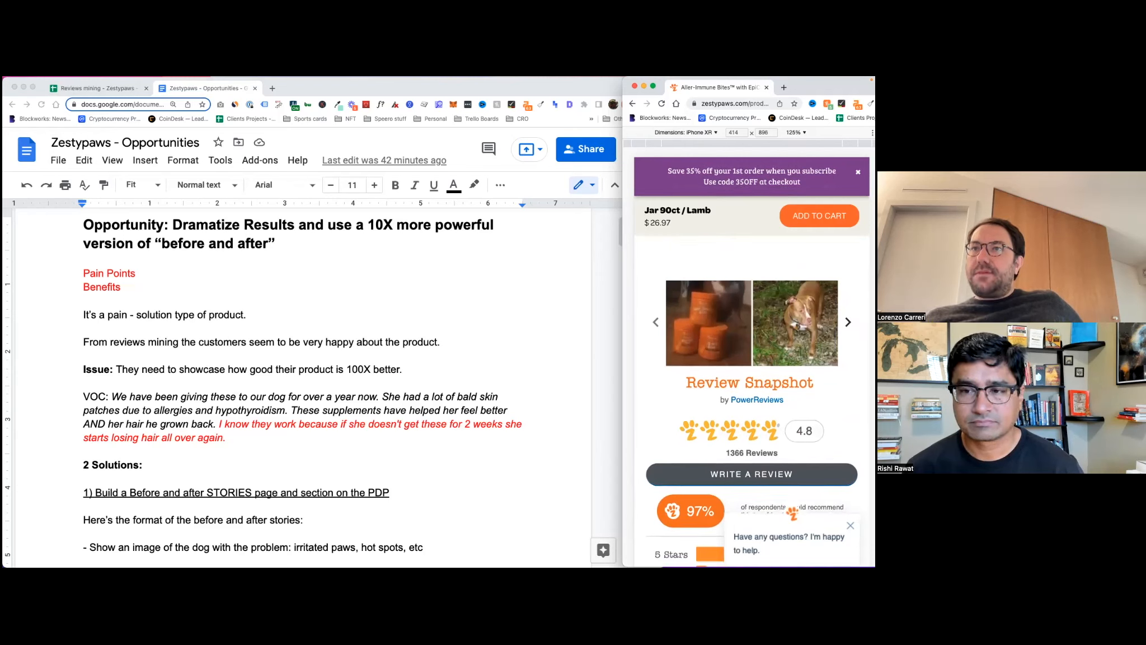
click(848, 321)
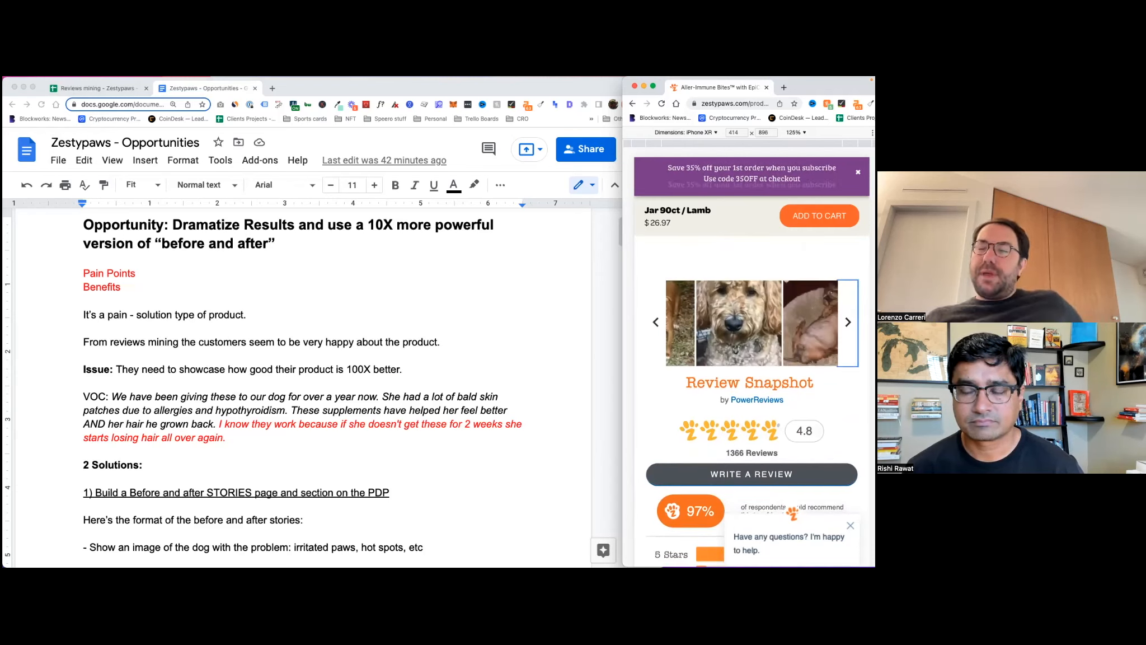
scroll(down, 3)
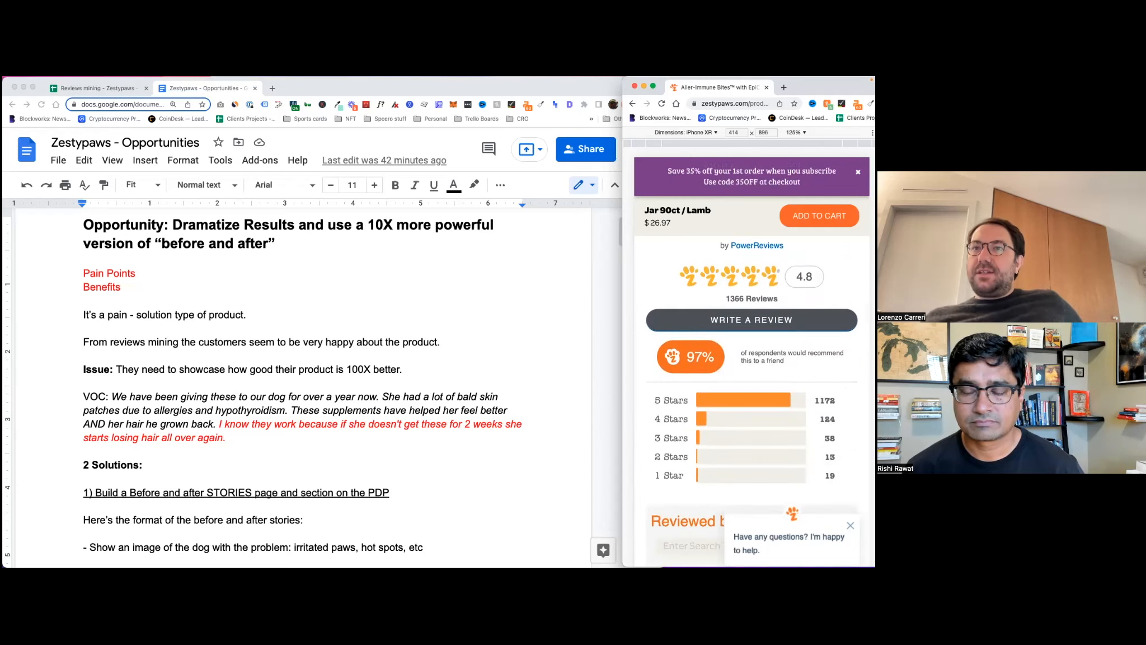
scroll(down, 3)
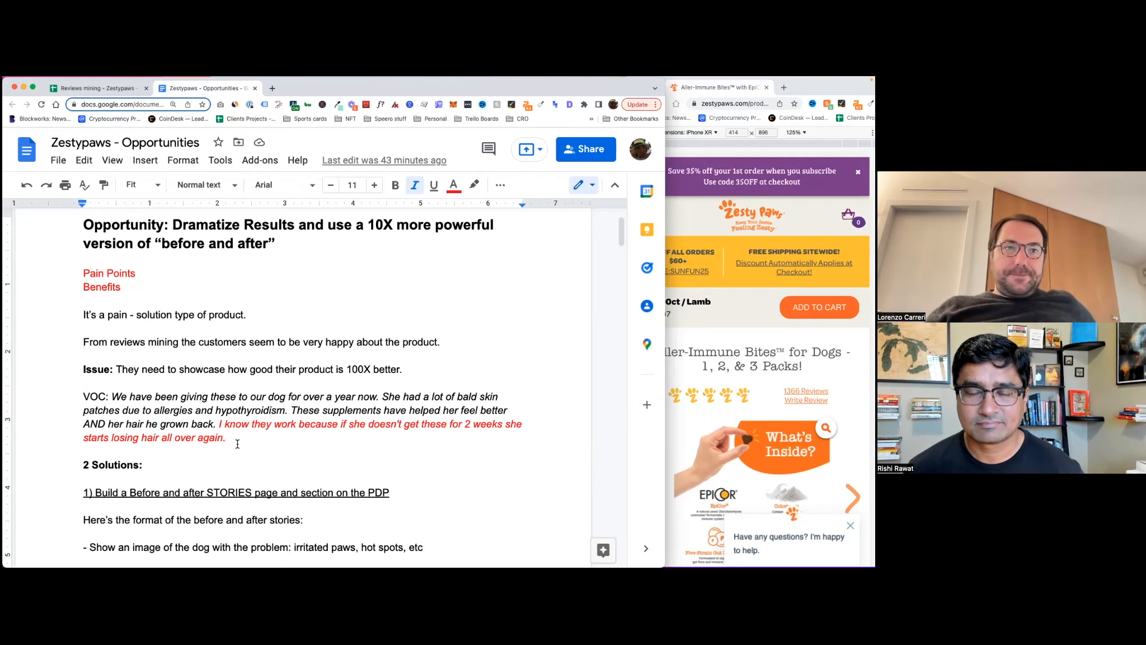
Move down the doc to the second solution about dramatizing before-and-after results.
scroll(down, 3)
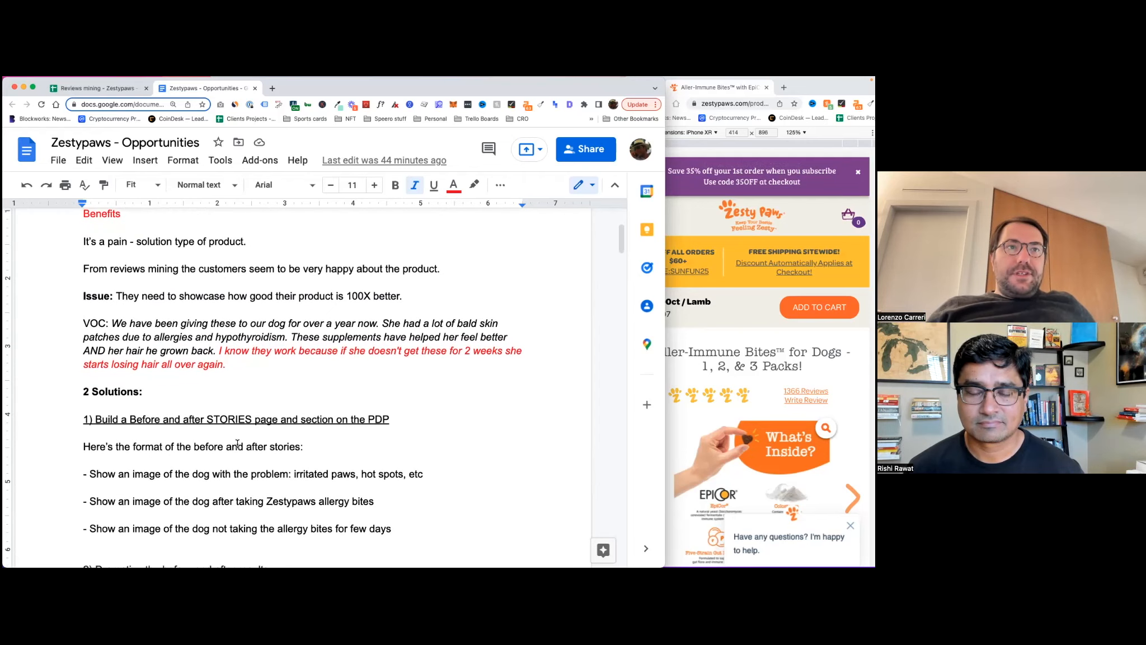
scroll(down, 3)
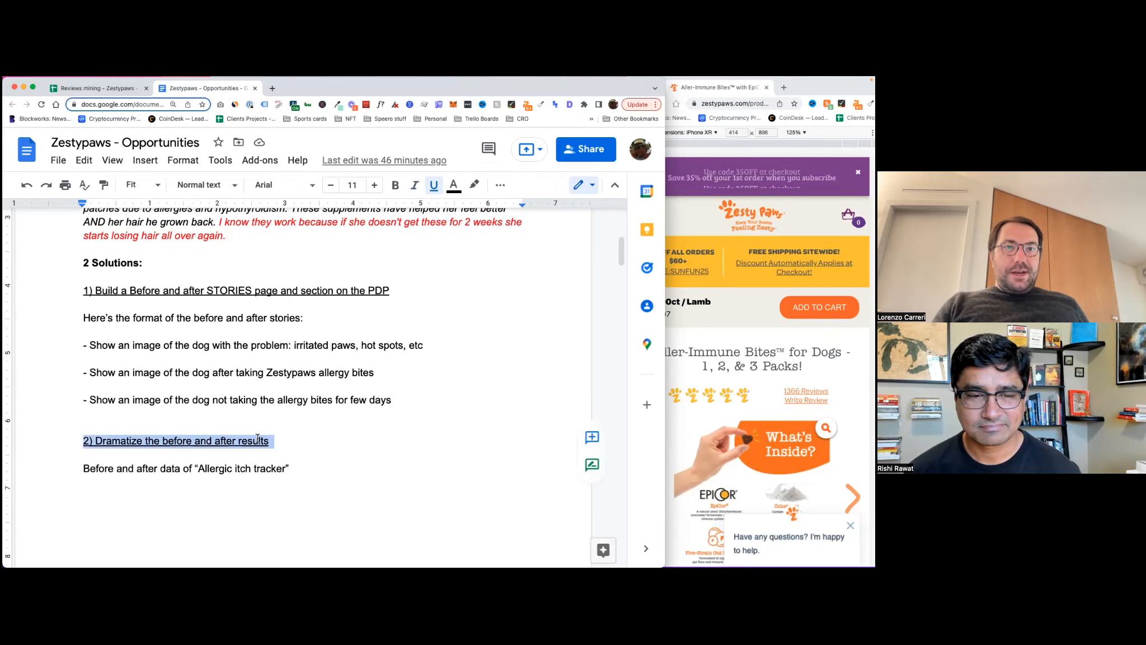
Deselect the heading and move down to the Keep Track of Allergic Itch tracker chart.
click(271, 440)
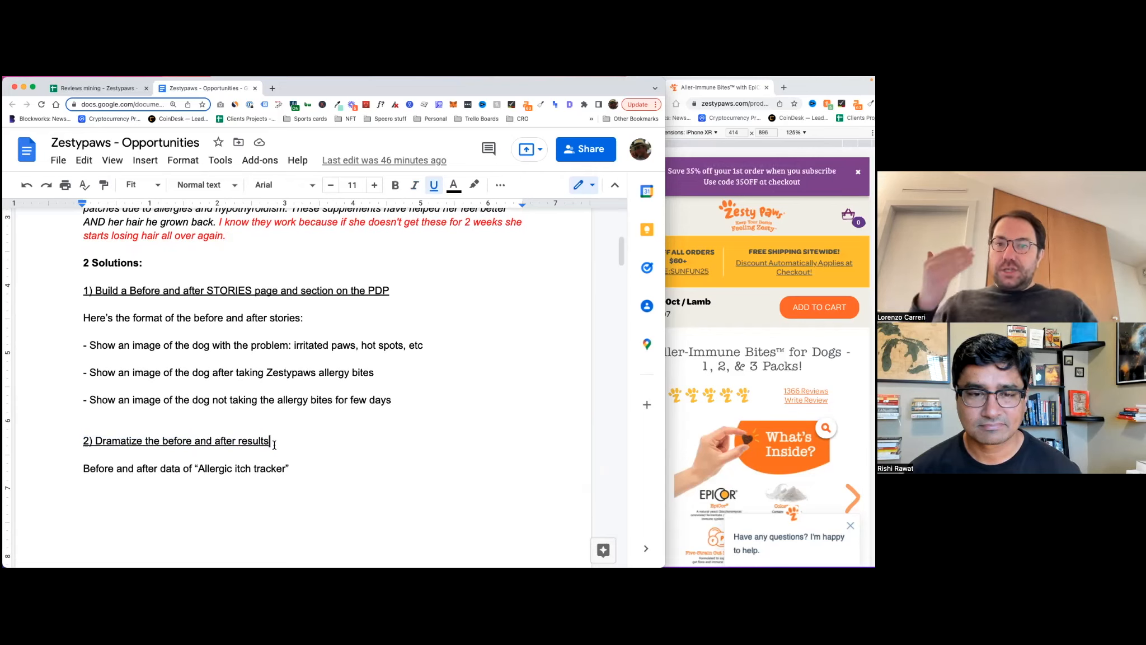
scroll(down, 3)
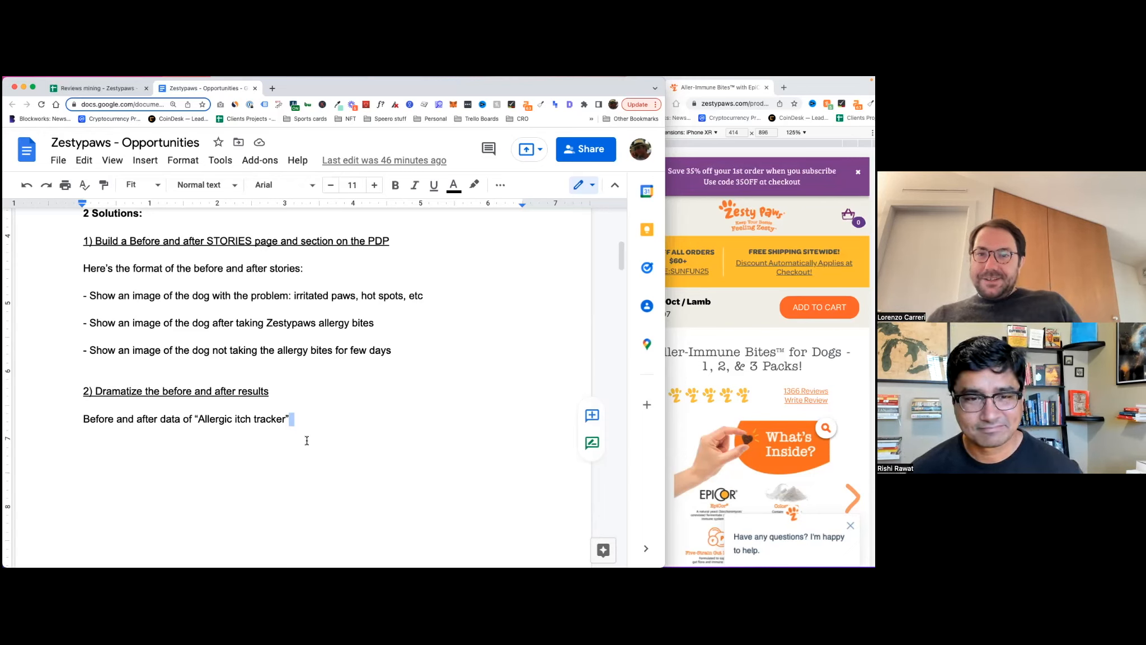
scroll(down, 3)
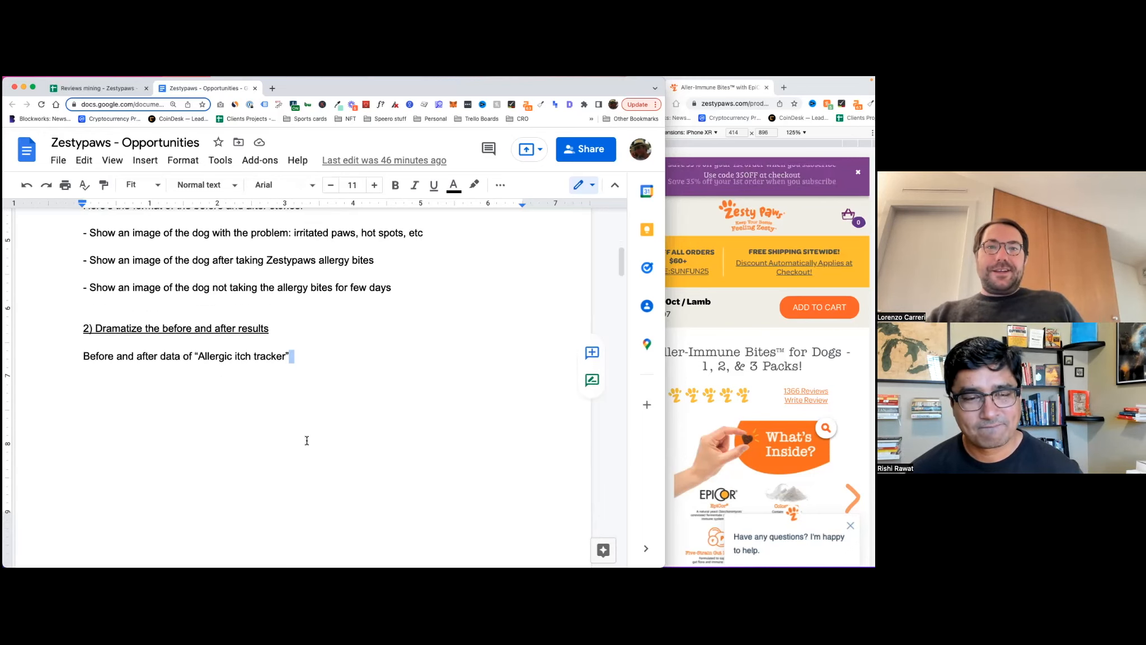
scroll(down, 3)
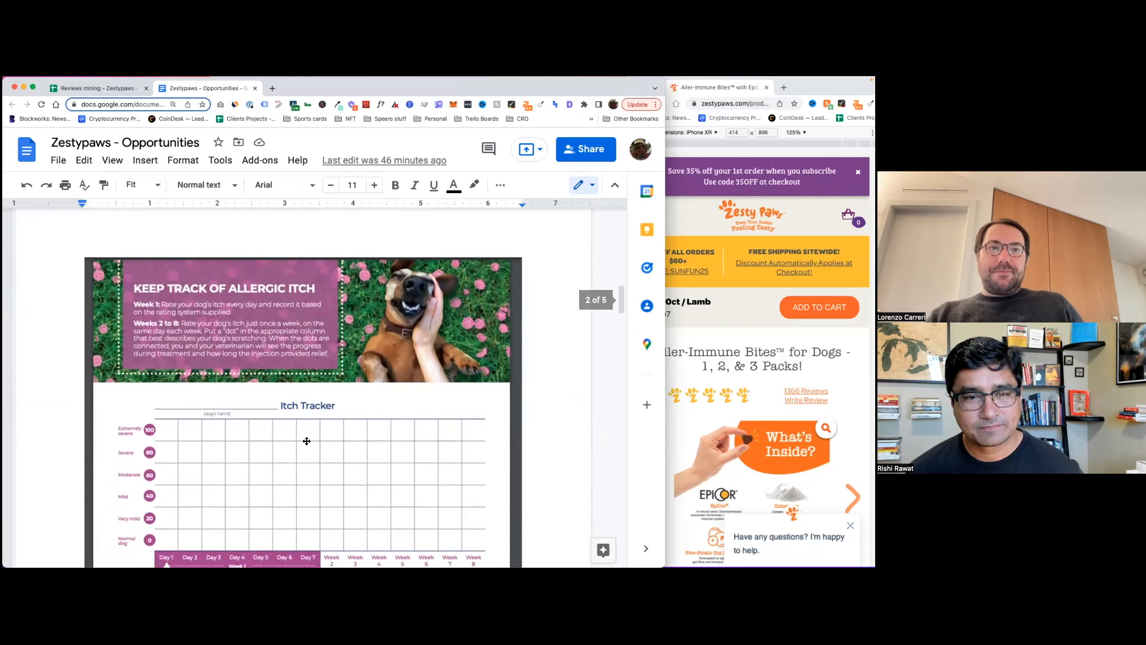
scroll(down, 3)
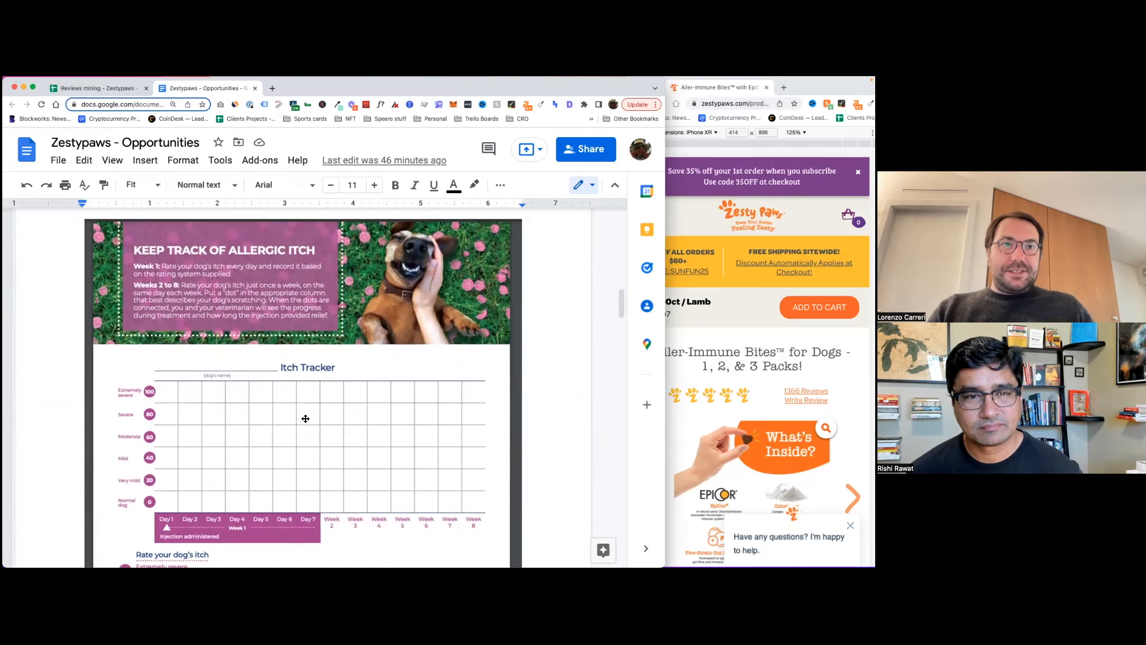
scroll(down, 3)
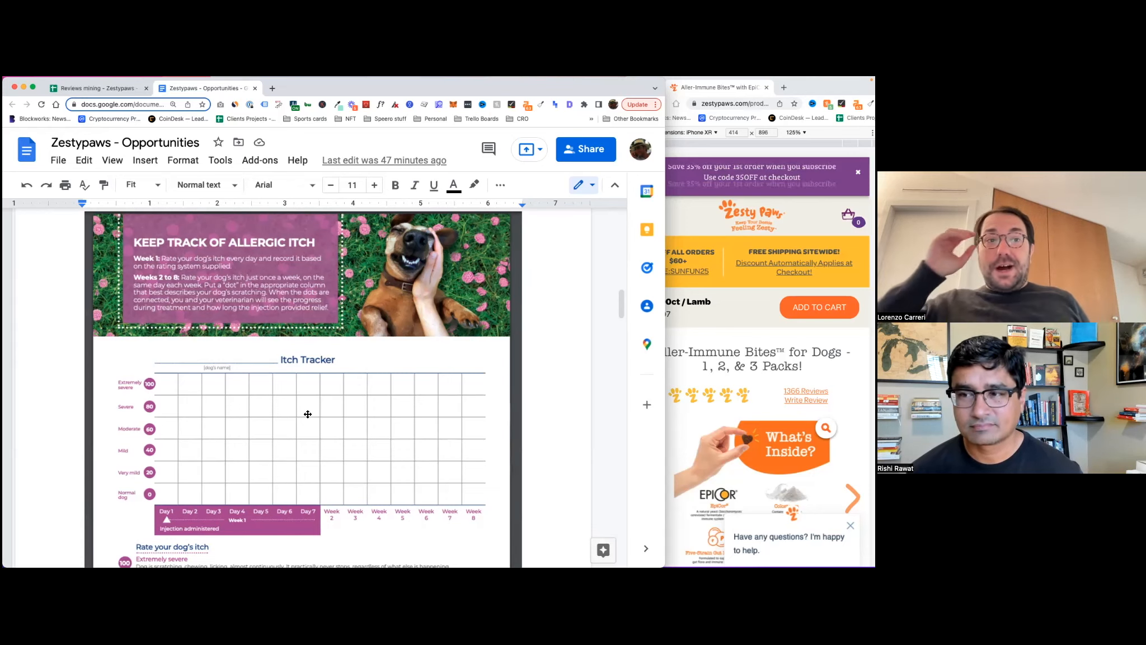
scroll(down, 3)
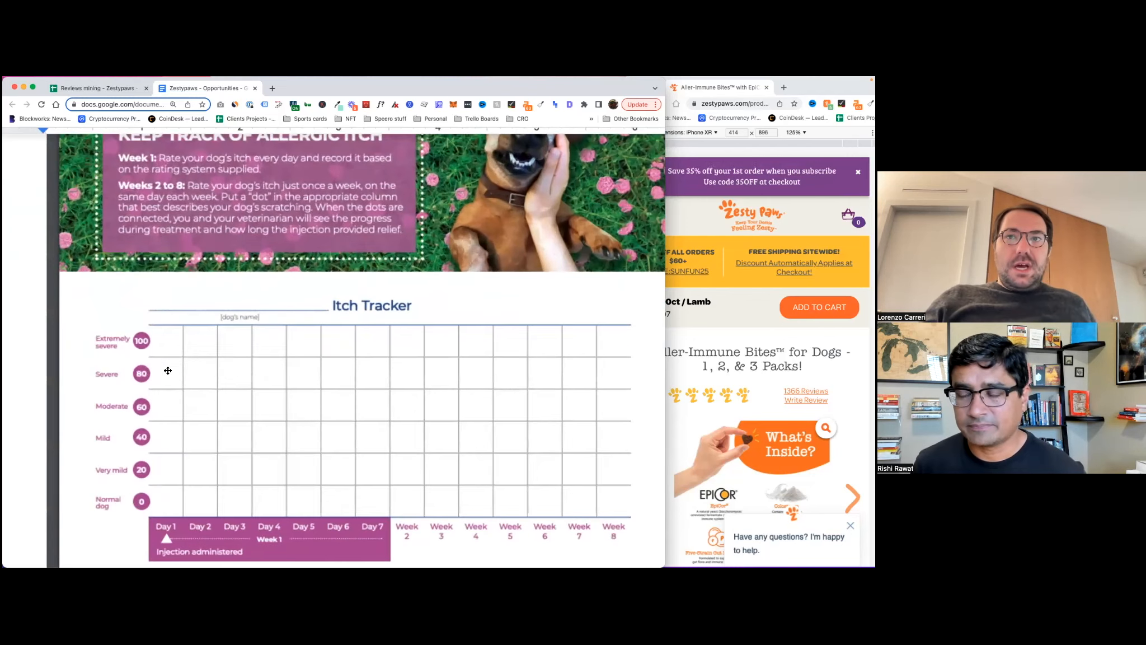
scroll(down, 3)
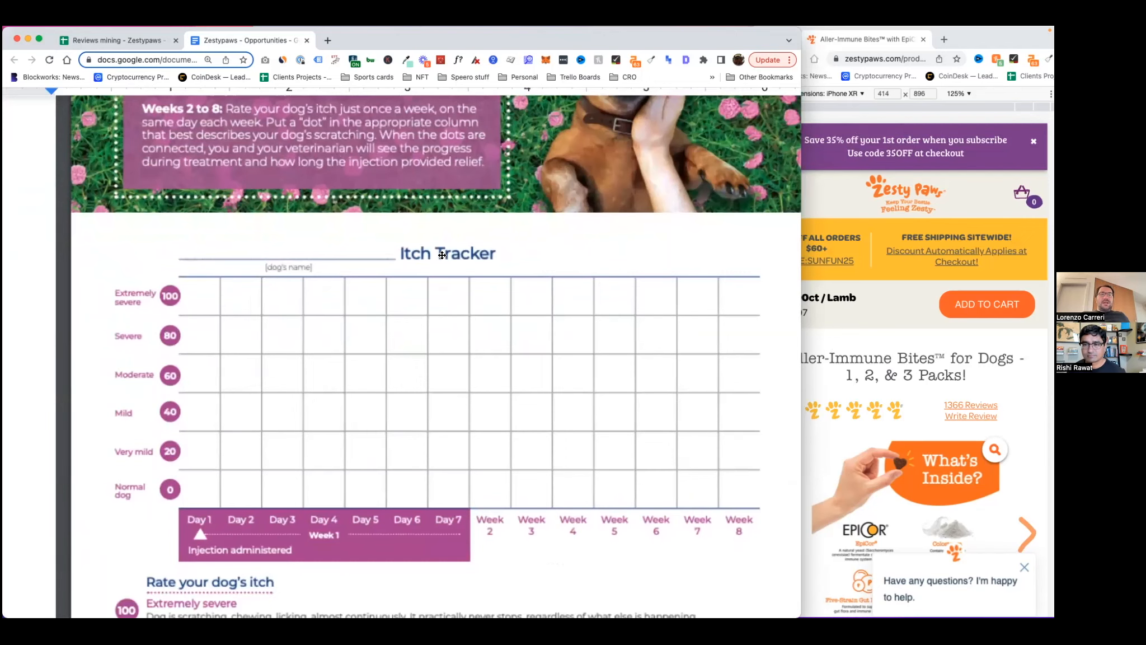
scroll(down, 3)
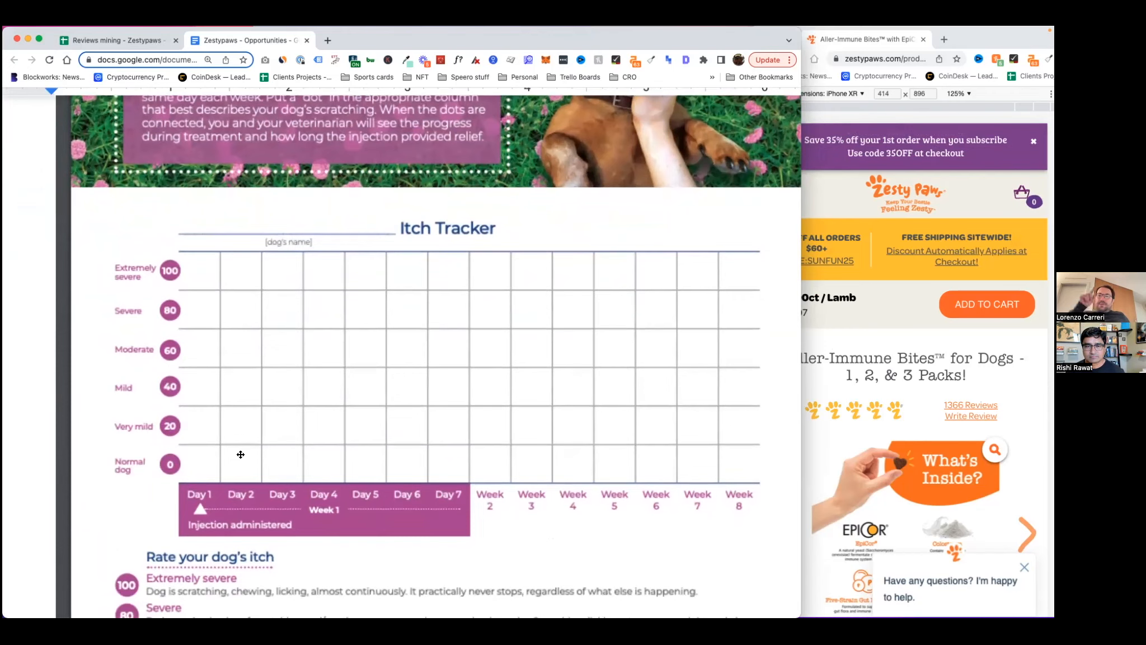
mouse_move(206, 275)
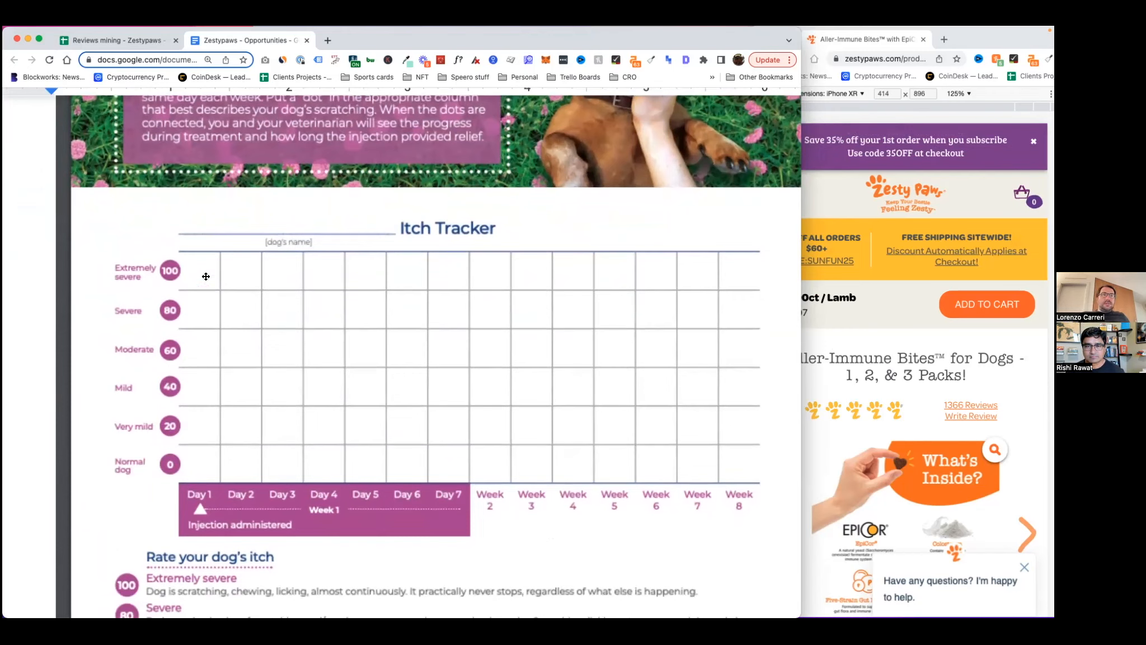
mouse_move(186, 277)
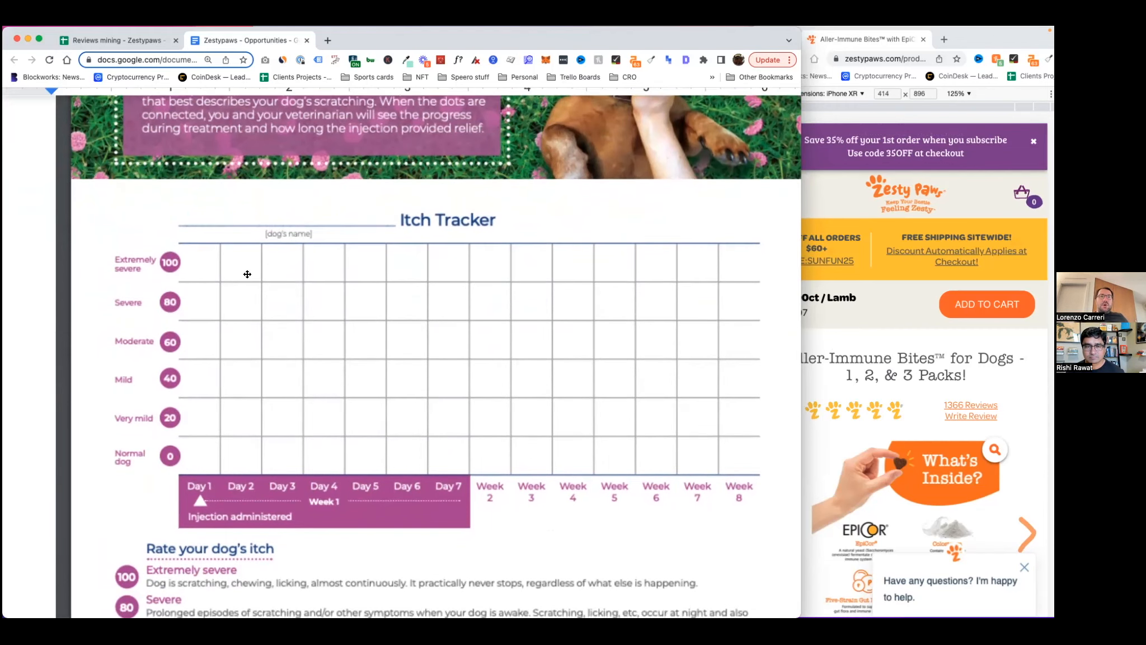
mouse_move(421, 465)
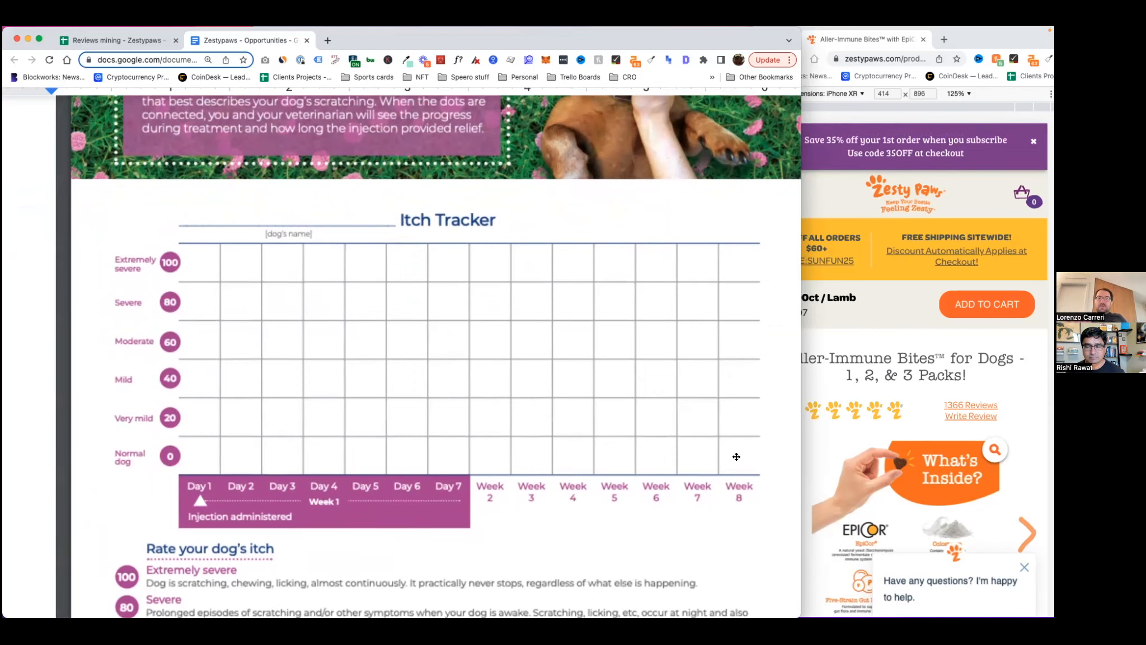
mouse_move(580, 451)
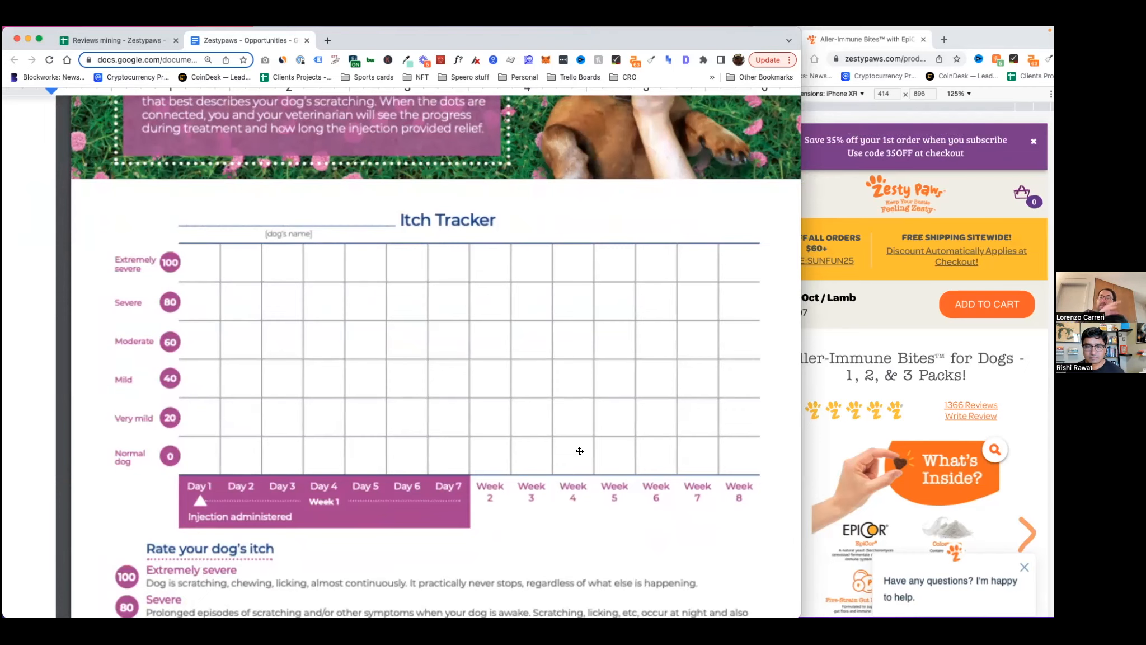
mouse_move(323, 490)
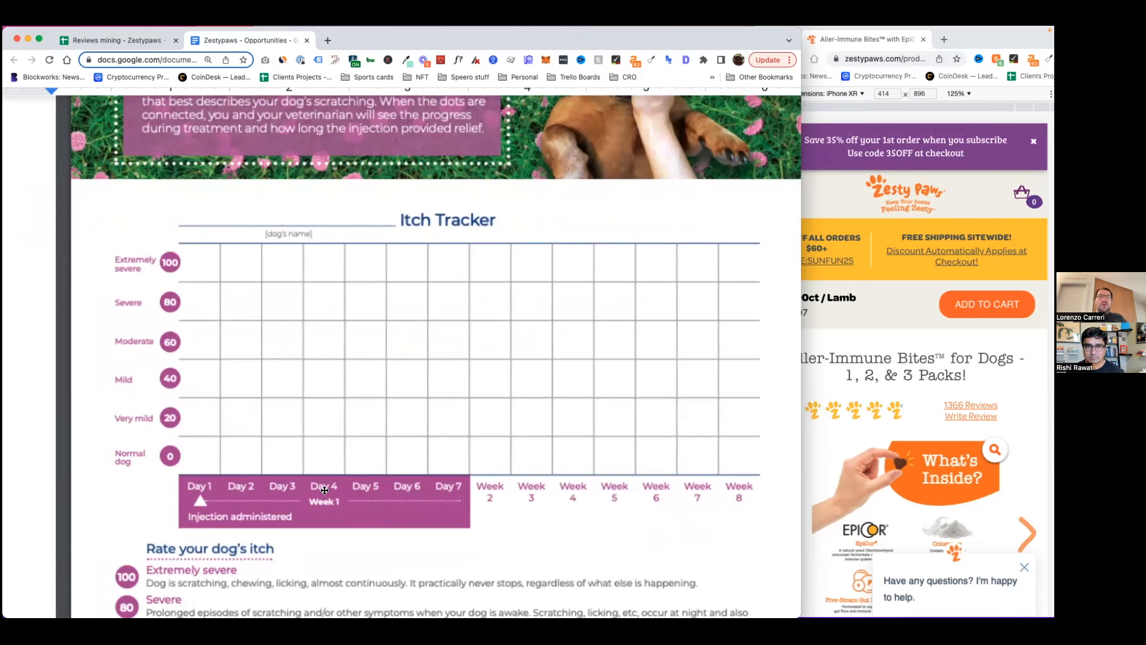
scroll(down, 3)
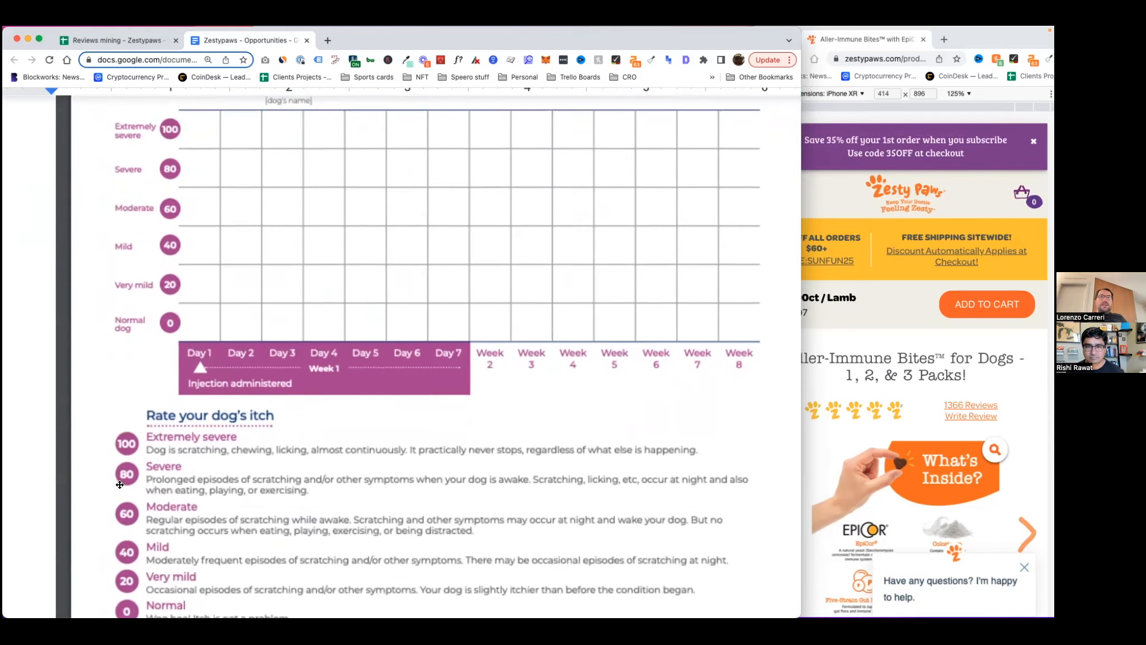
scroll(up, 3)
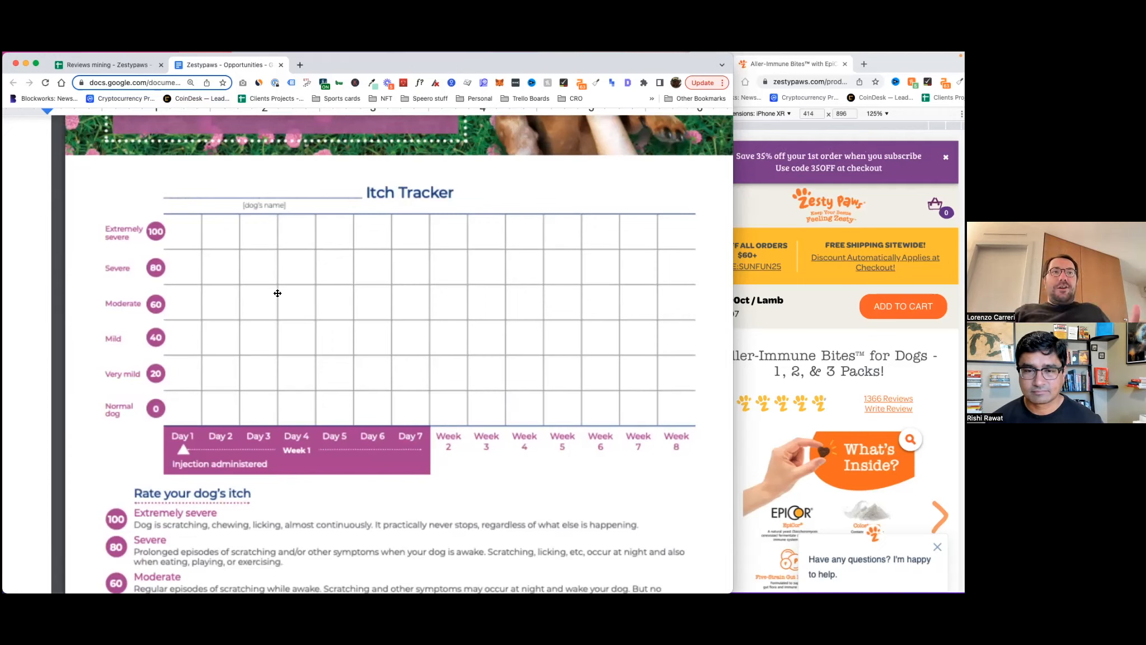
mouse_move(170, 235)
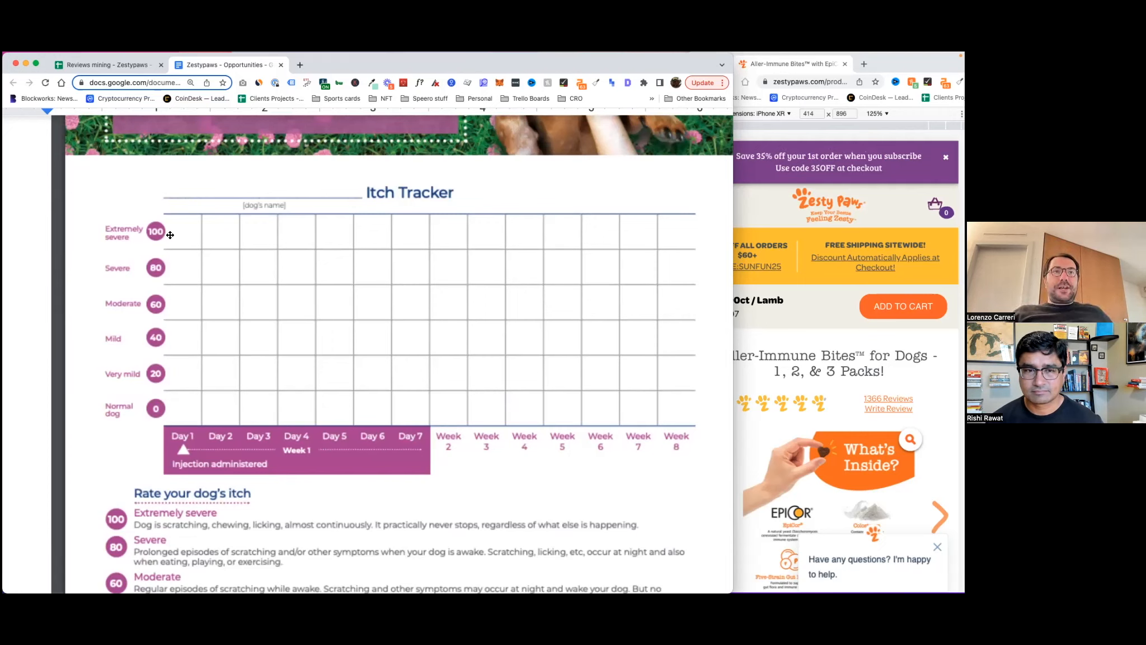
mouse_move(173, 240)
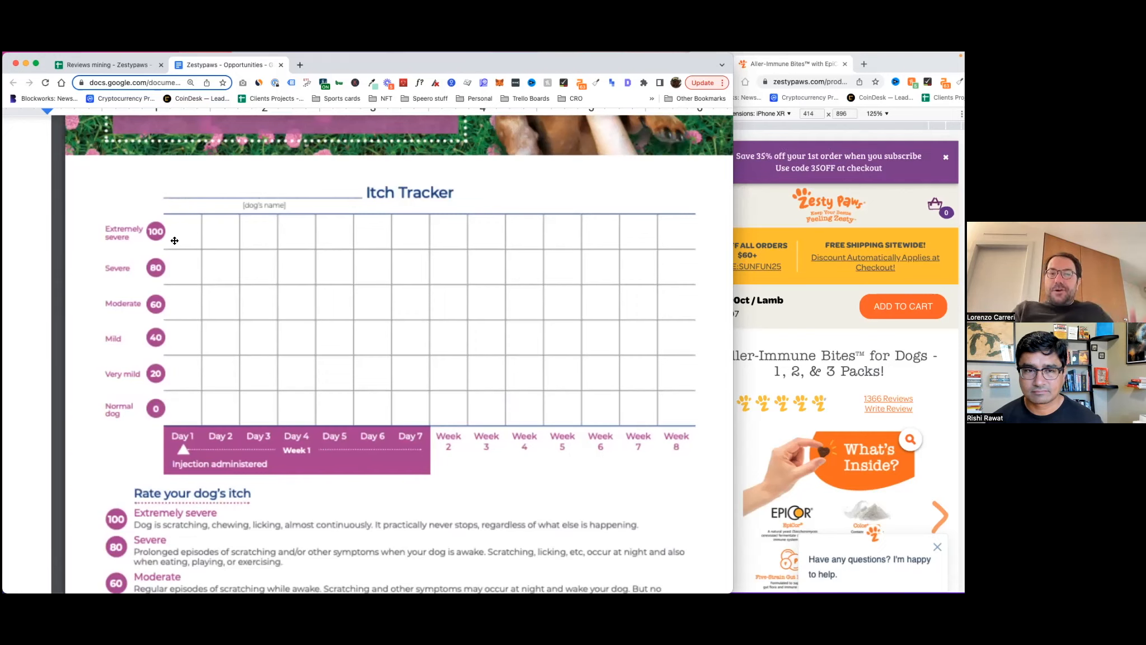
mouse_move(190, 269)
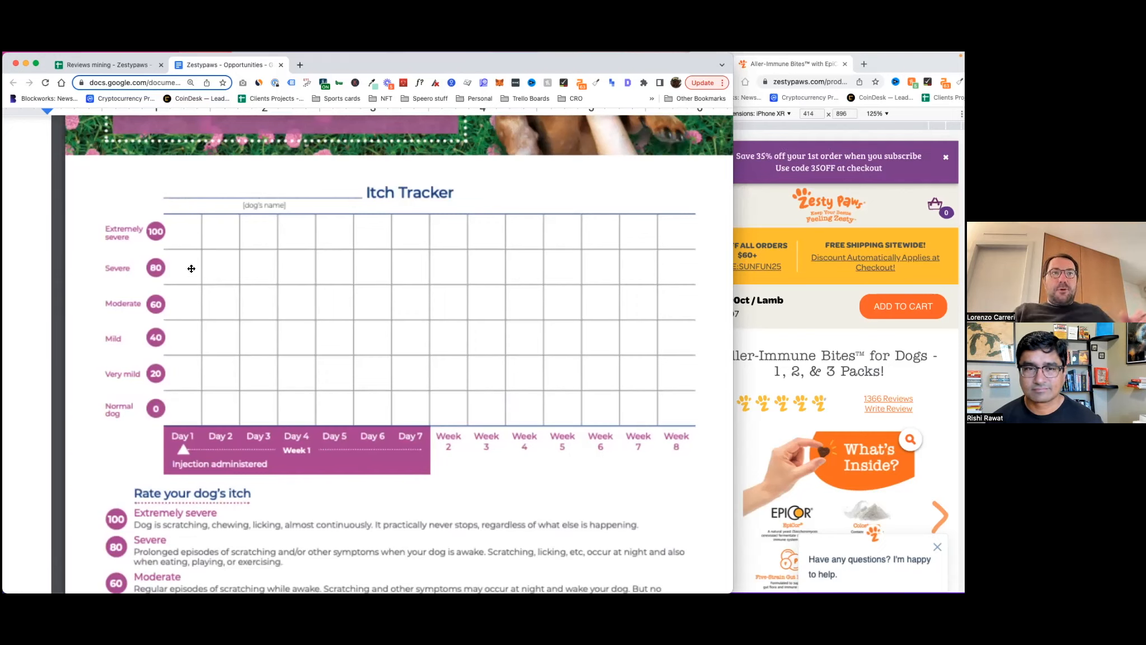
mouse_move(207, 283)
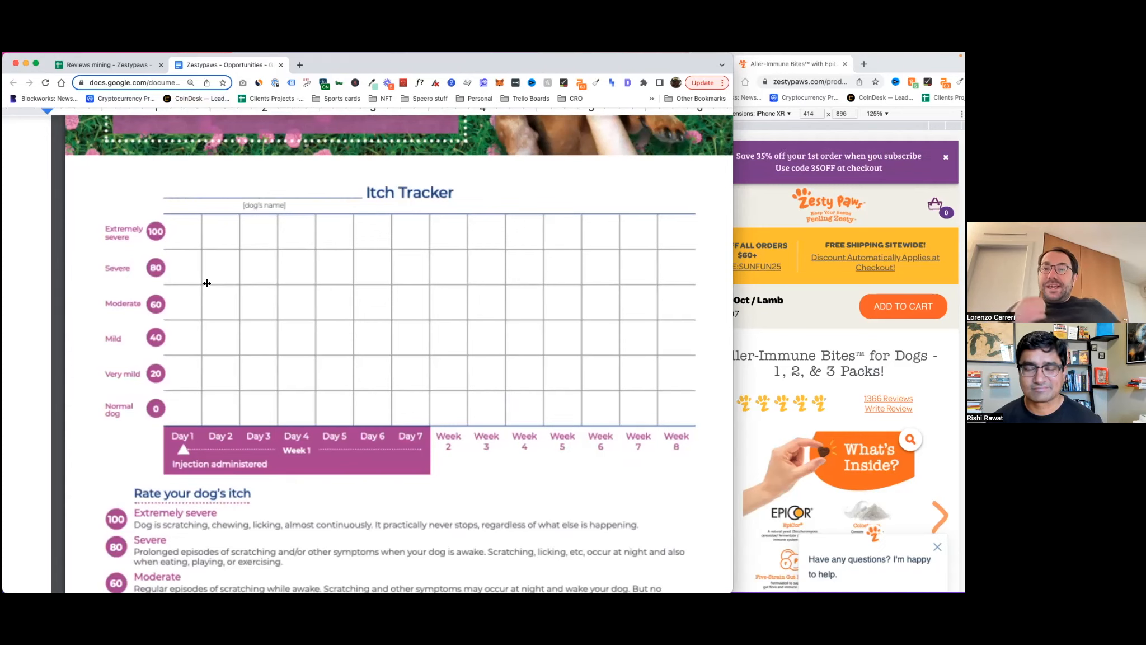
mouse_move(407, 296)
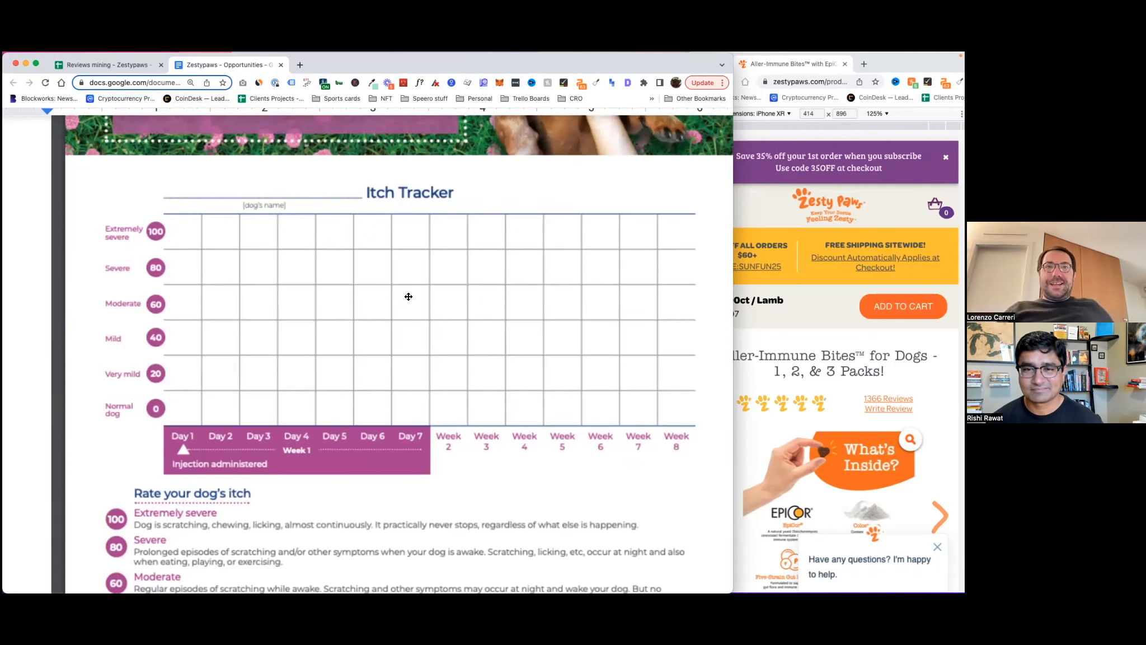
mouse_move(672, 401)
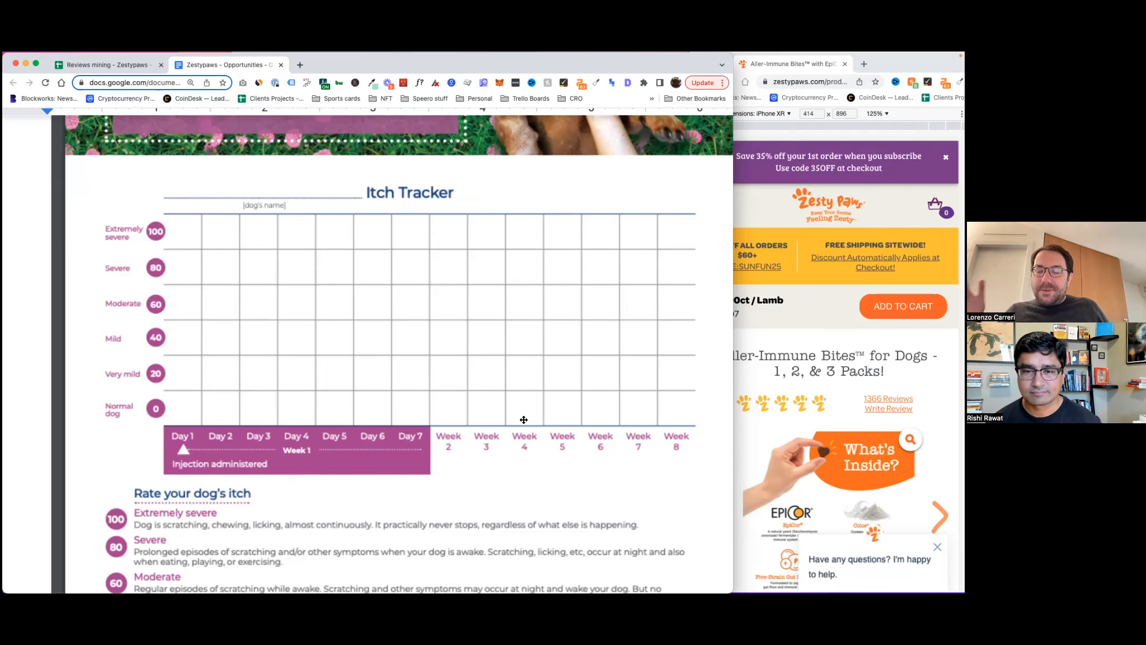
mouse_move(390, 434)
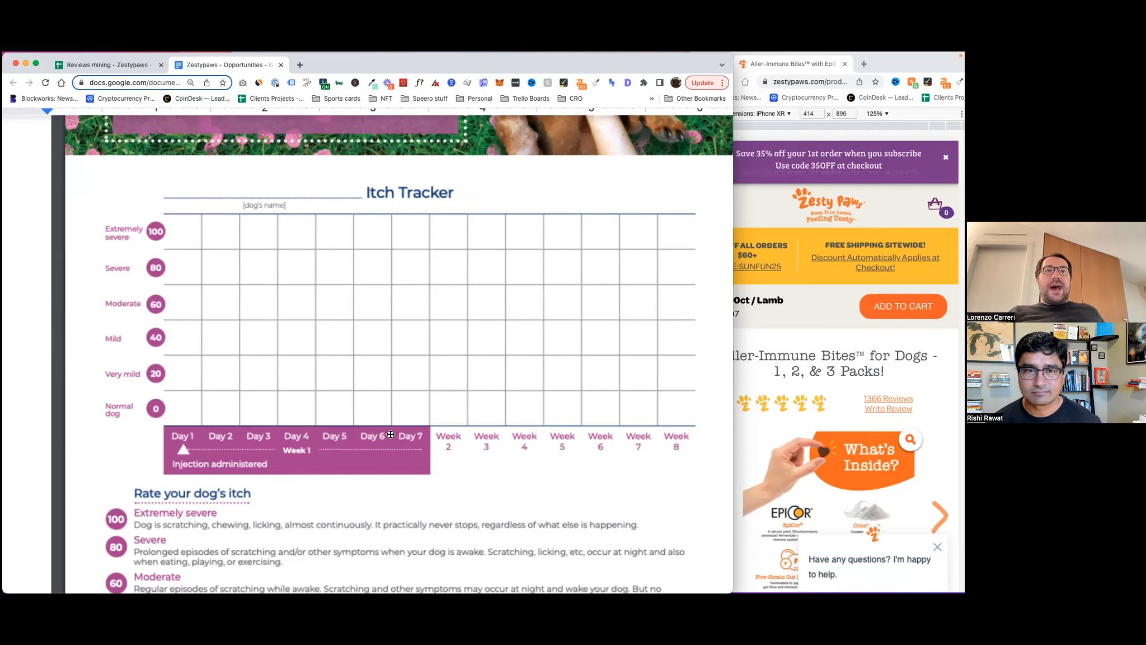
scroll(down, 3)
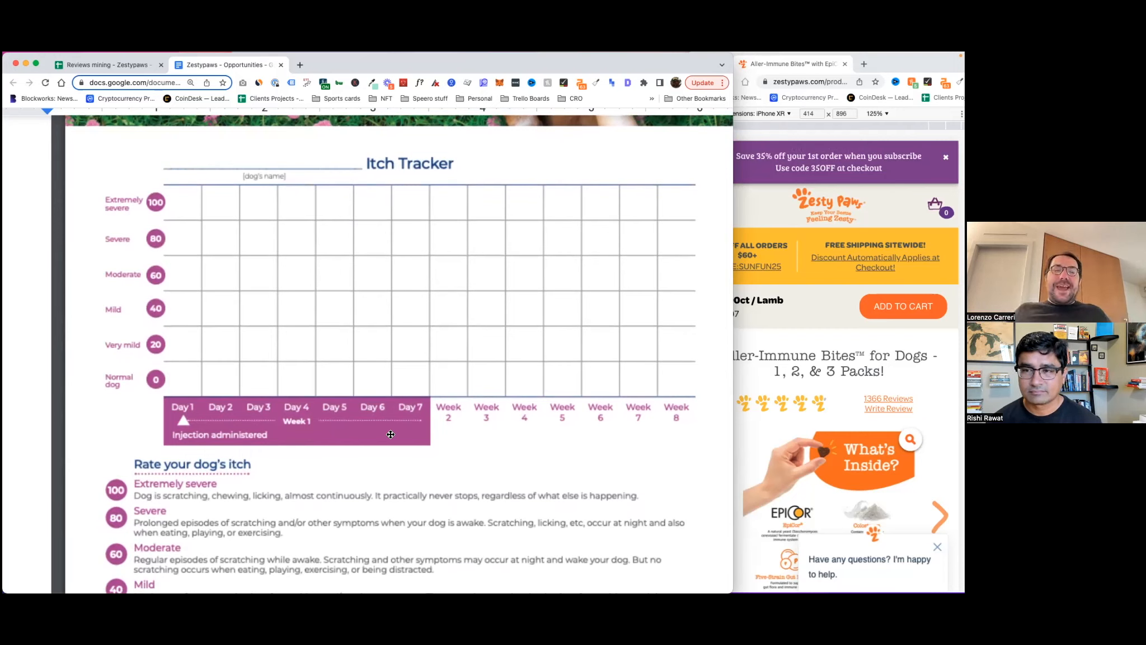
mouse_move(475, 350)
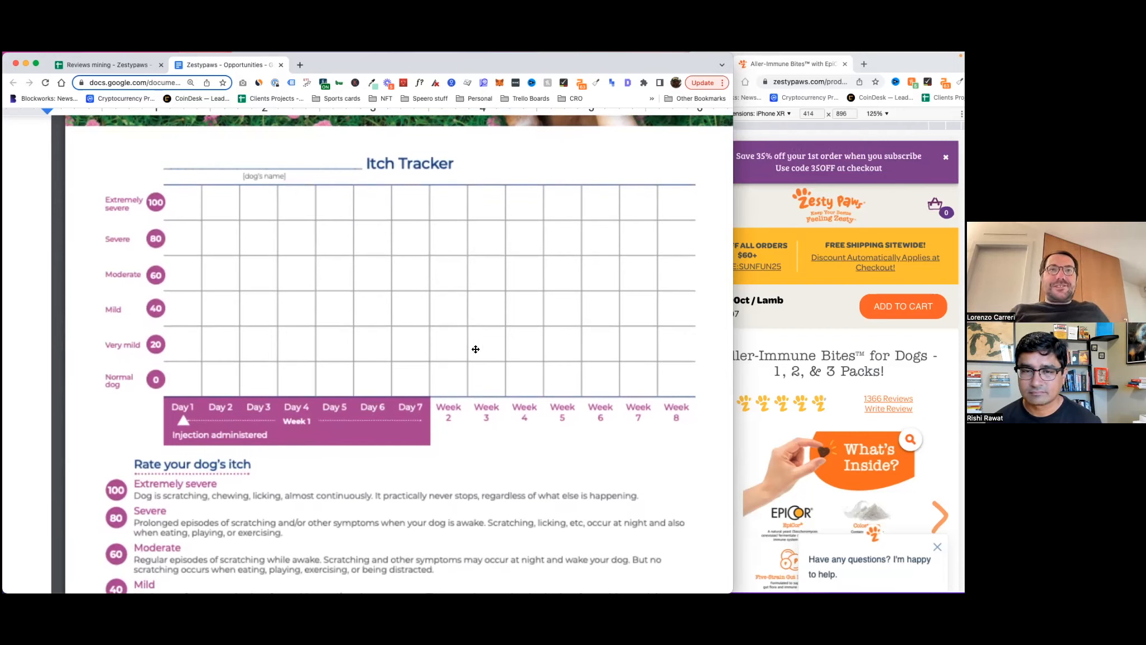
mouse_move(393, 341)
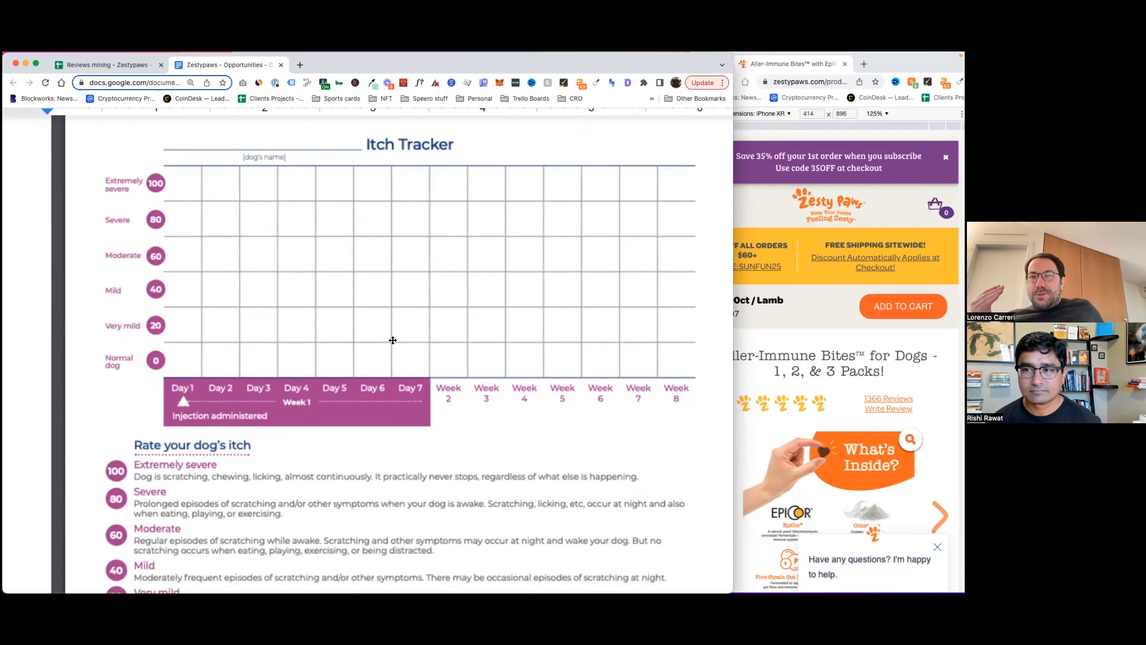
scroll(down, 3)
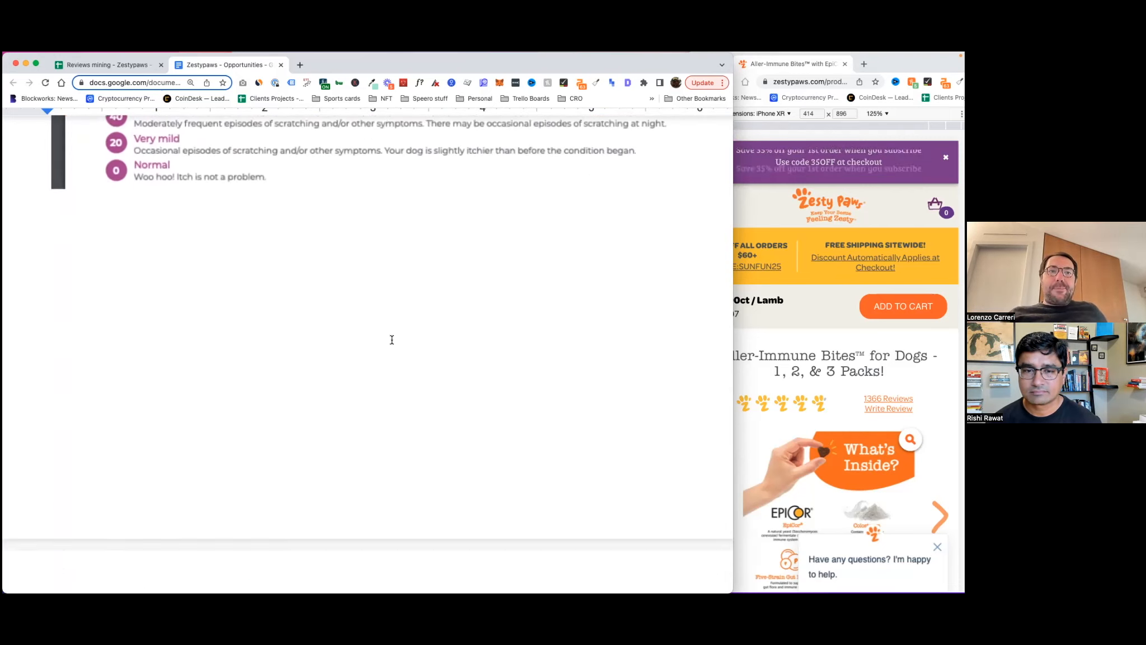
scroll(down, 3)
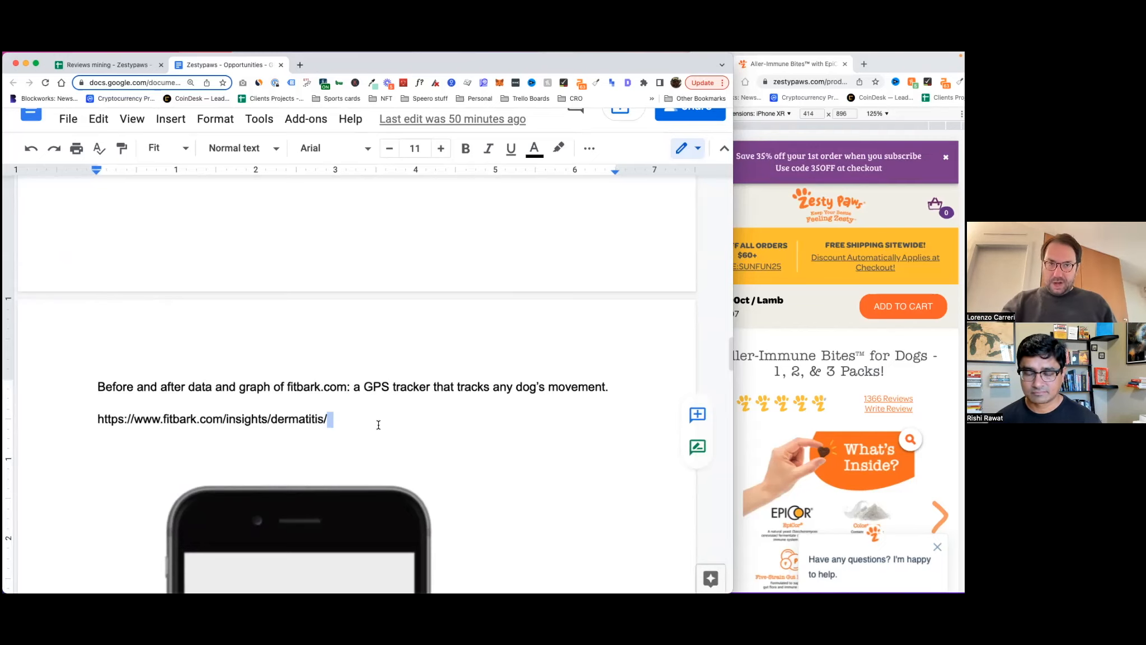
scroll(down, 3)
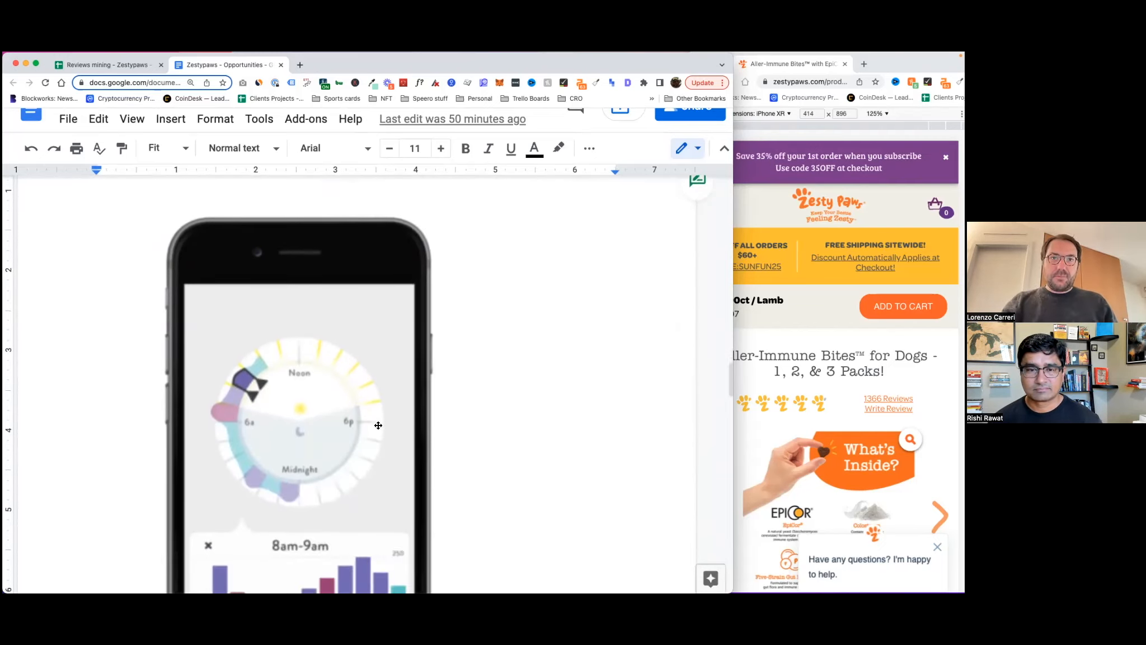
scroll(down, 3)
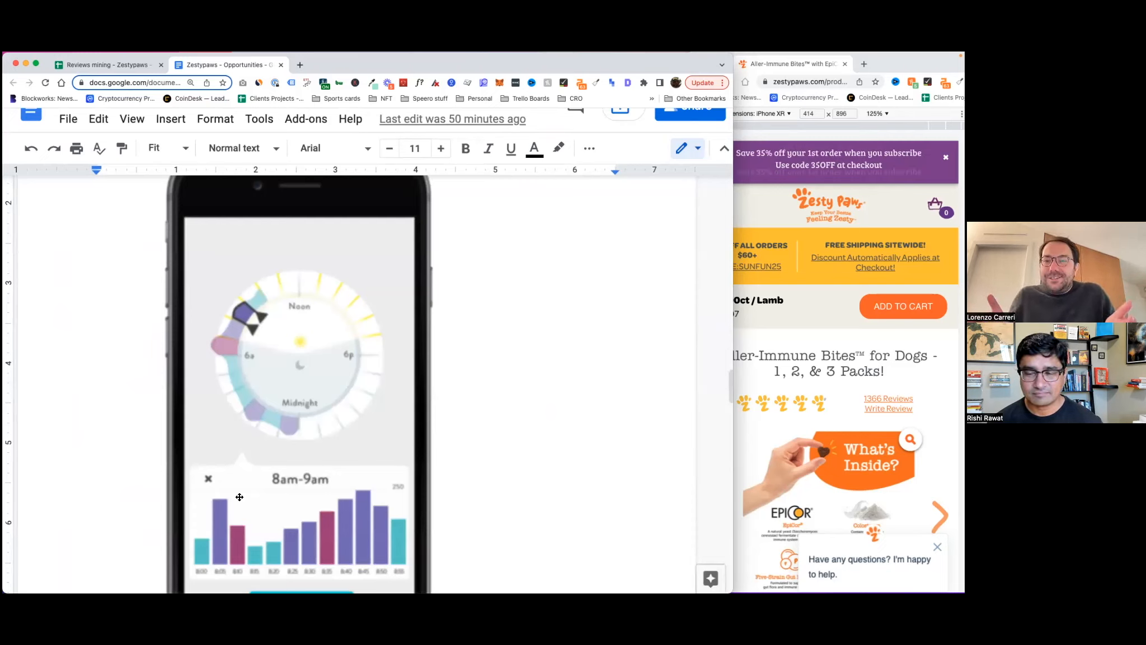
scroll(down, 3)
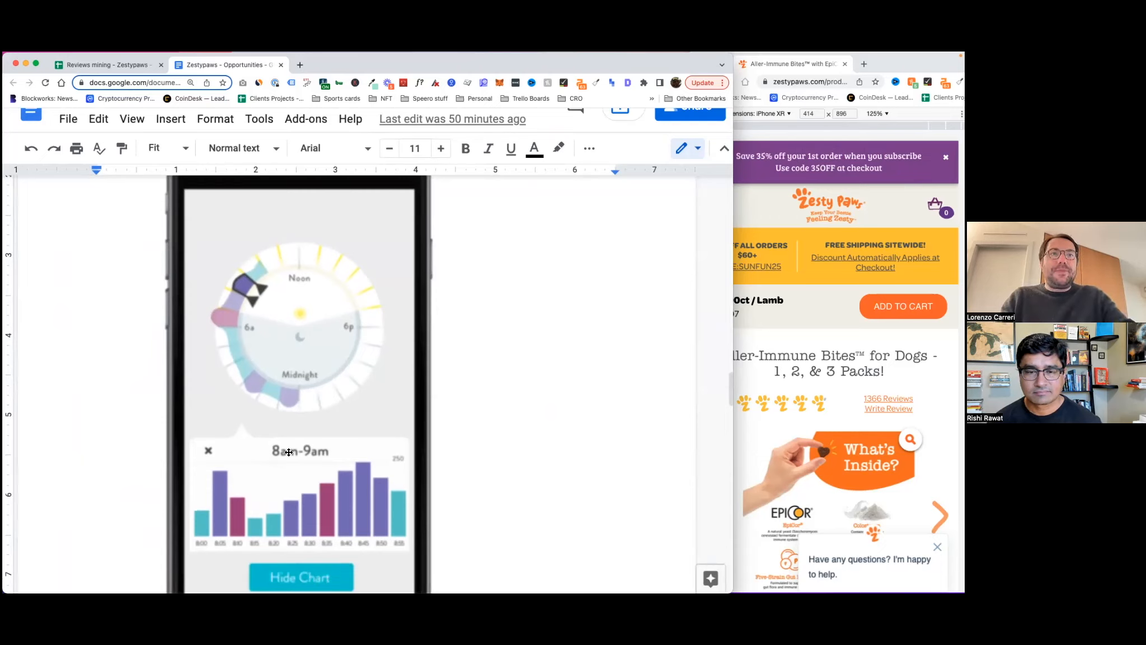
scroll(down, 3)
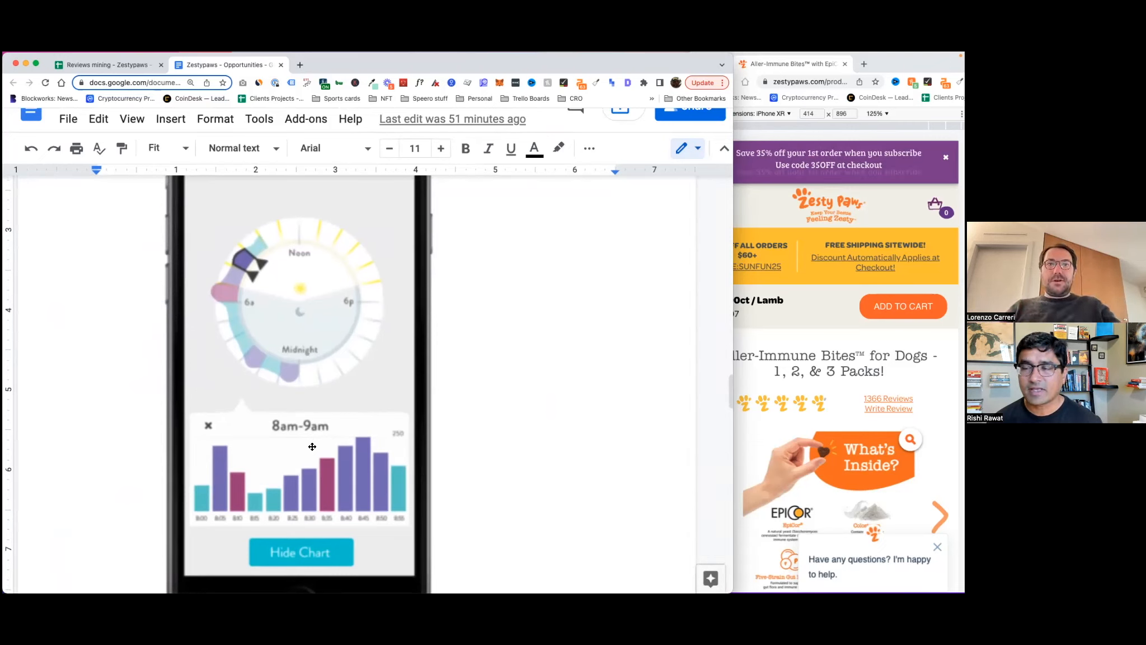
scroll(down, 3)
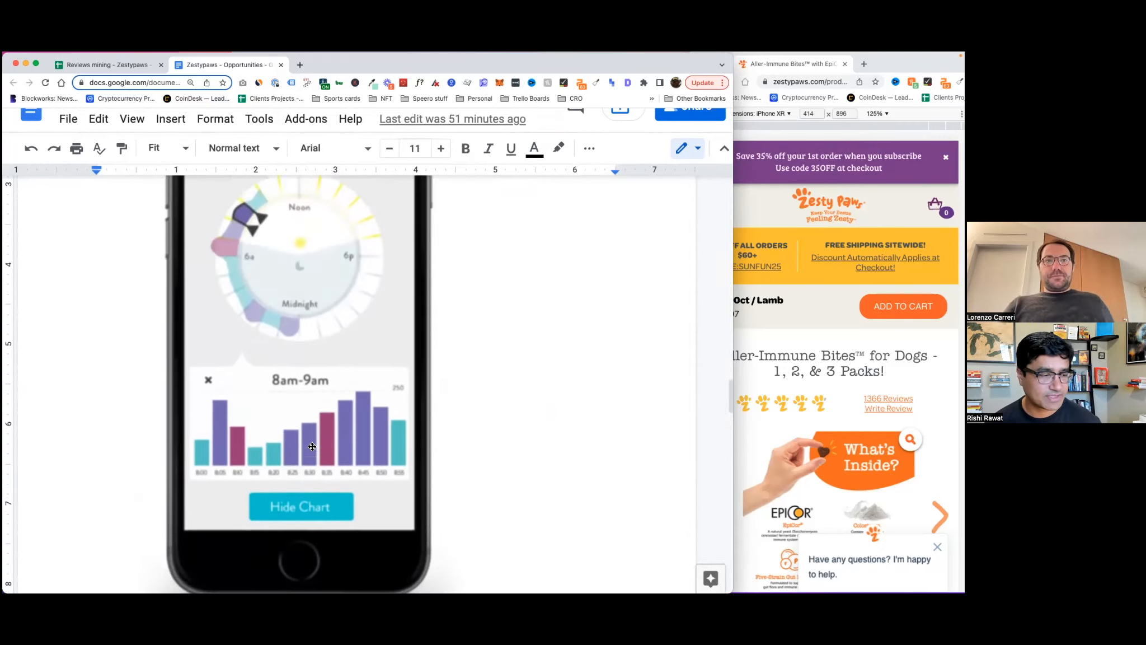
scroll(down, 3)
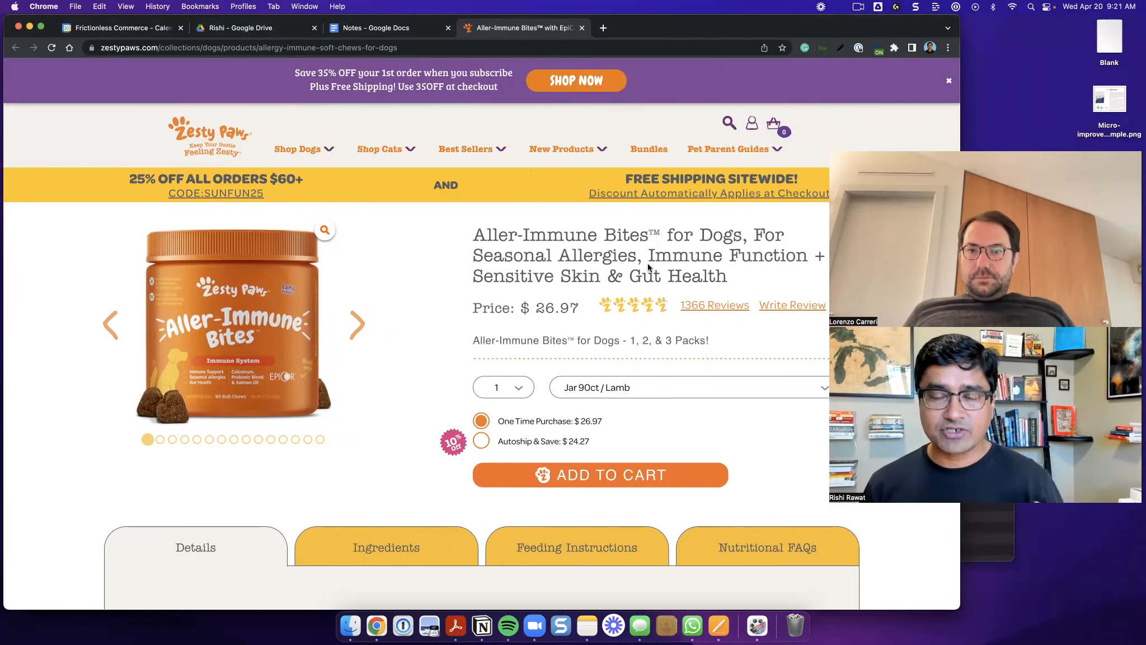
scroll(down, 3)
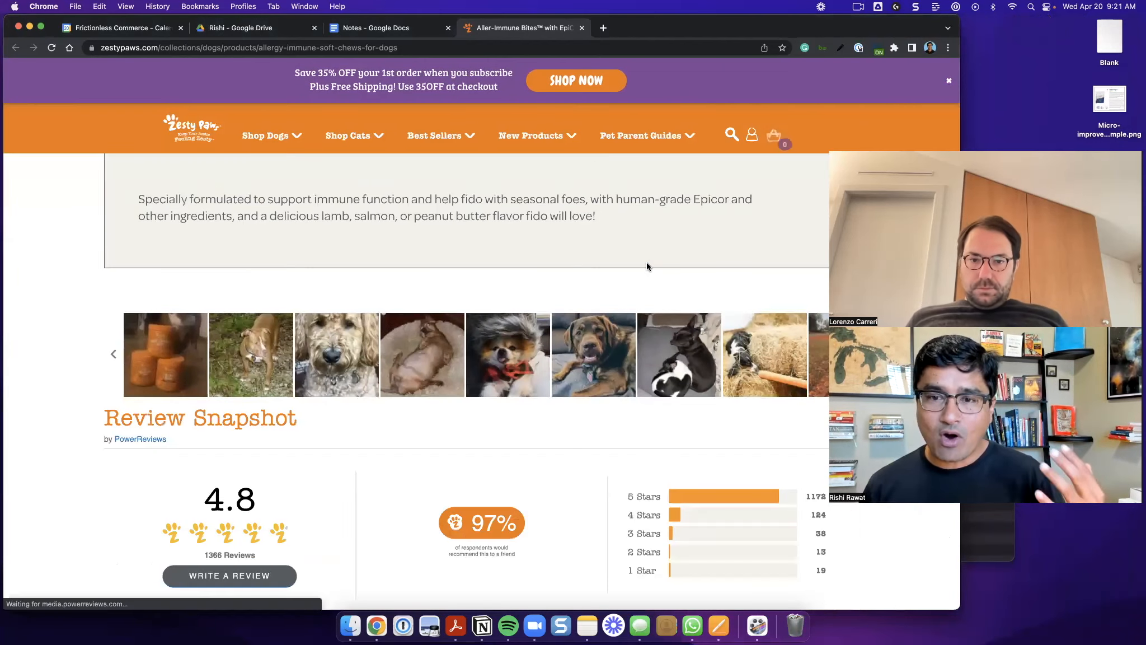
scroll(up, 3)
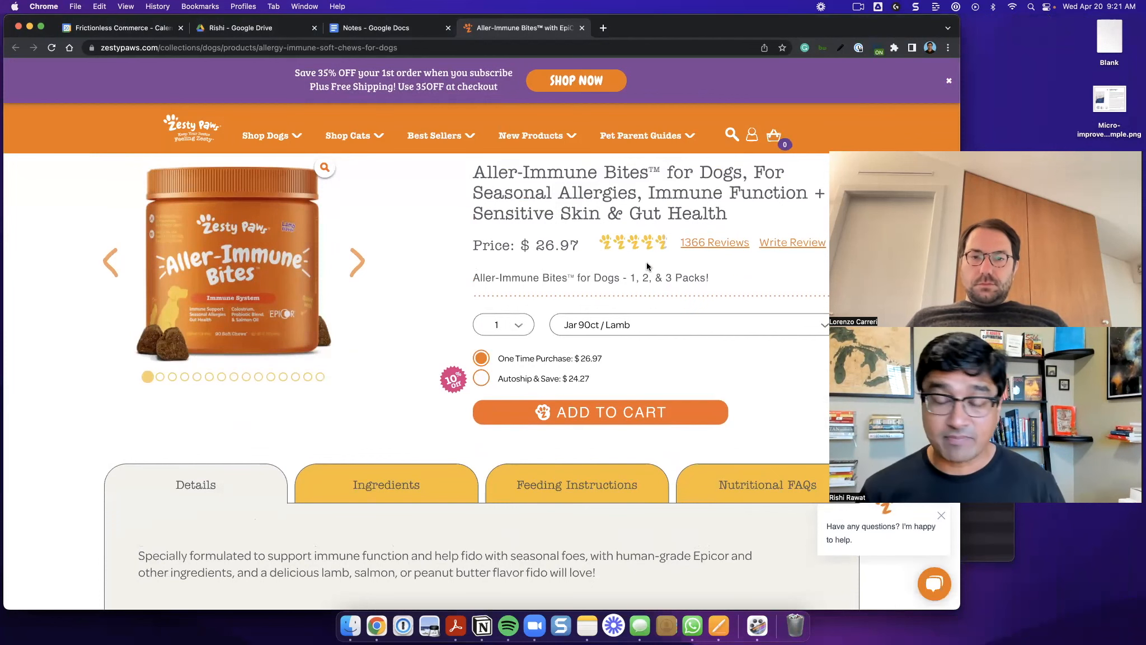
scroll(down, 3)
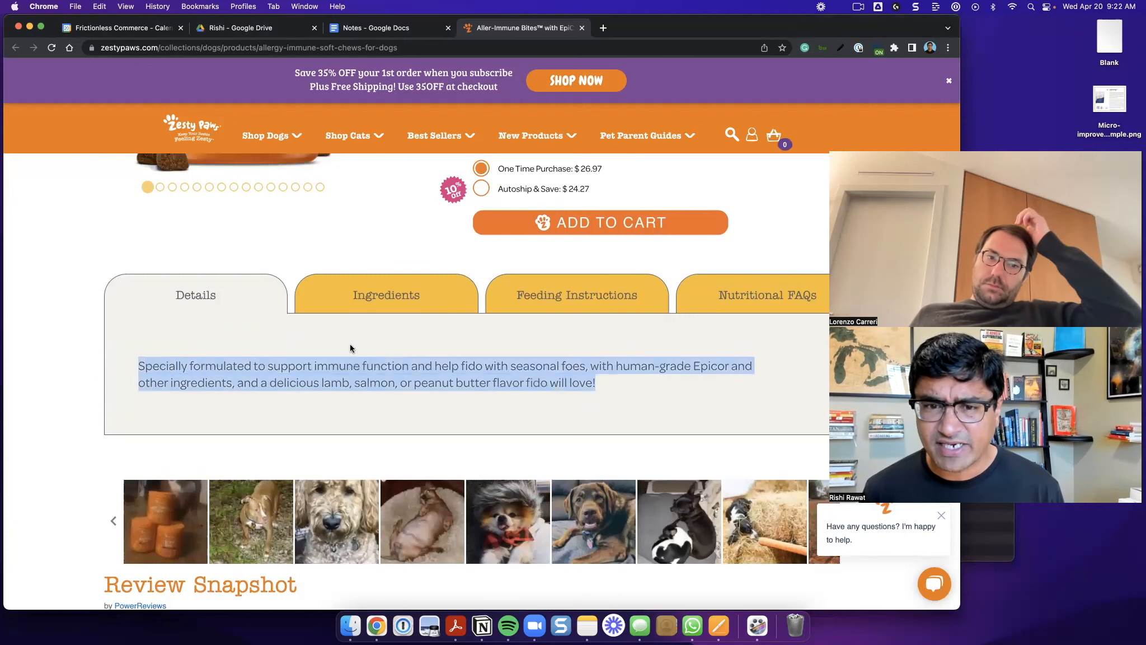
click(386, 294)
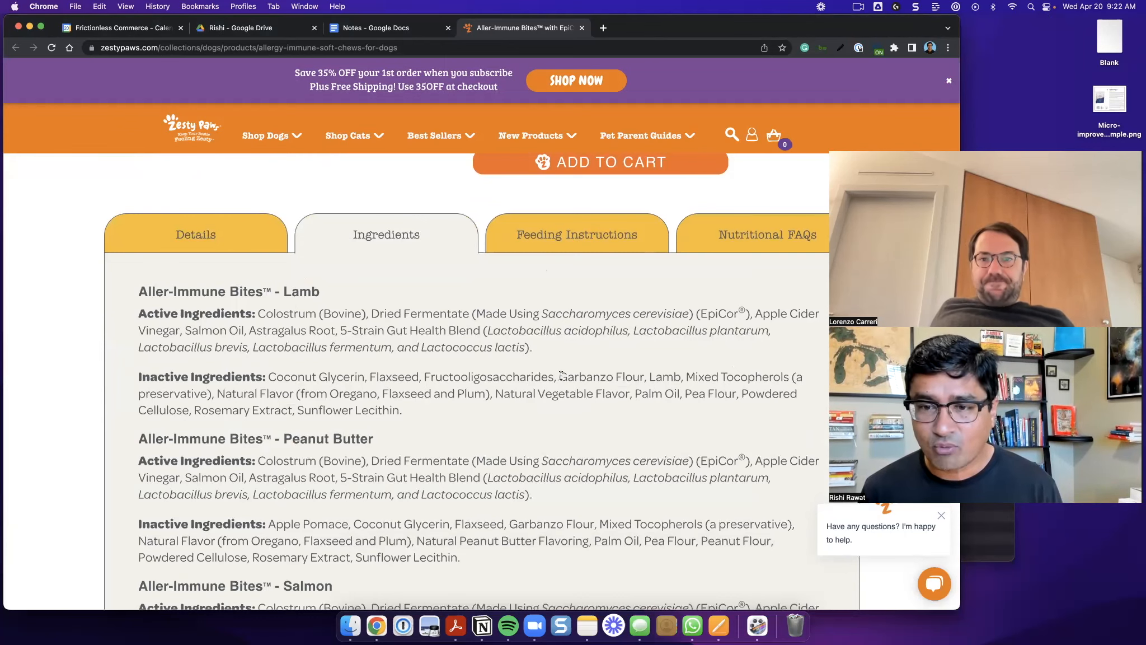
click(577, 234)
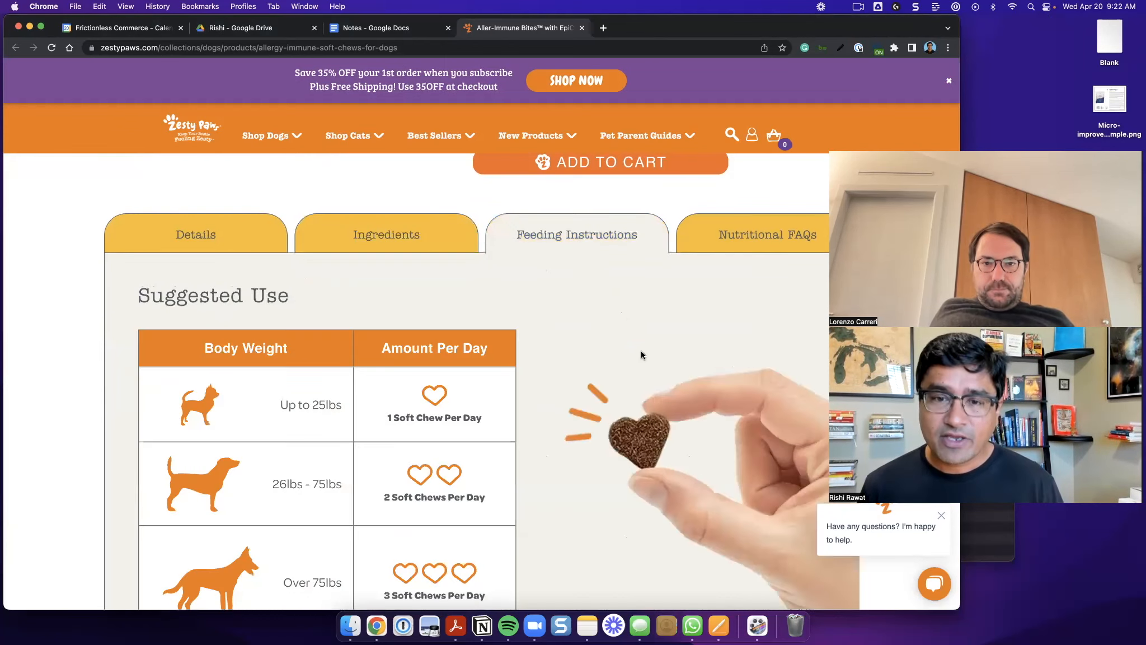
scroll(down, 3)
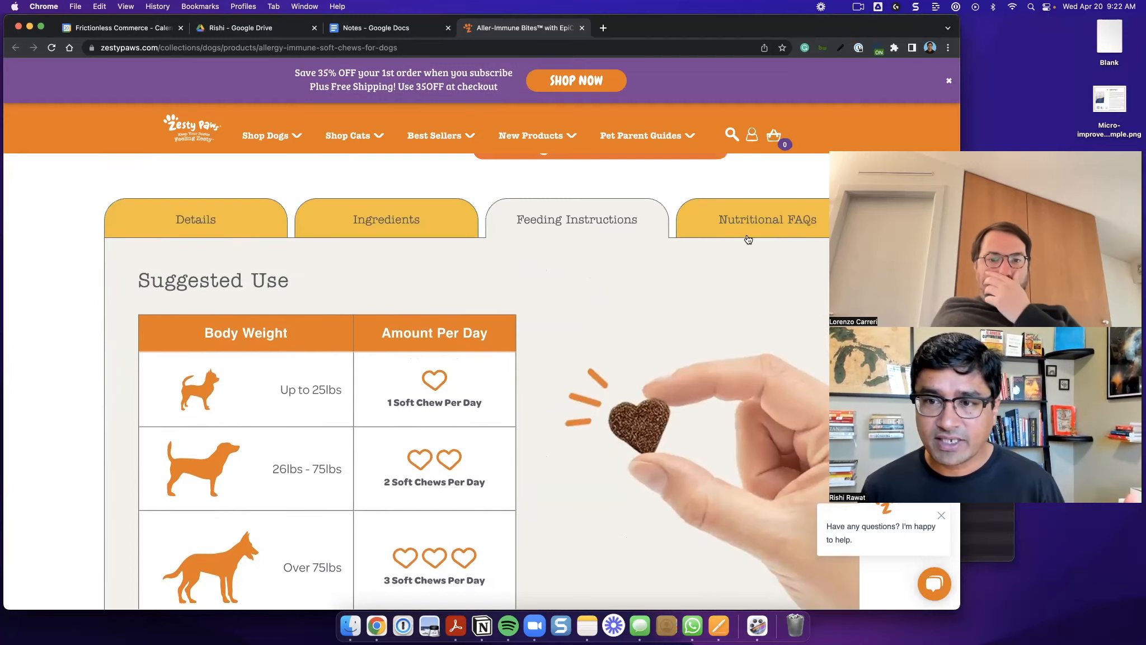
click(767, 220)
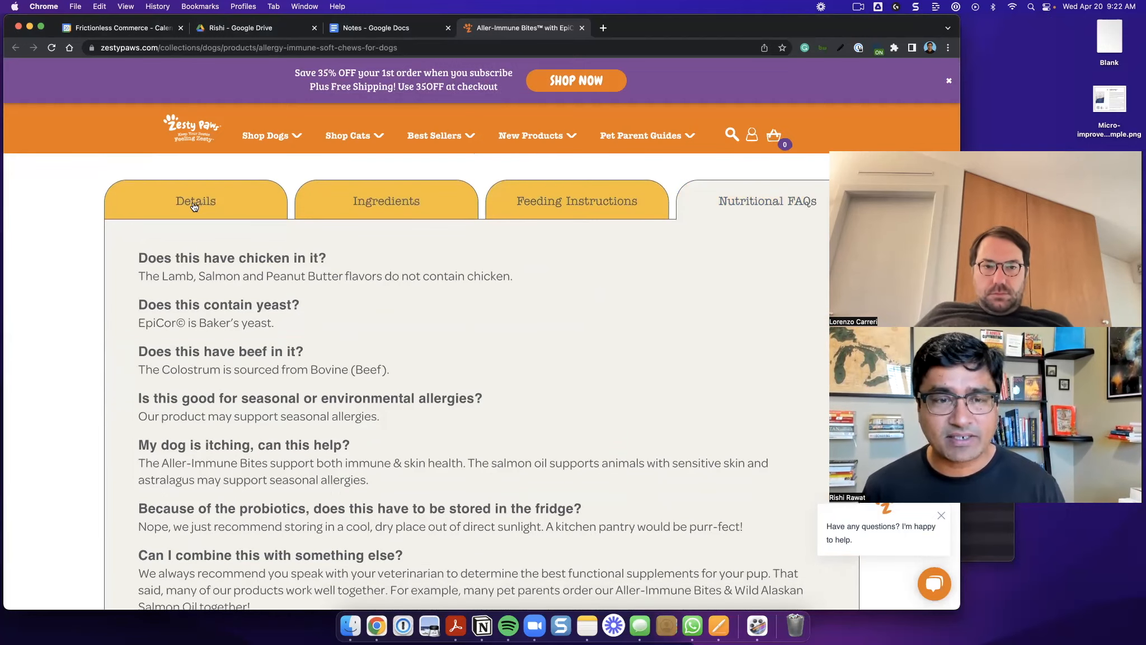
scroll(up, 3)
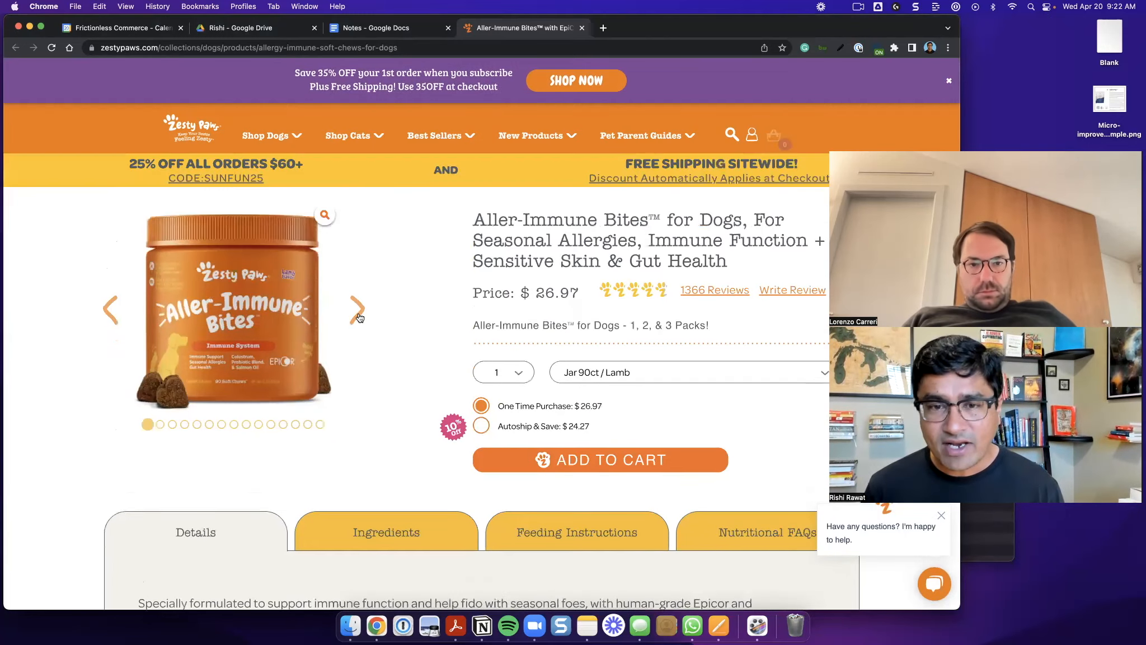
Enlarge the product image gallery and step forward to the ingredients overview image.
click(324, 214)
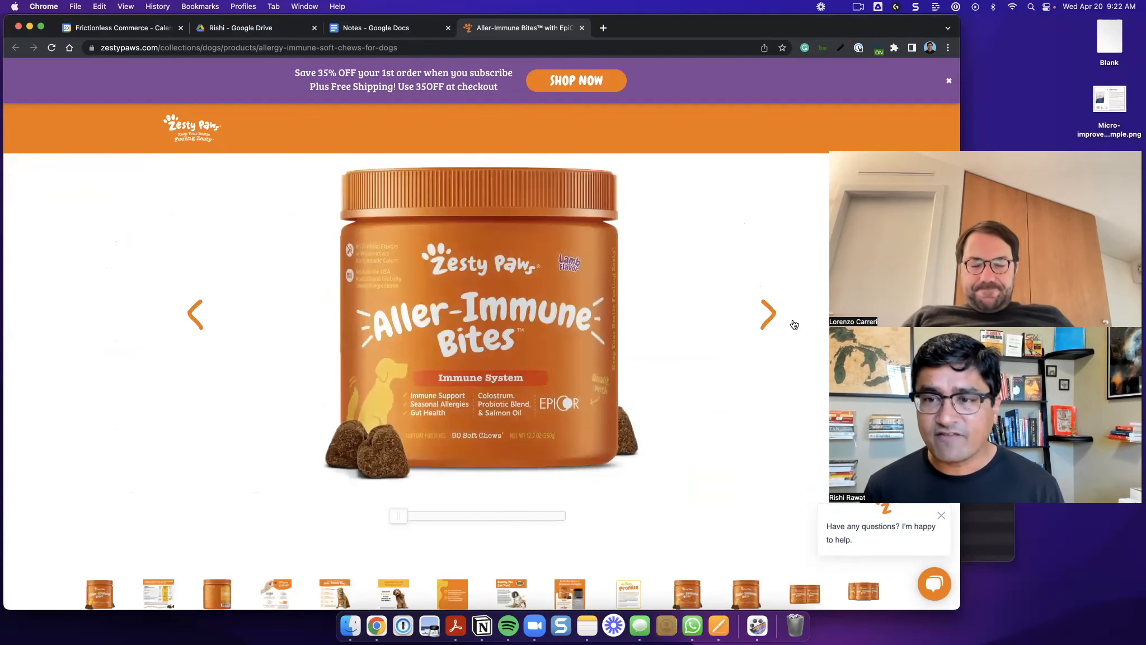
click(768, 313)
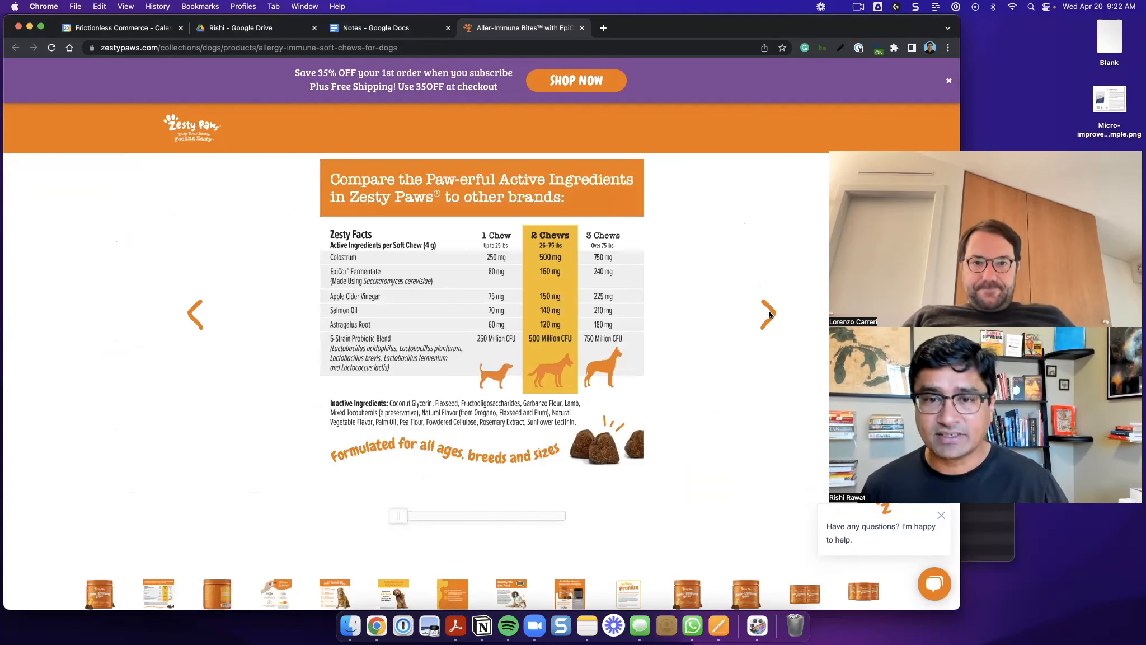
mouse_move(732, 355)
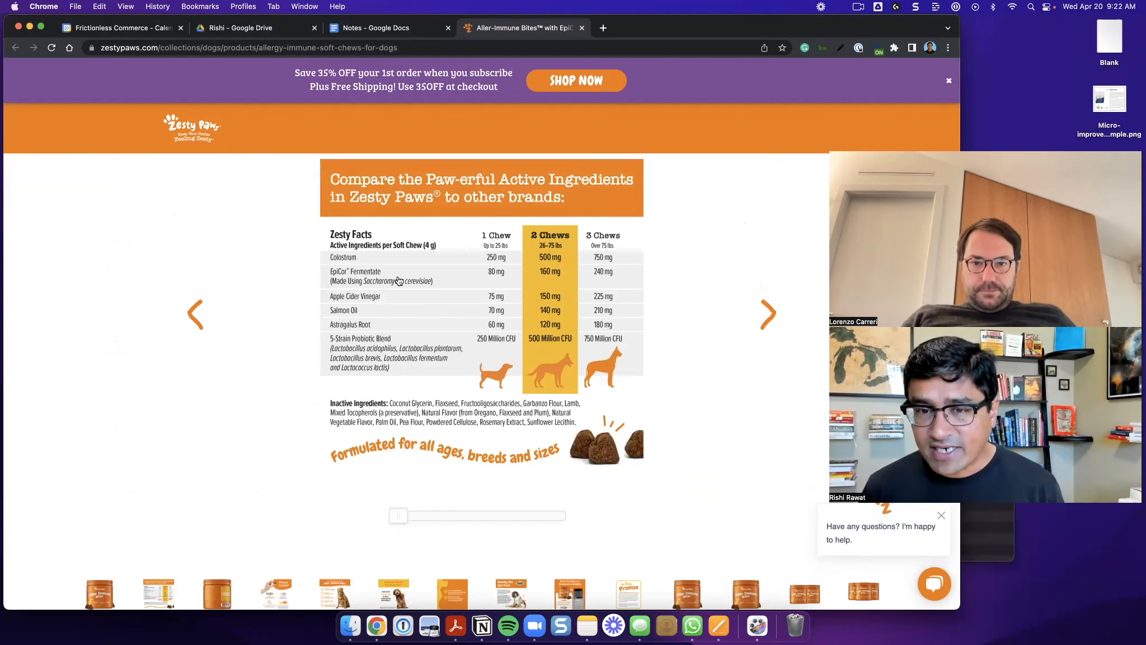
mouse_move(658, 357)
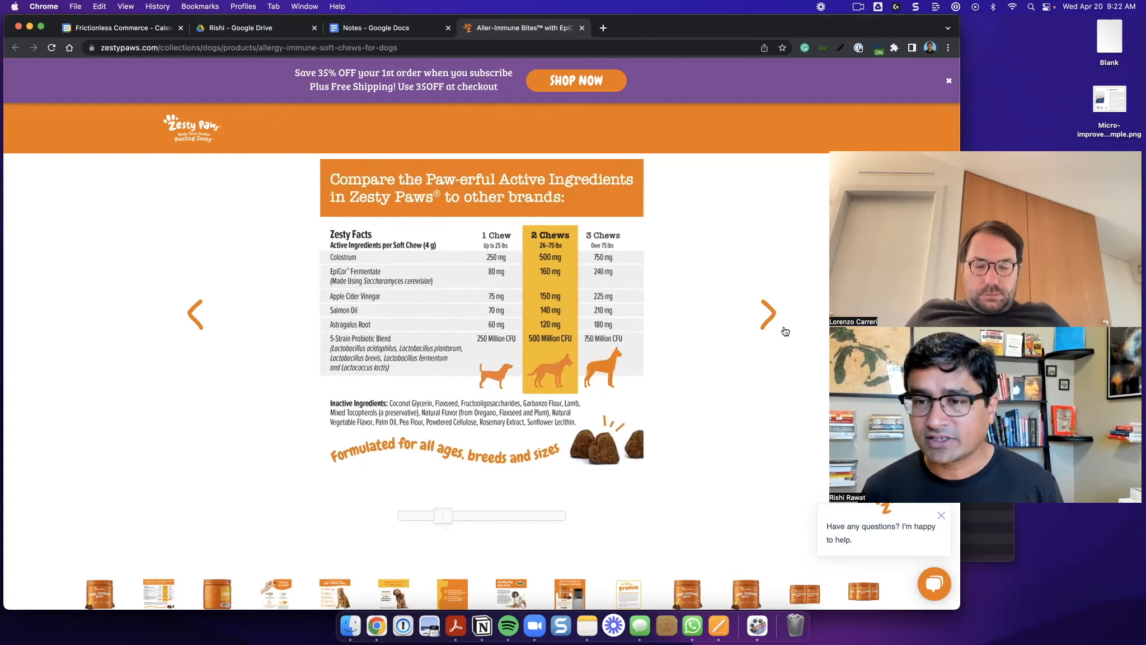
click(768, 315)
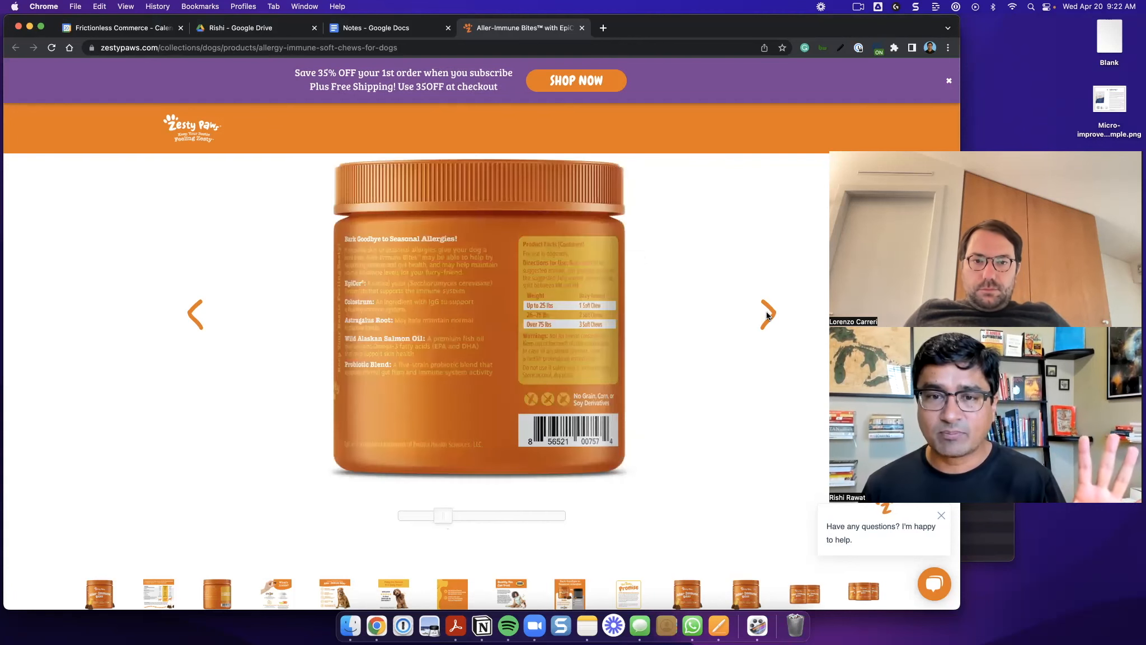
click(768, 314)
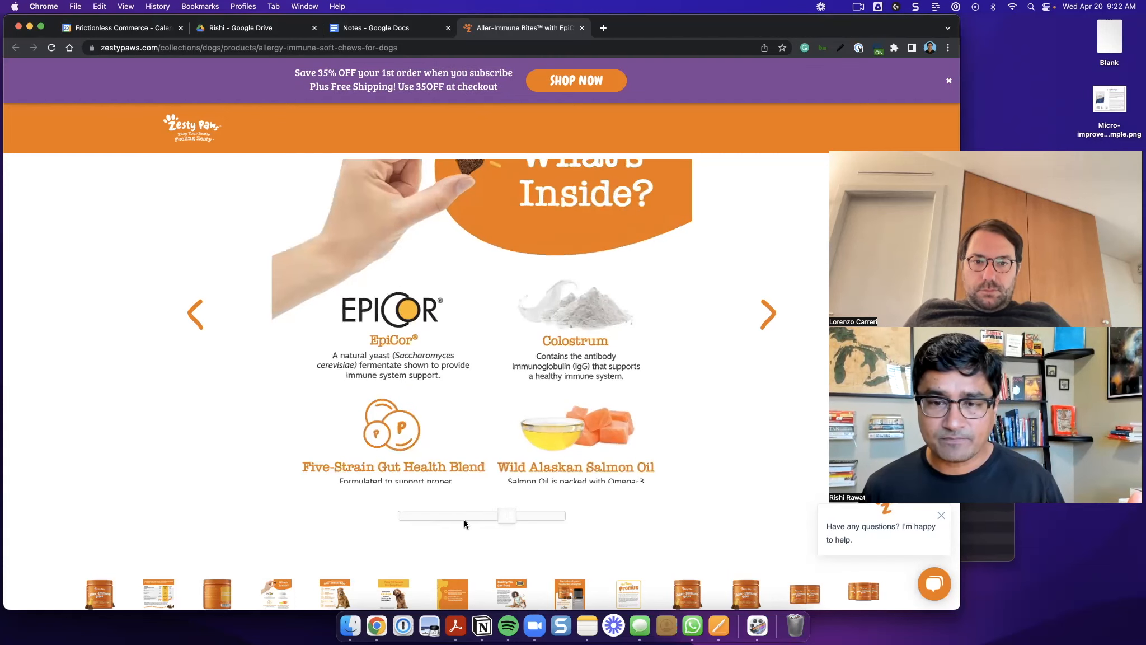
scroll(down, 3)
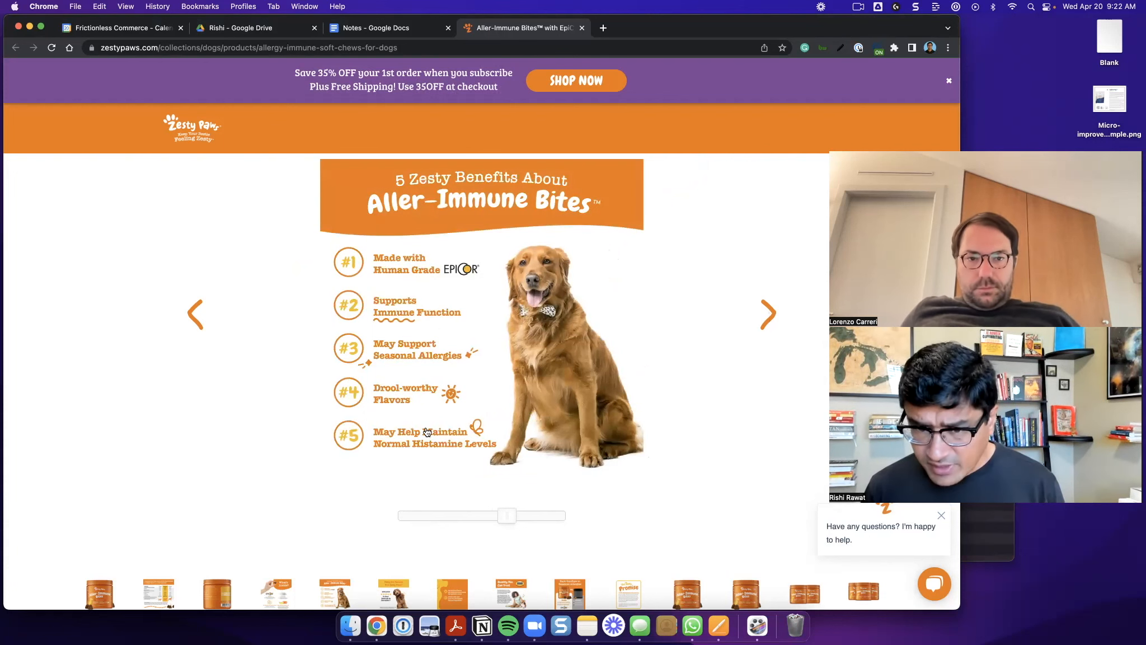
Continue through the no-artificial-ingredients, Quality You Can Trust and comparison images to The Zesty Promise.
click(768, 314)
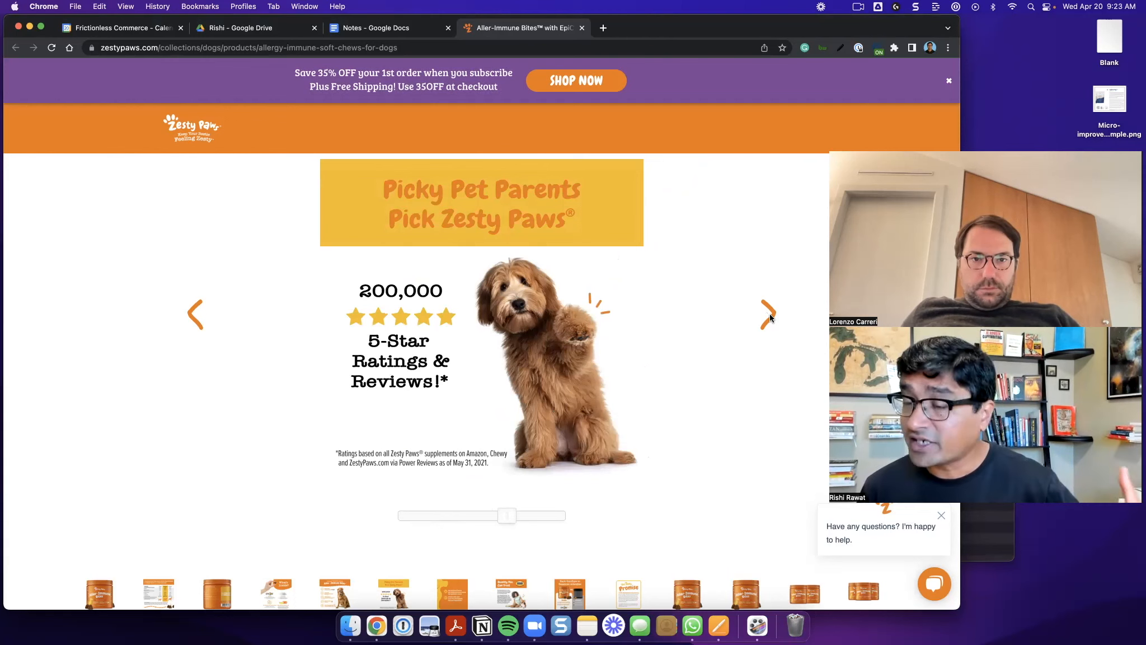
click(768, 314)
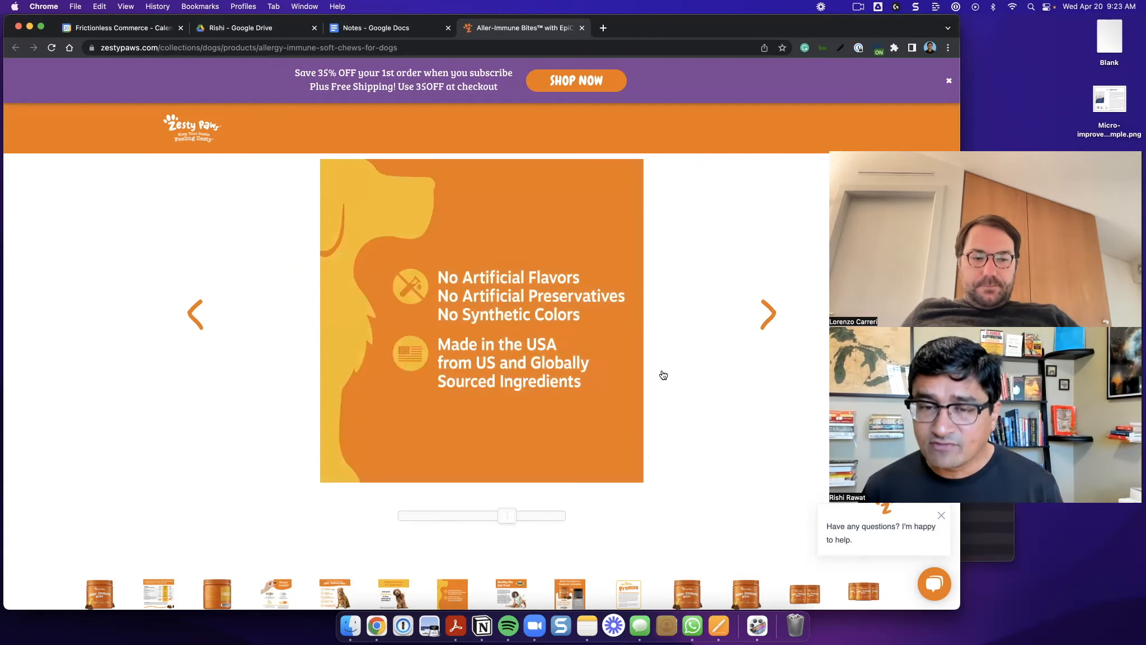
click(768, 314)
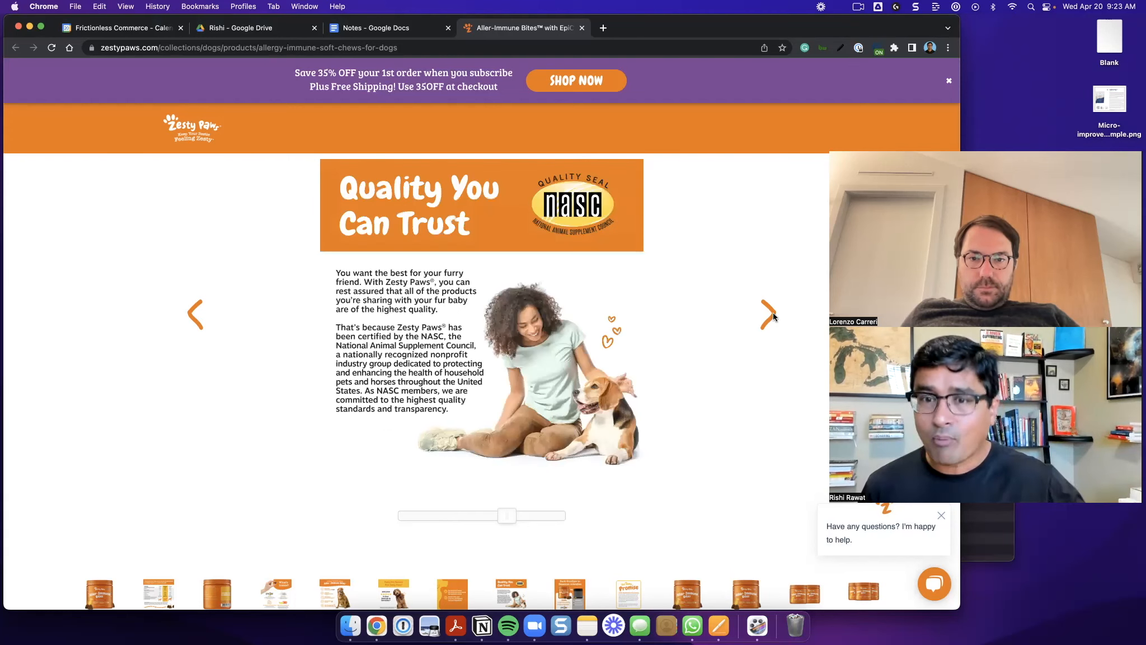
mouse_move(461, 259)
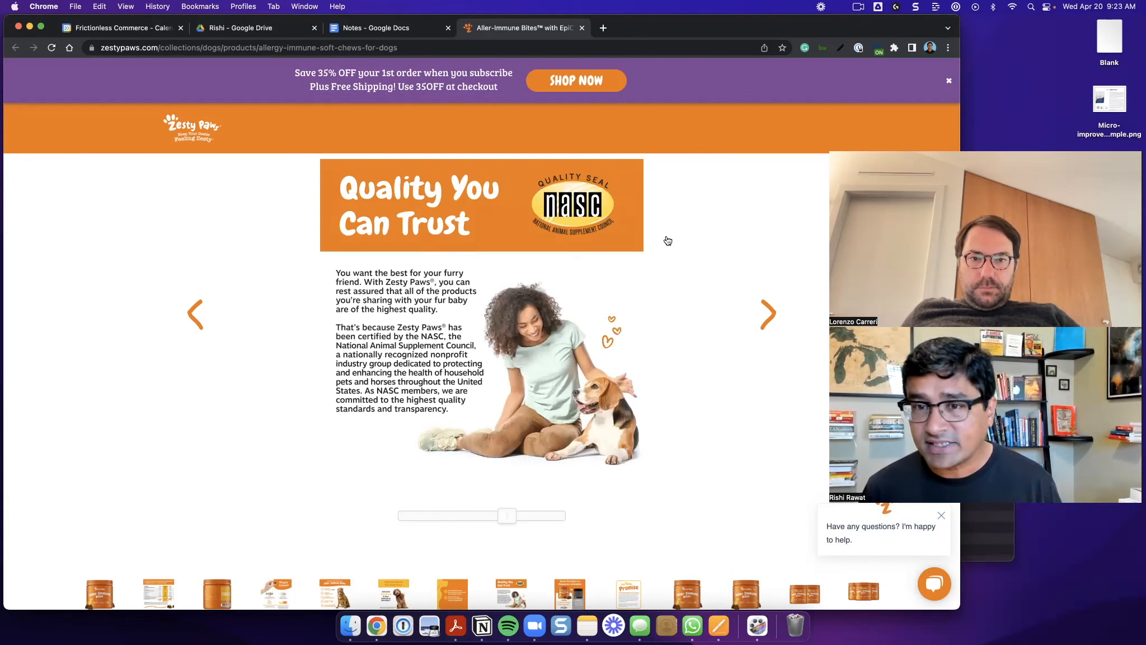
click(768, 313)
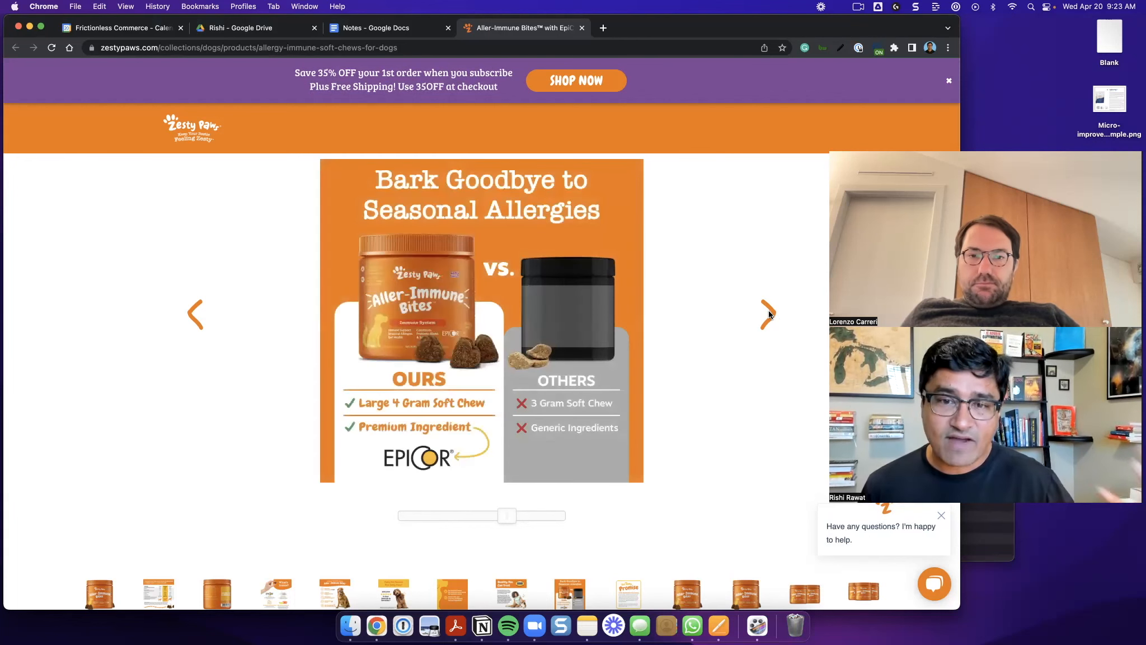
mouse_move(685, 306)
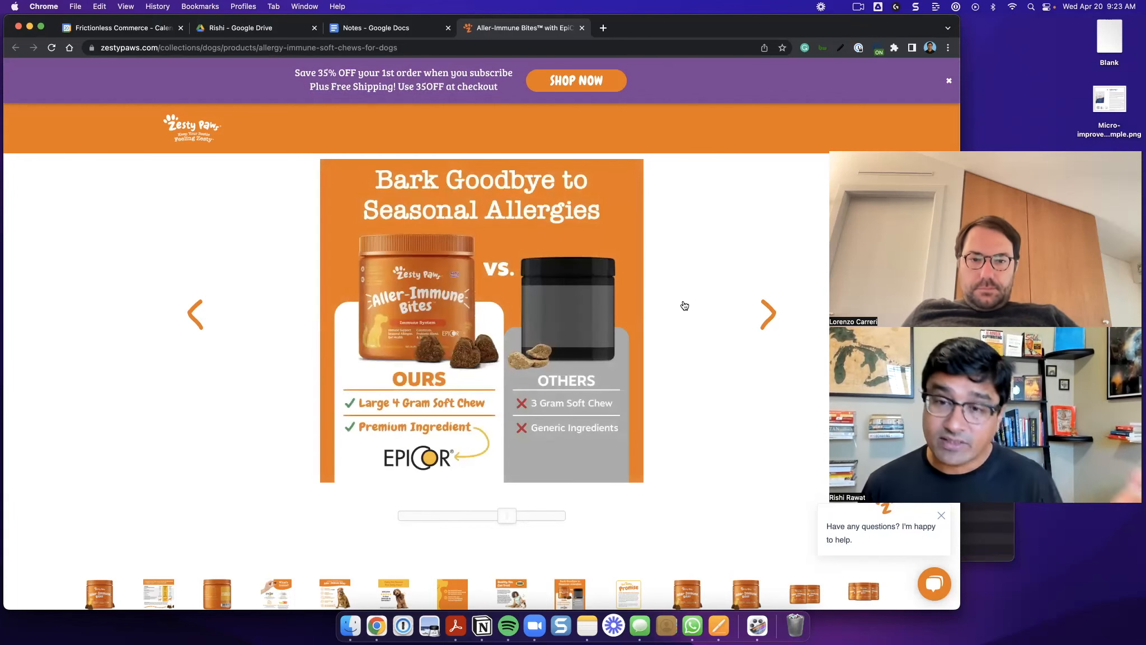
click(768, 313)
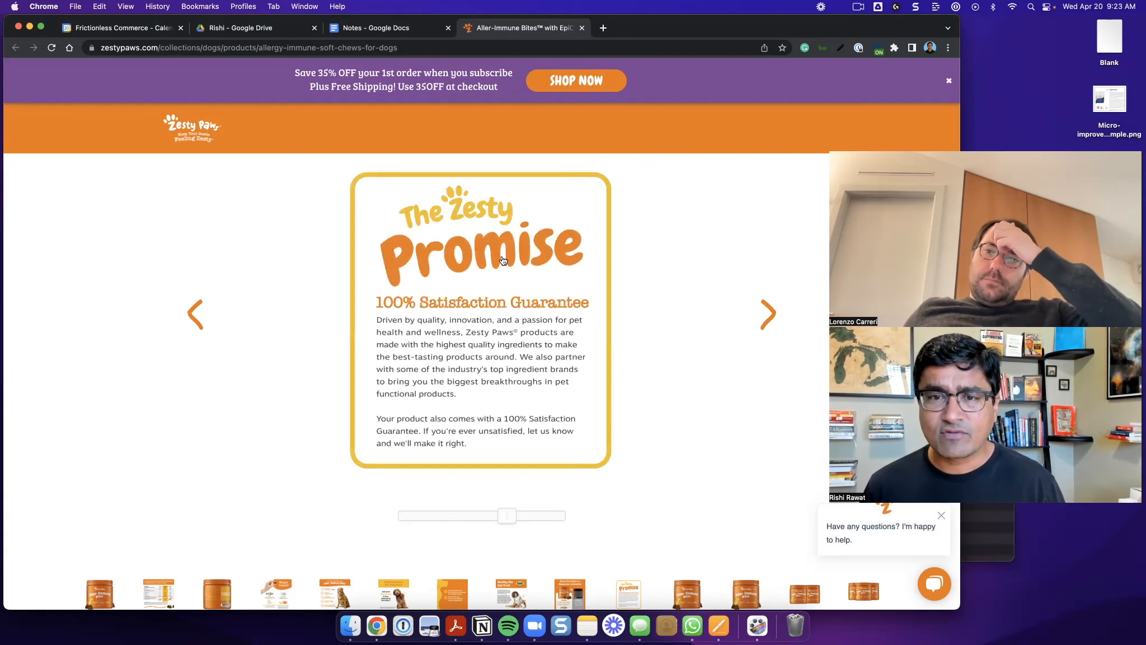
mouse_move(622, 333)
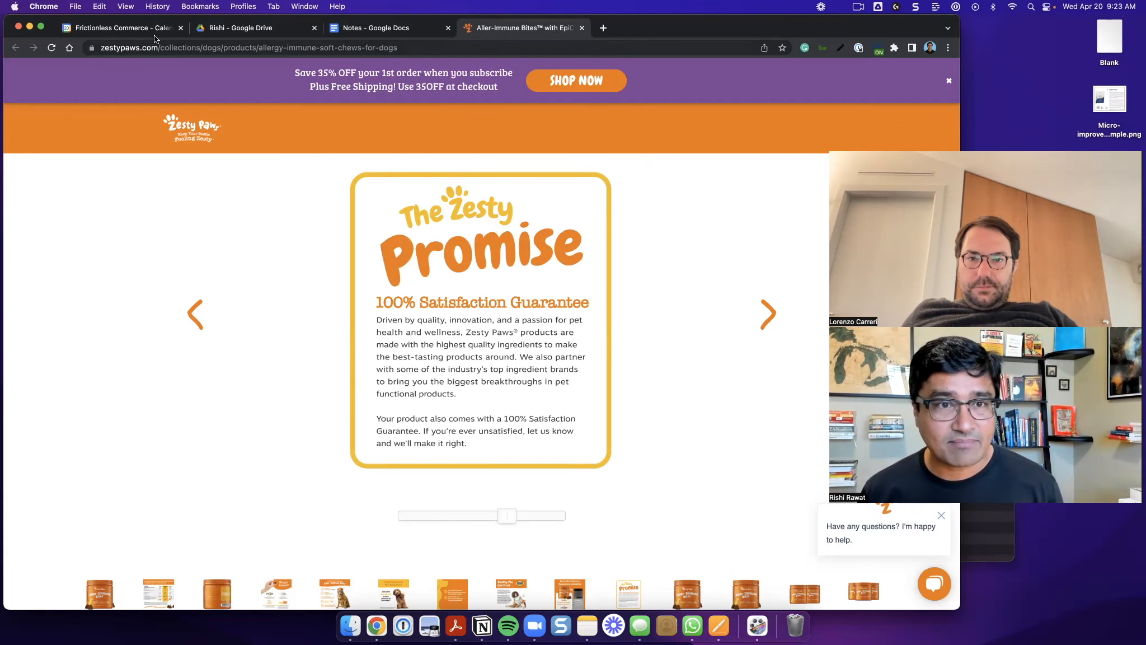
mouse_move(702, 342)
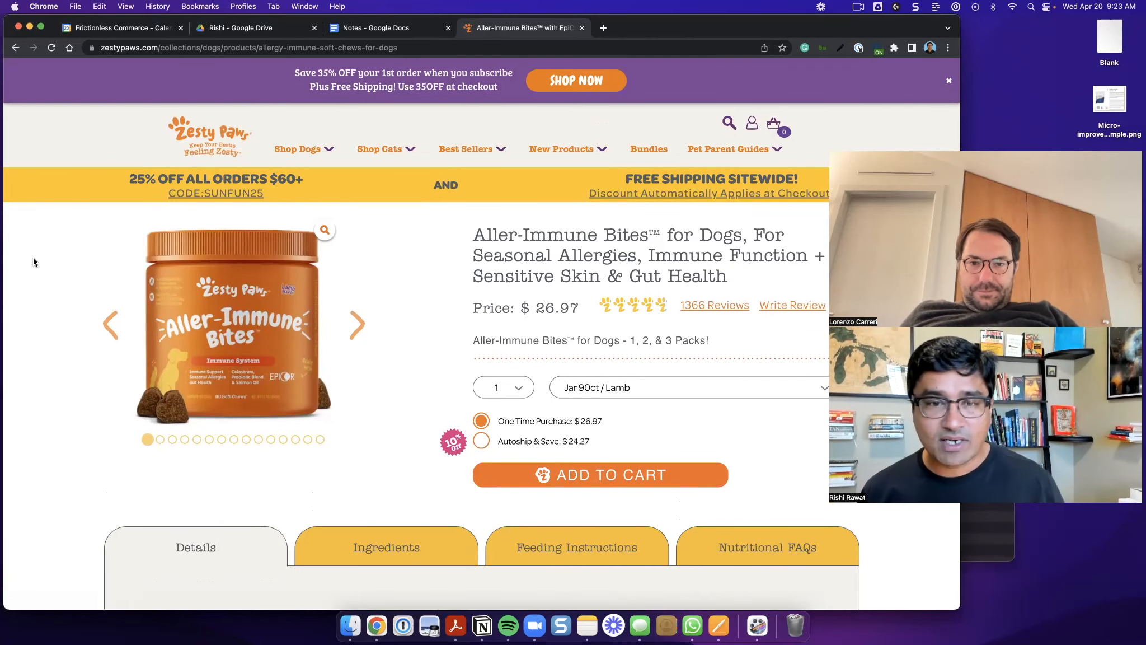
Land the product carousel on the active-ingredients comparison chart, then switch to the Notes doc.
click(357, 324)
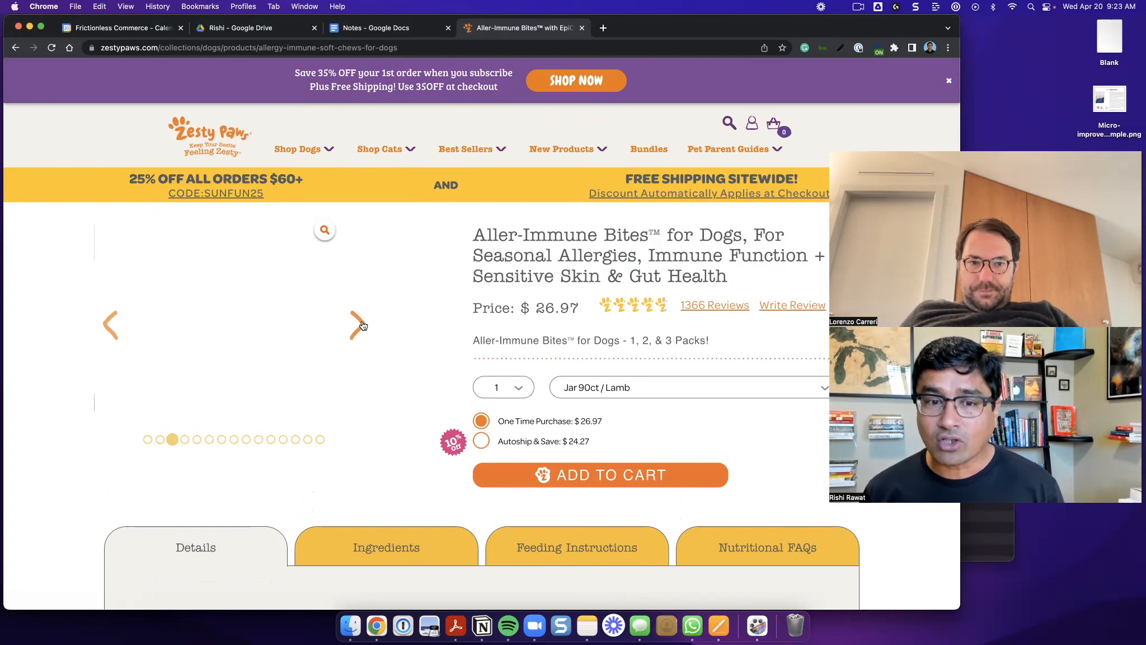
click(358, 324)
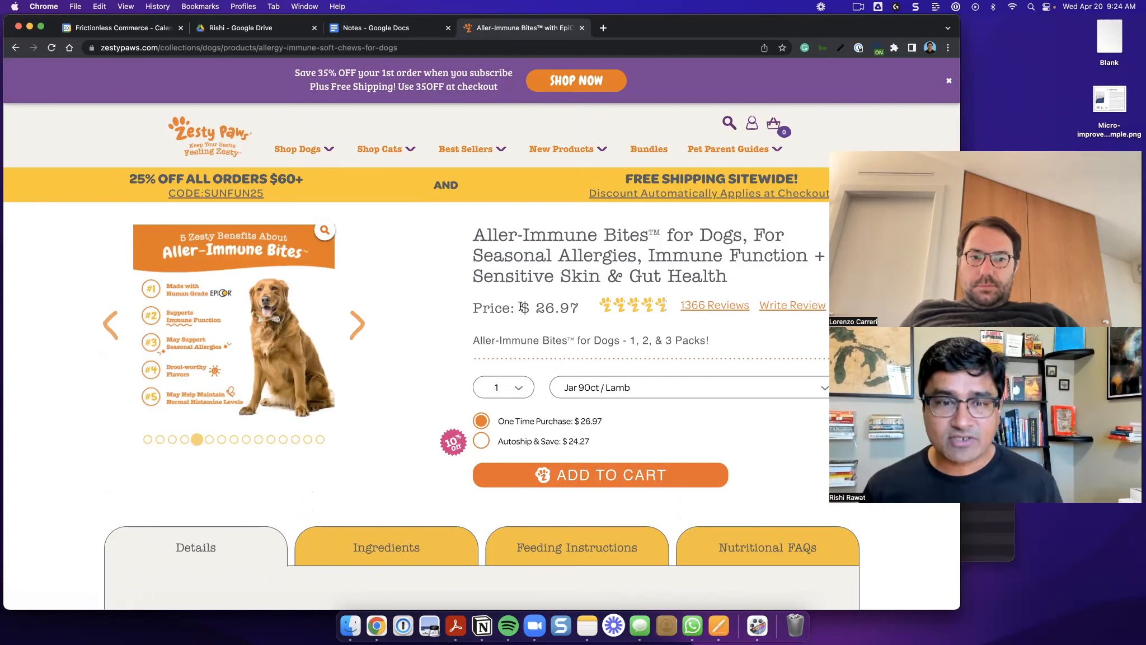
click(160, 438)
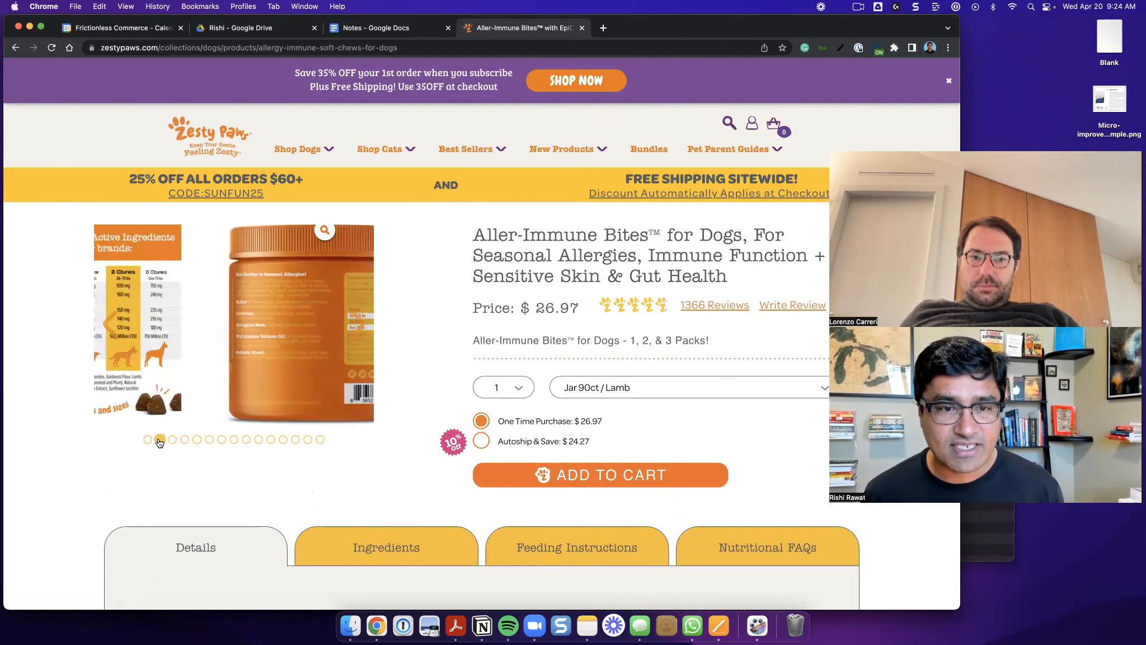
click(160, 439)
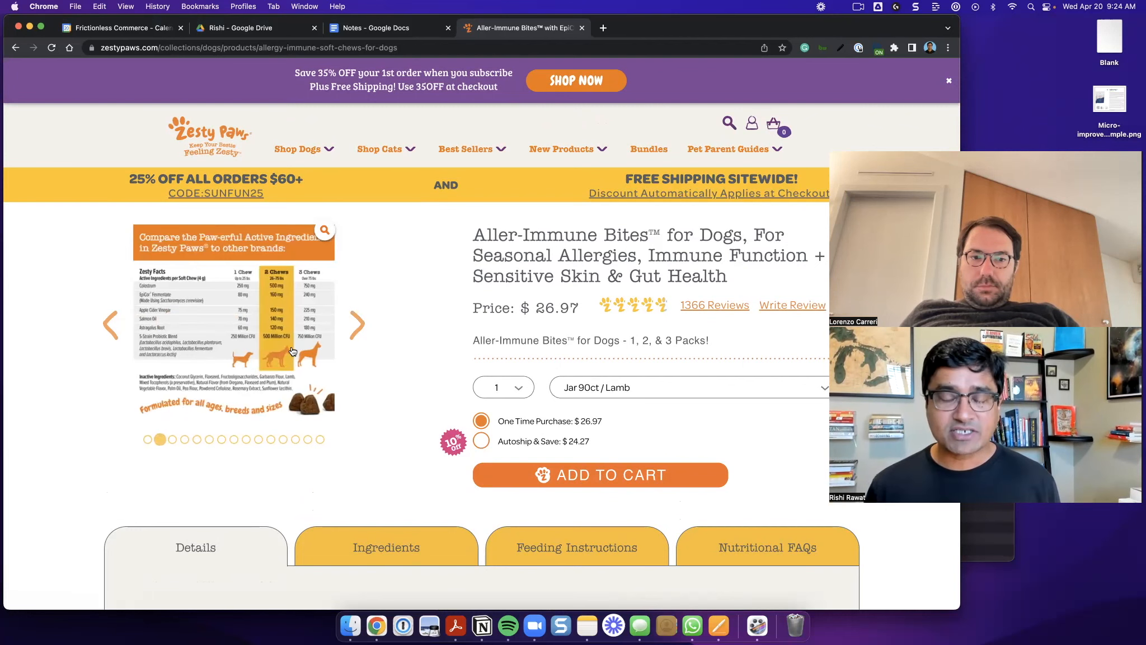
mouse_move(435, 362)
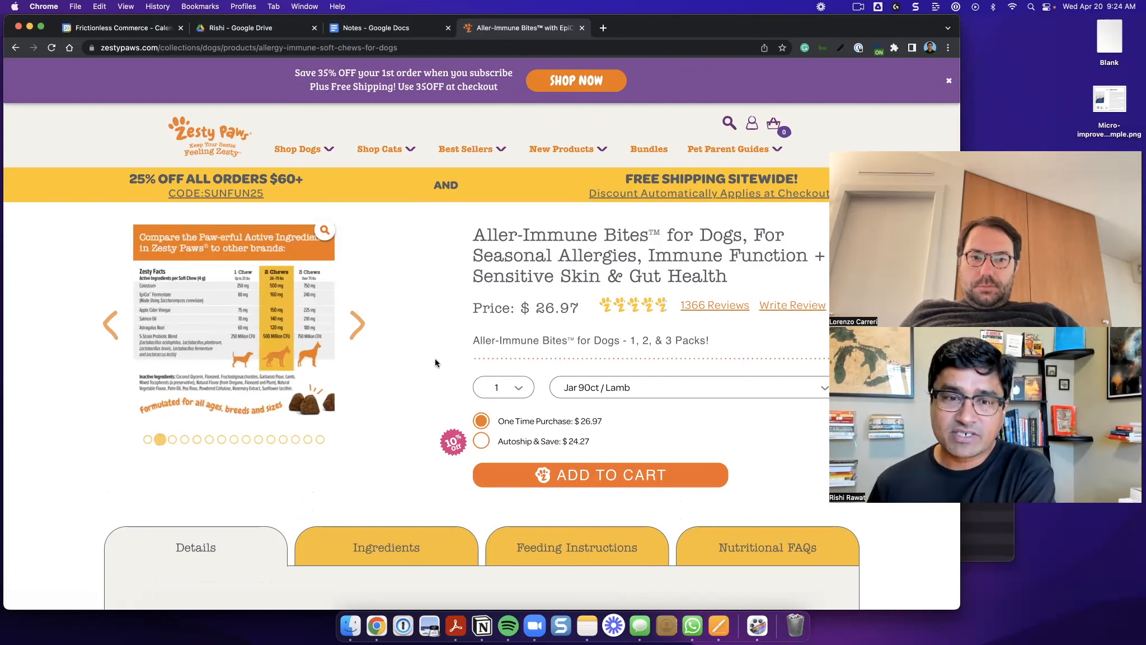
mouse_move(393, 302)
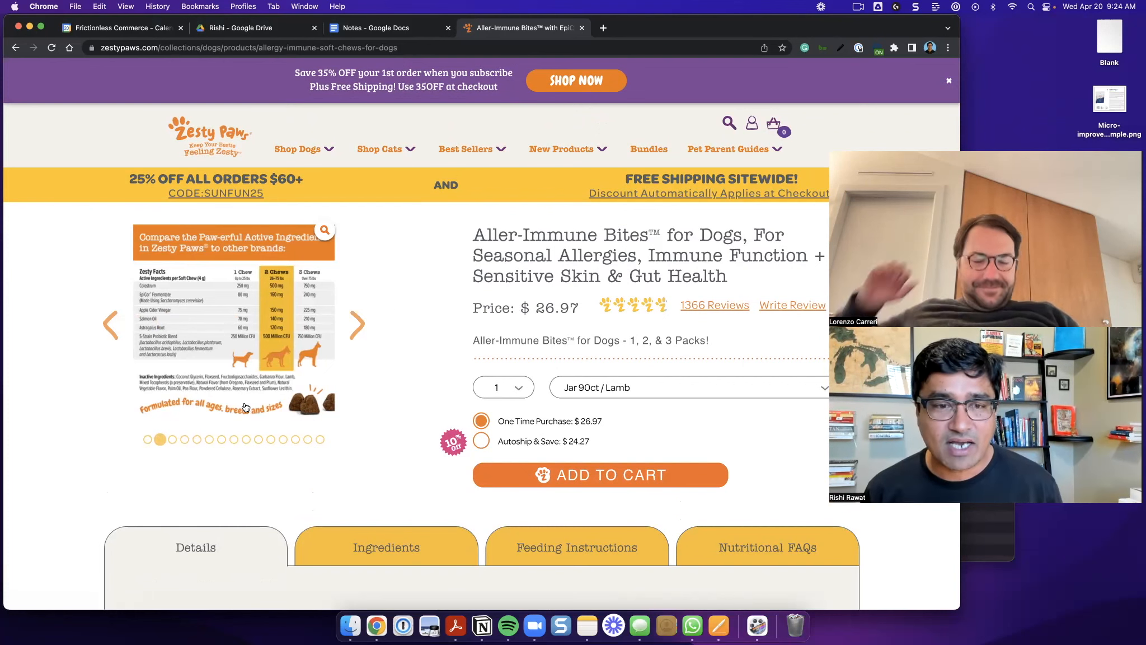
mouse_move(380, 366)
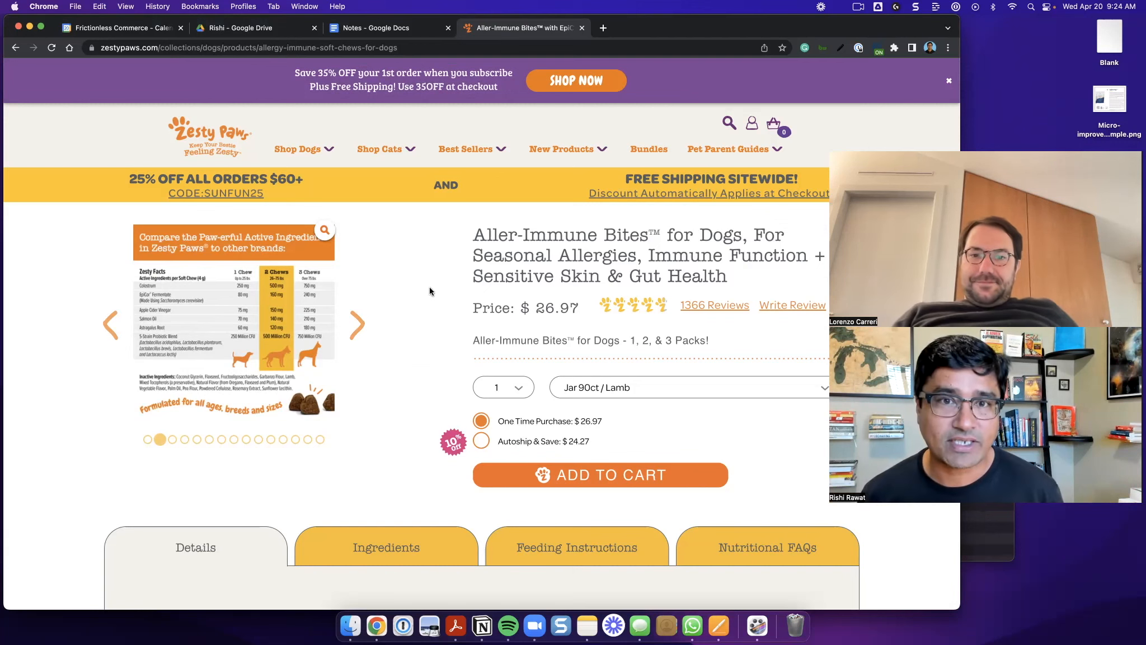
click(373, 28)
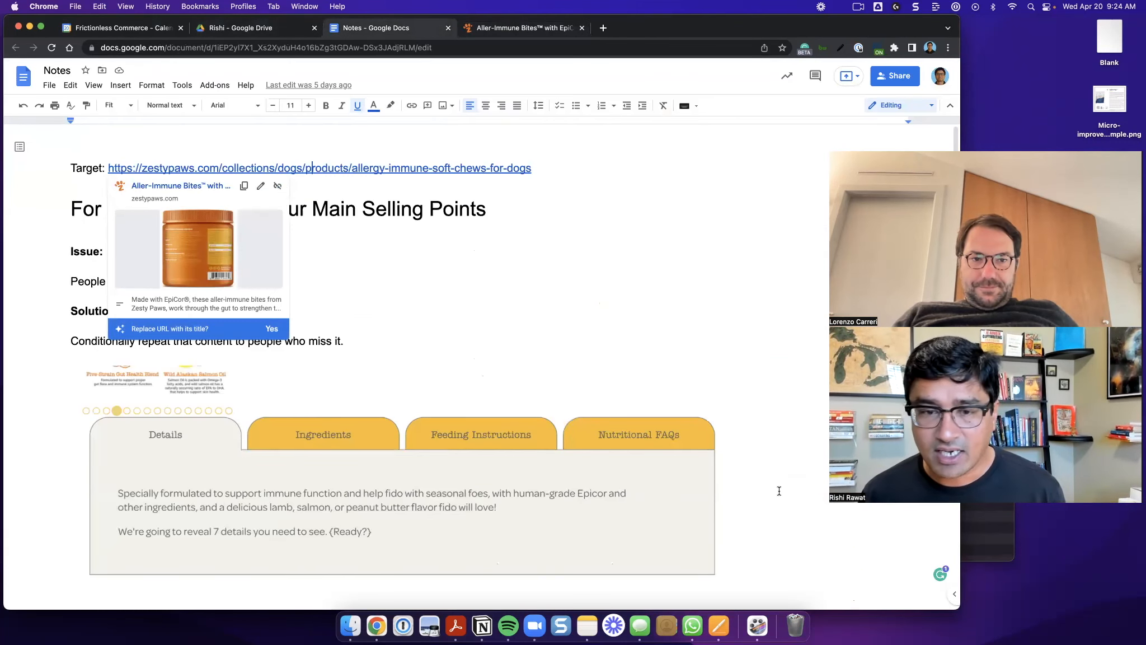
scroll(down, 3)
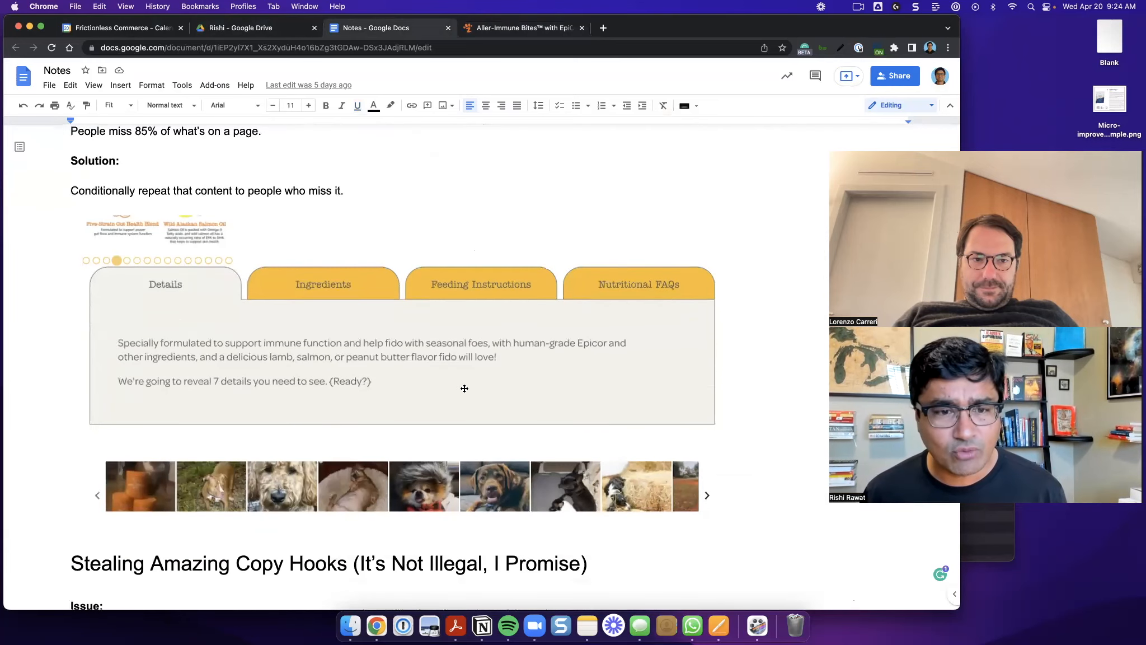
scroll(down, 3)
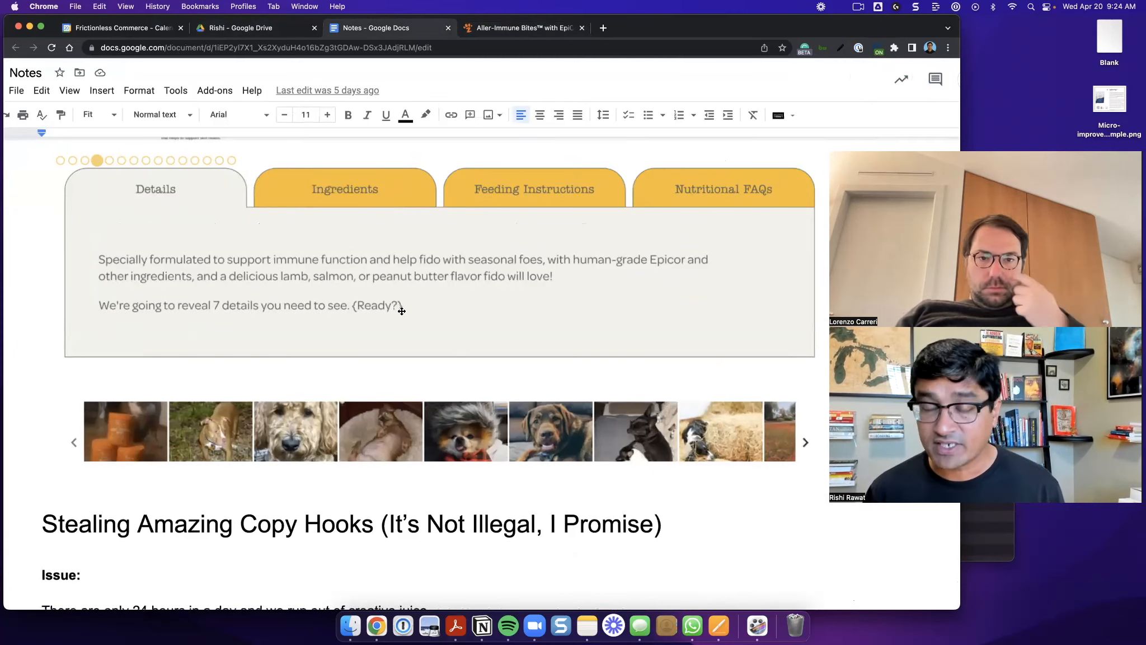
Jump the product page carousel to its last jar-photo slide, then return to the Notes doc.
click(522, 28)
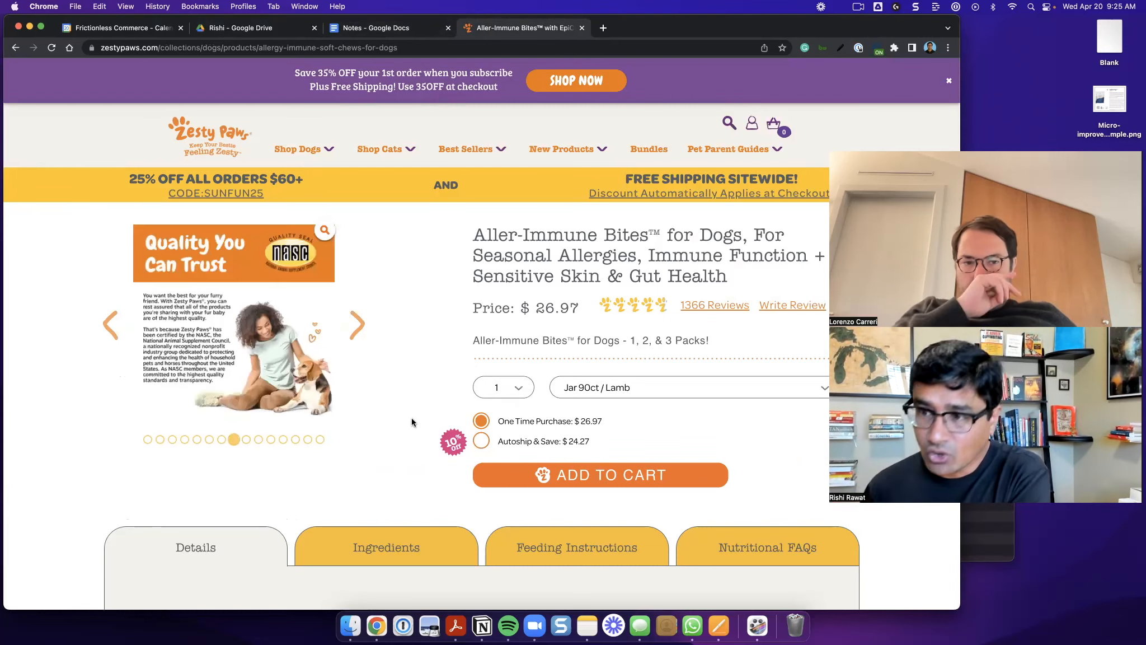
click(320, 438)
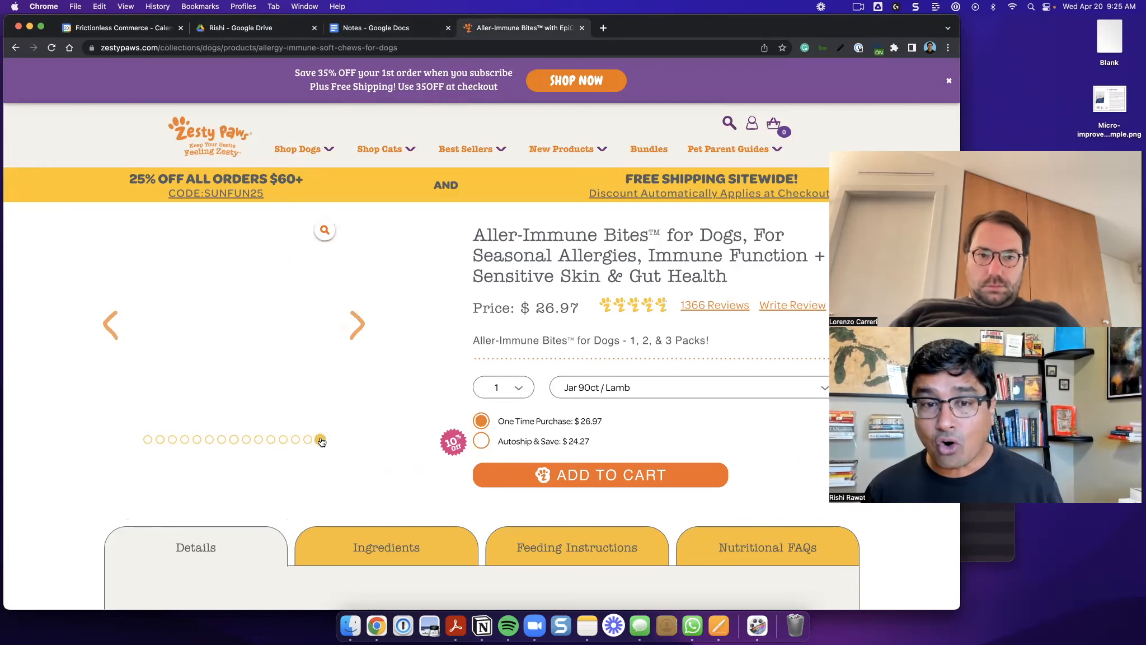
click(374, 28)
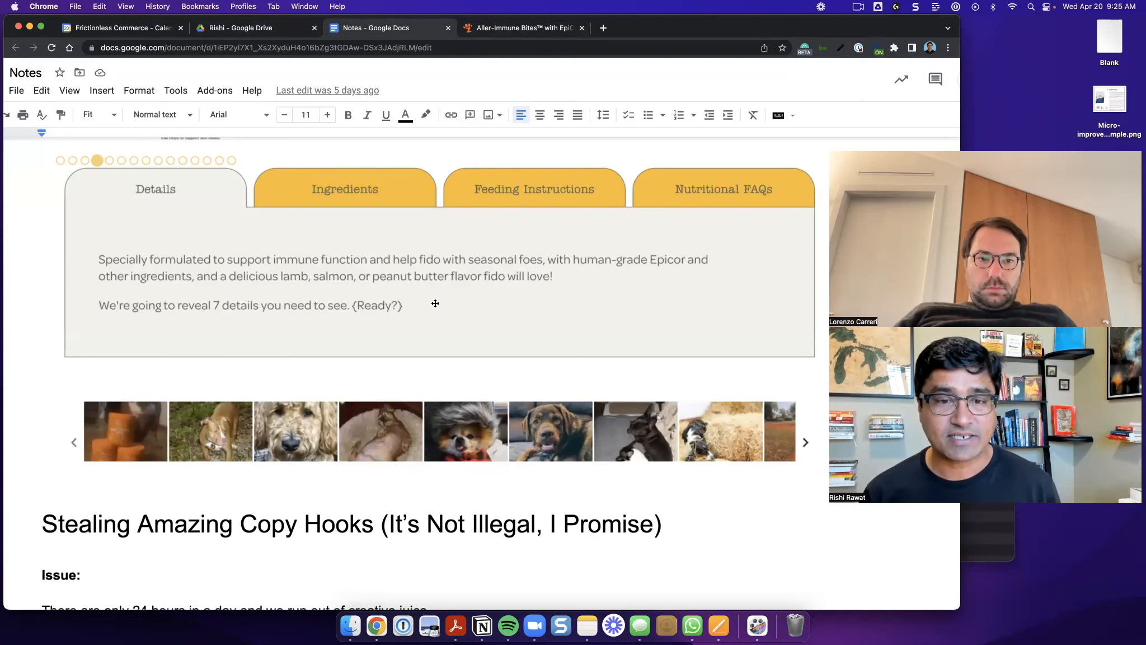
mouse_move(349, 311)
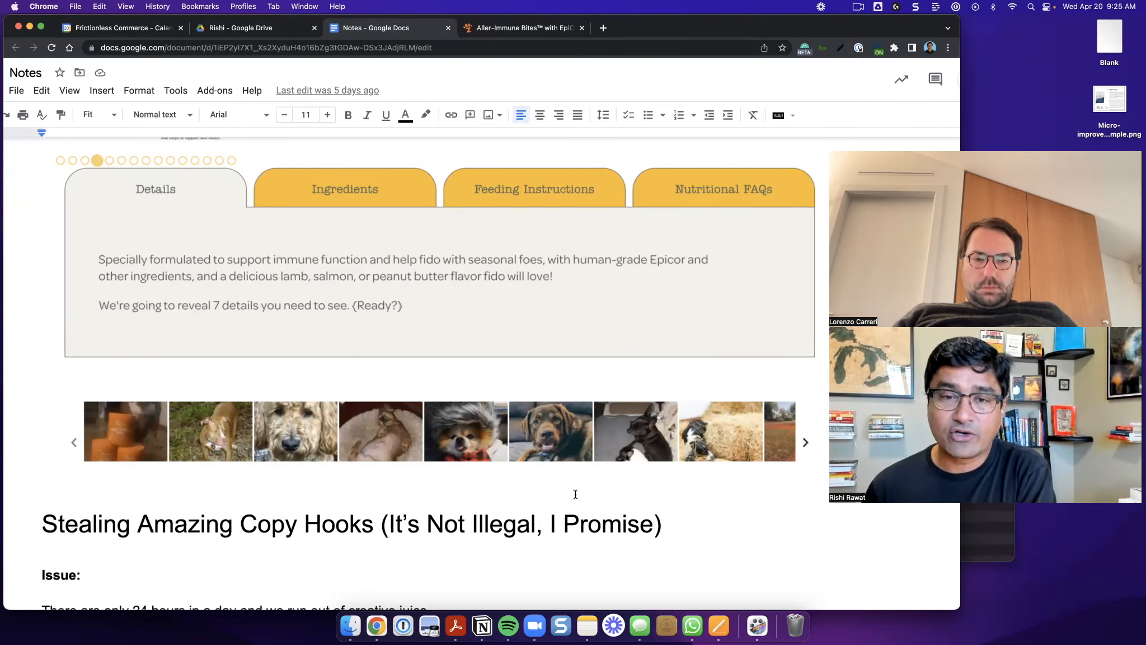
mouse_move(576, 486)
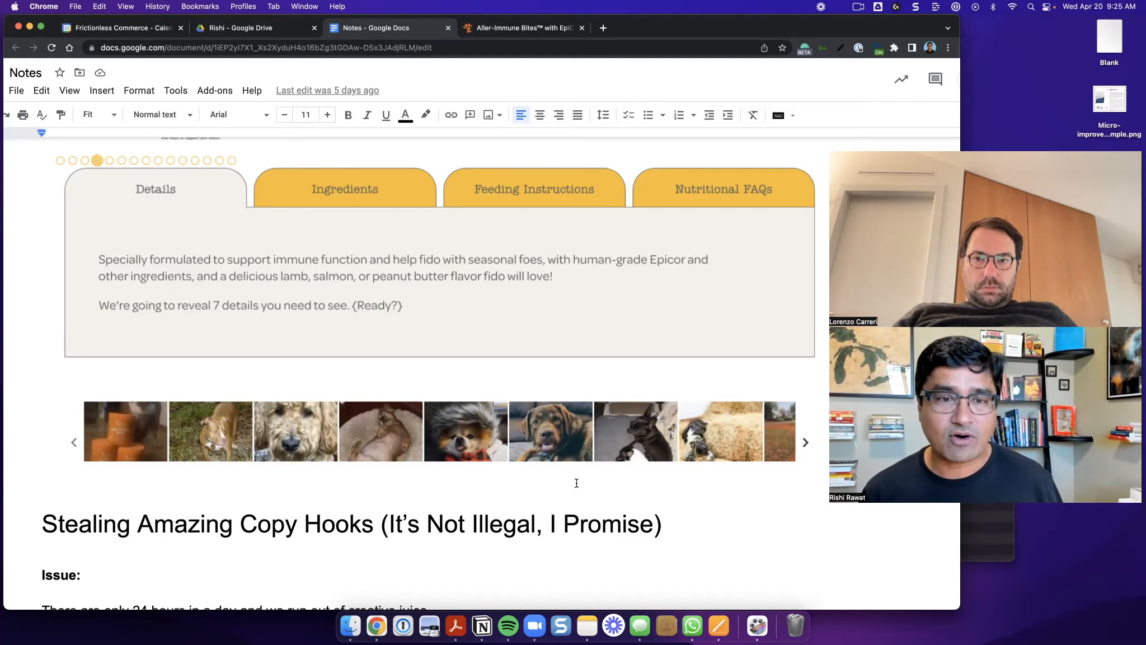
scroll(up, 3)
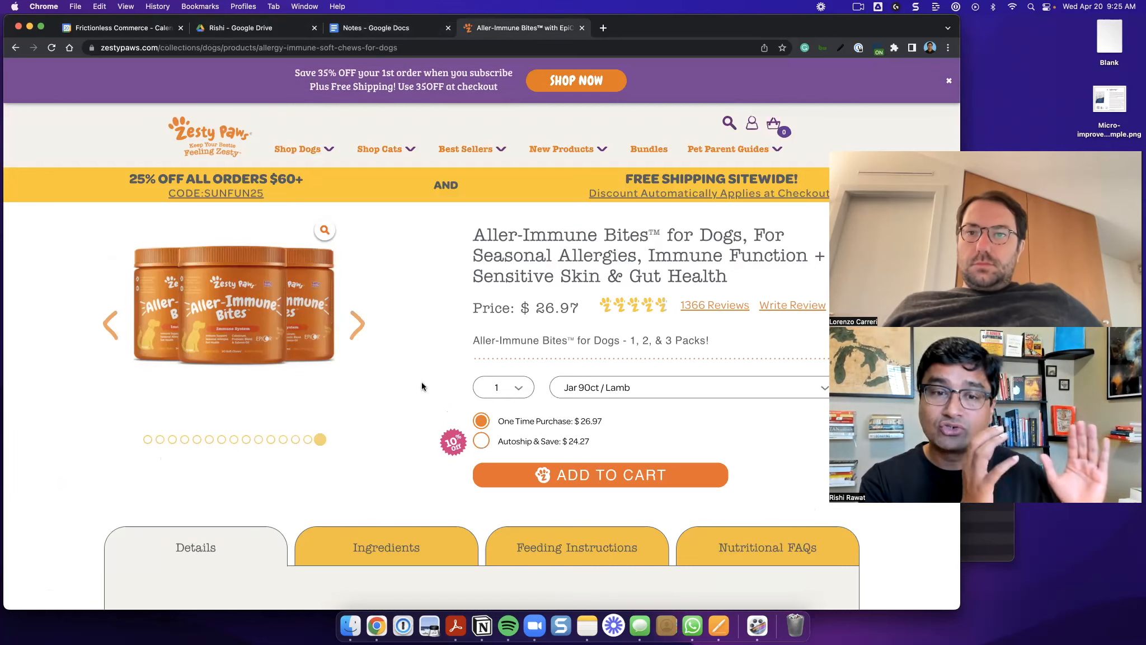
mouse_move(416, 367)
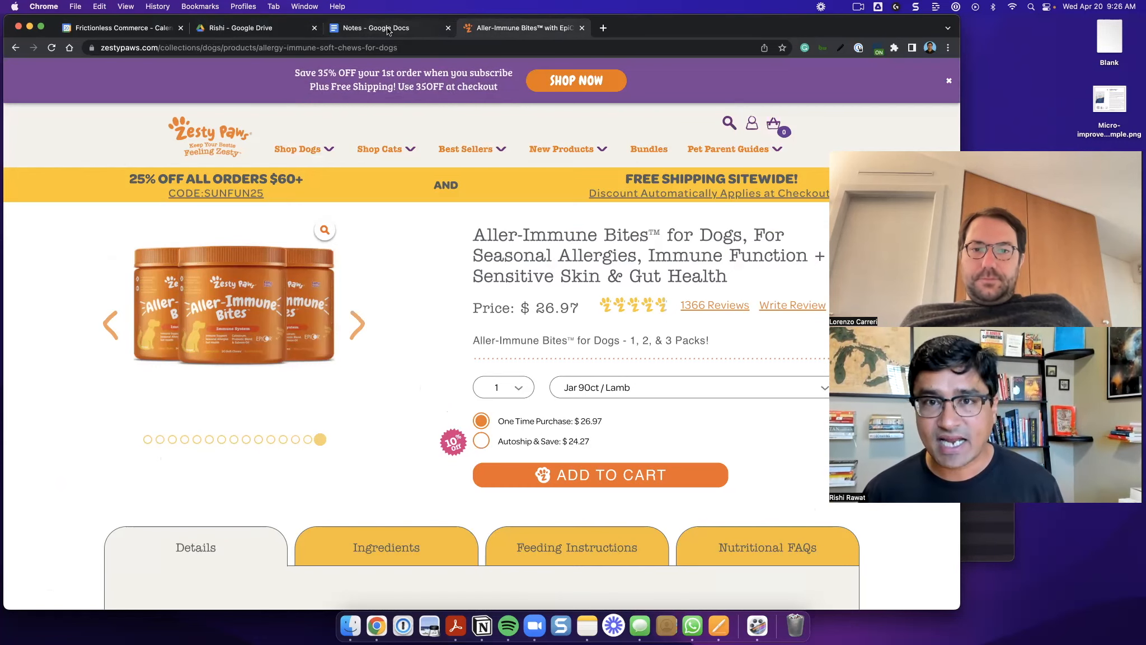
Bring the Notes doc to its Stealing Amazing Copy Hooks section with the Issue and Solution lines.
click(375, 28)
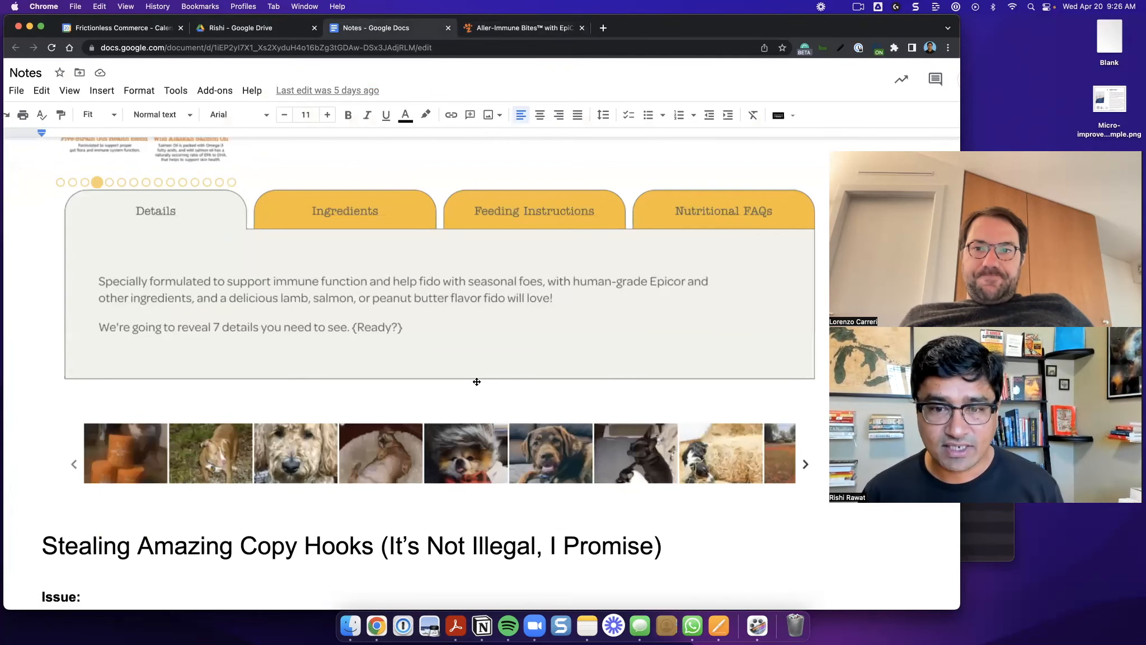
scroll(down, 3)
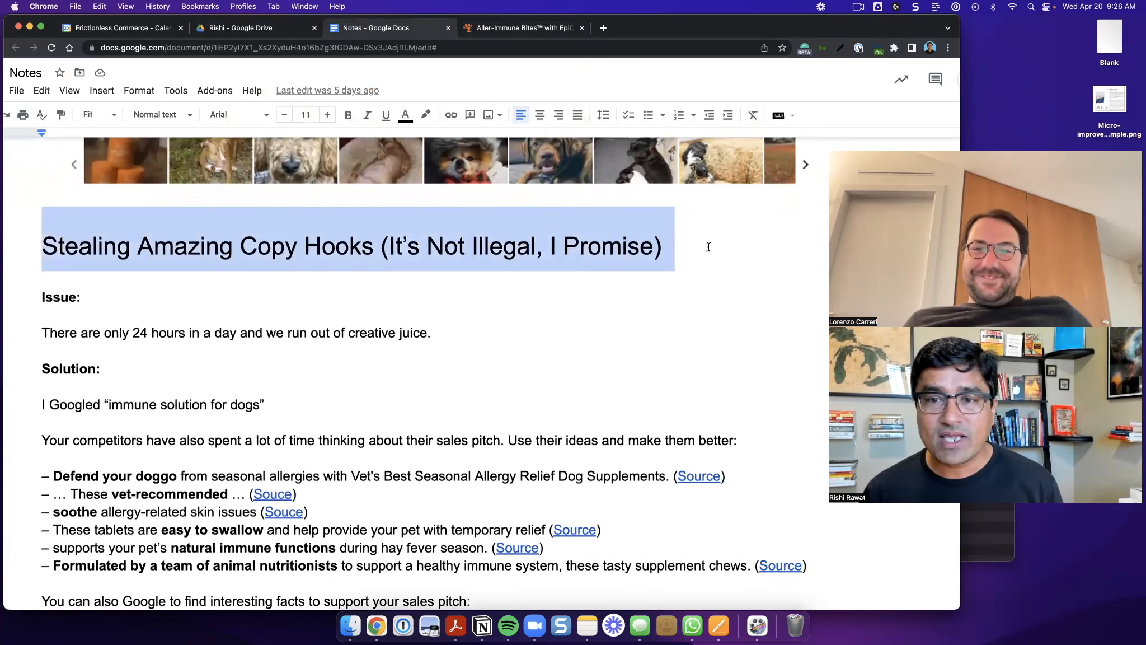
click(159, 115)
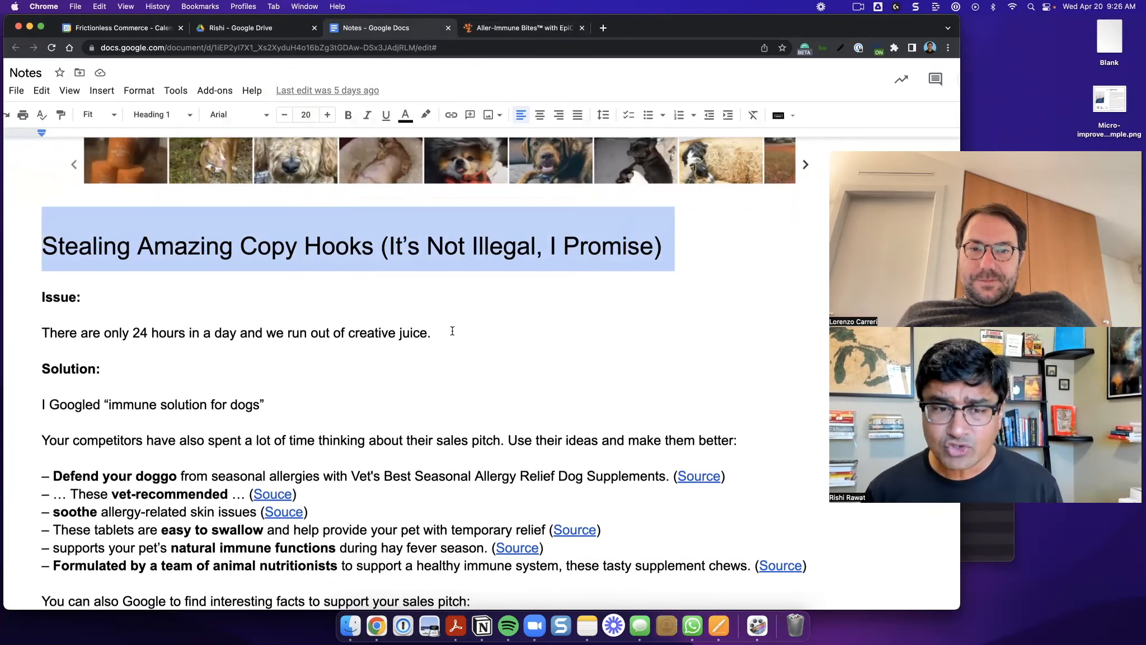
scroll(down, 3)
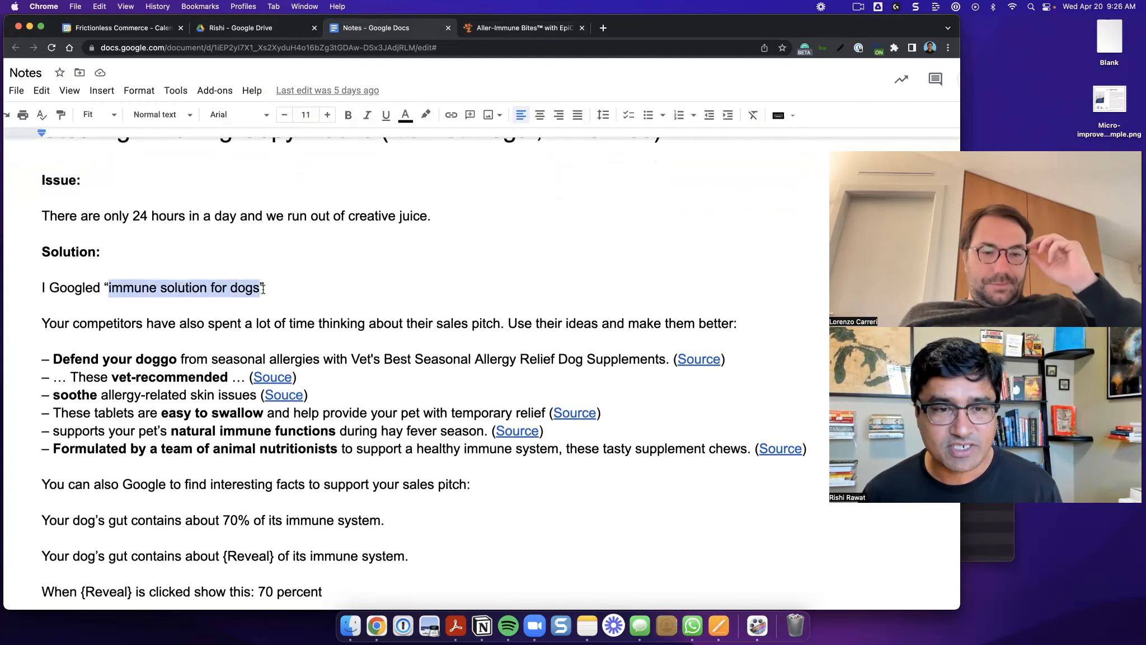
scroll(down, 3)
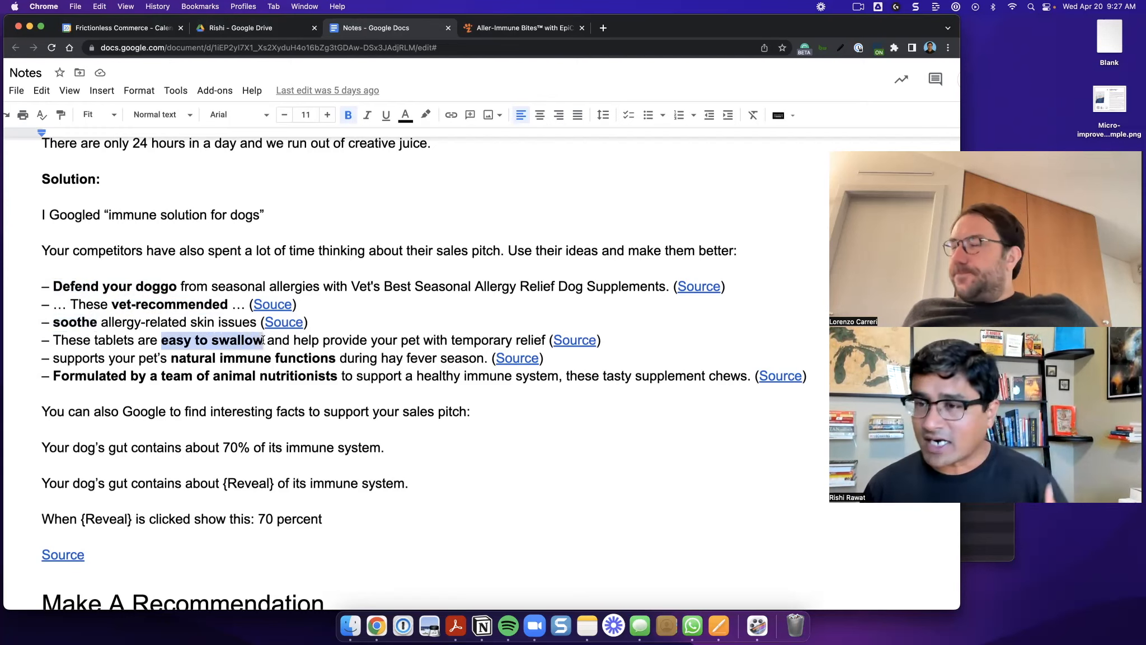
scroll(down, 3)
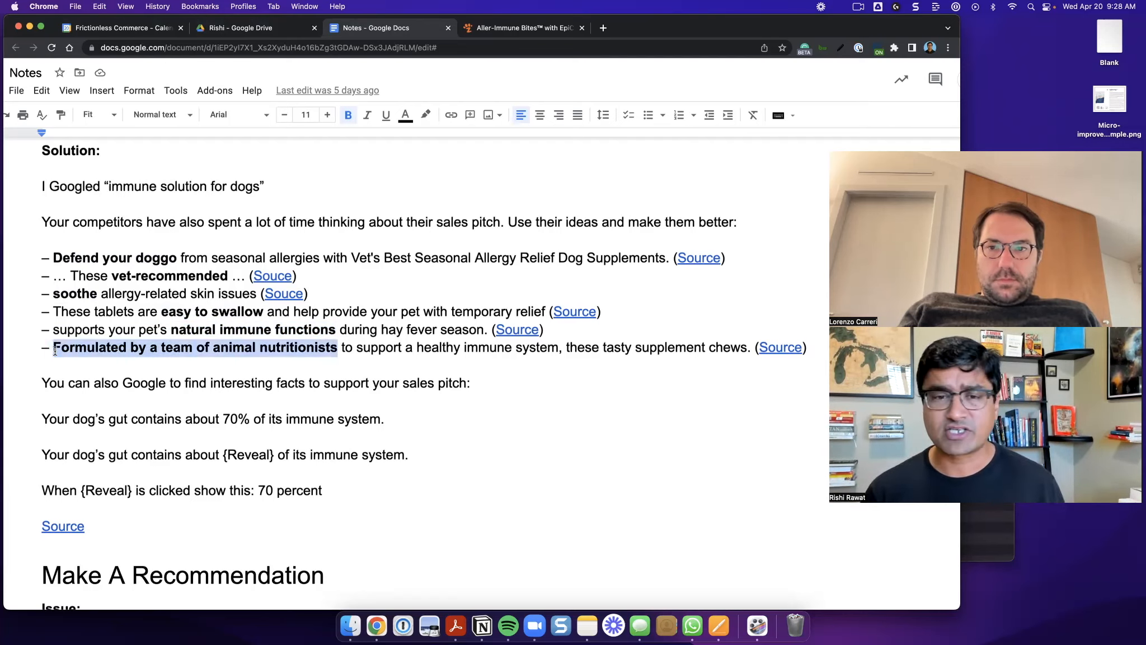
click(176, 347)
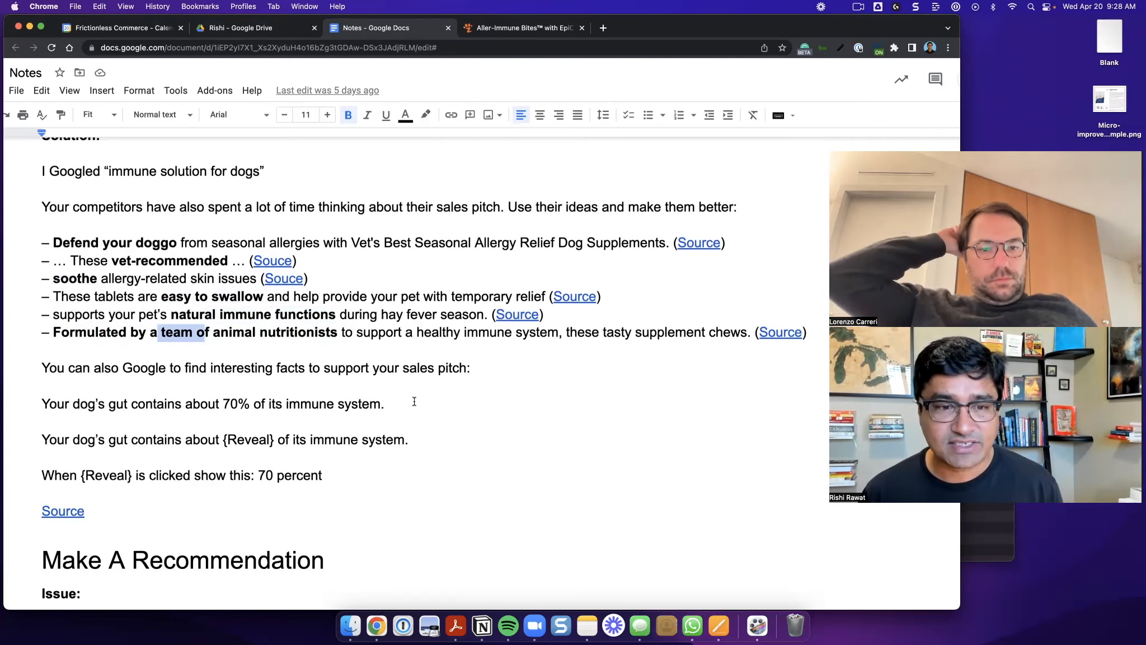
Highlight the gut-holds-70% sentence, then its {Reveal} version, in the notes.
triple_click(211, 403)
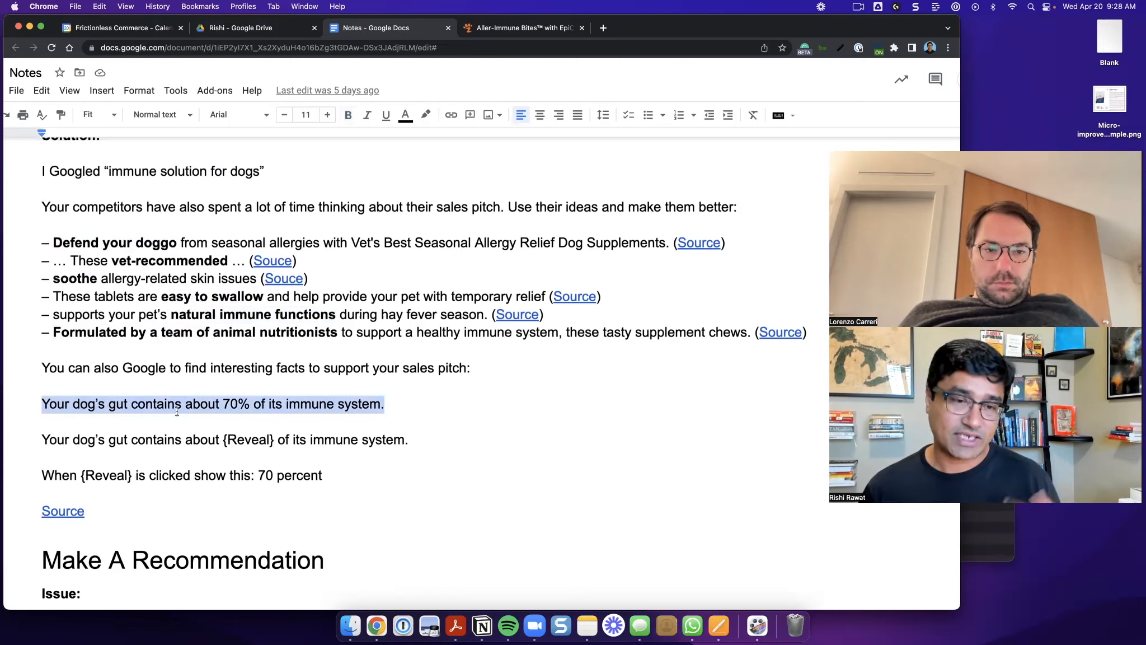
mouse_move(256, 403)
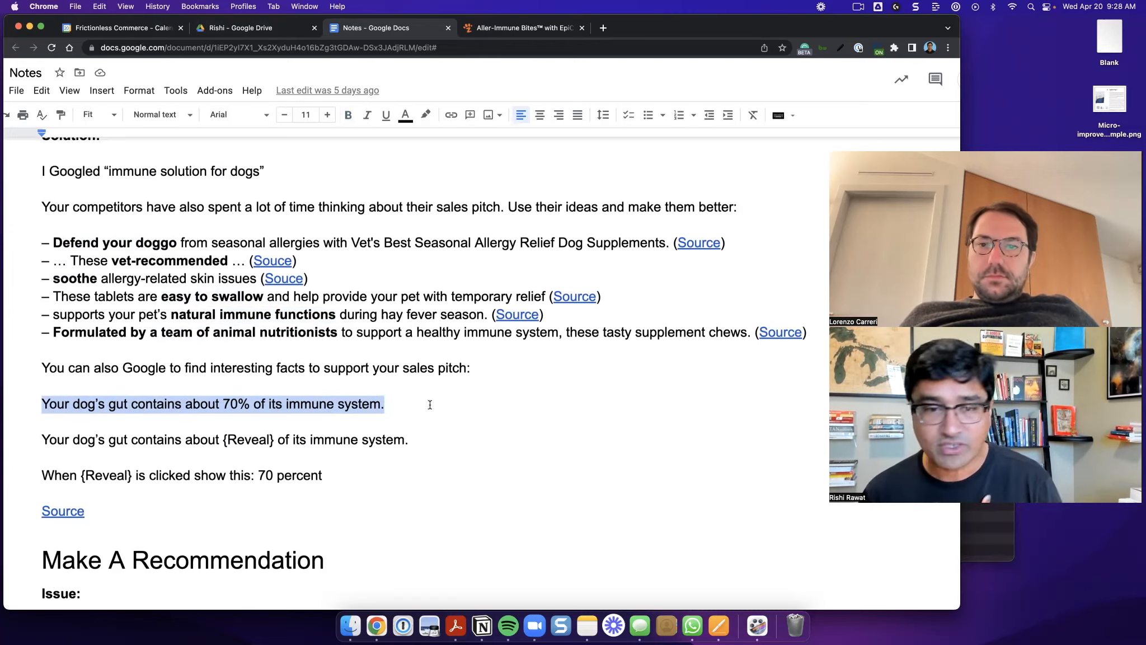
scroll(down, 3)
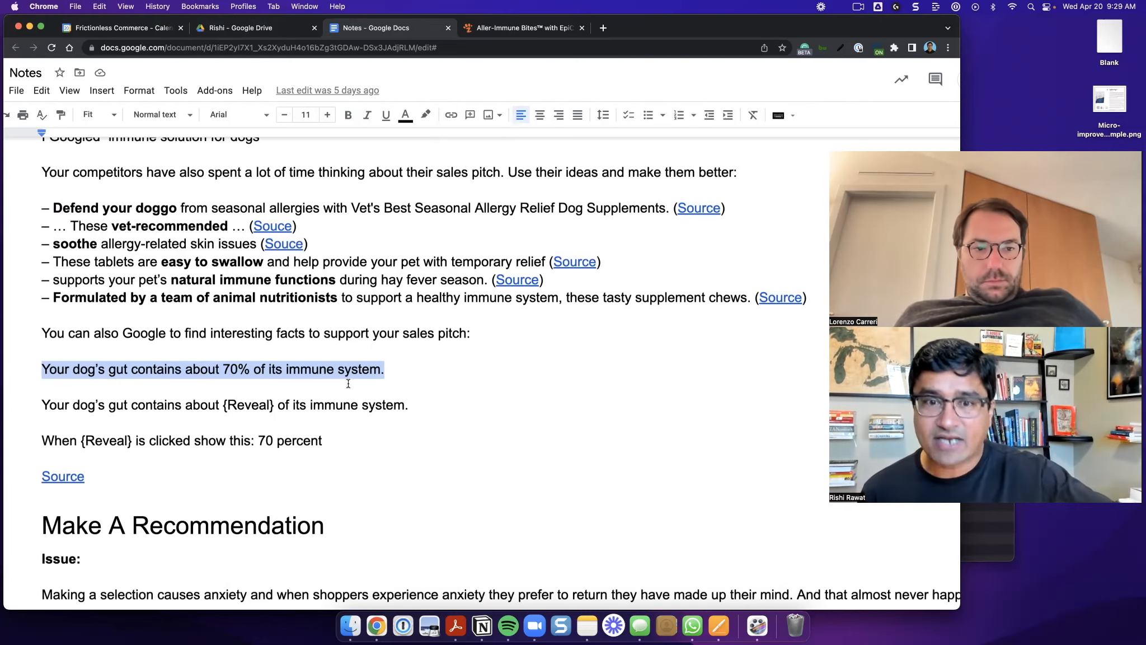
click(407, 369)
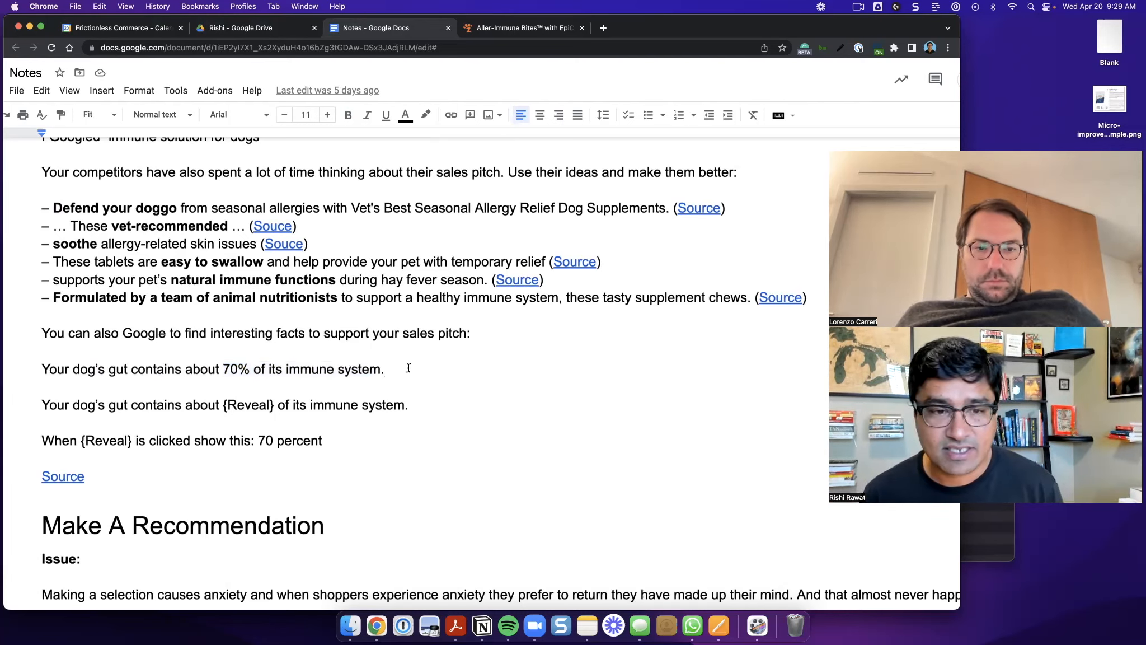
triple_click(211, 368)
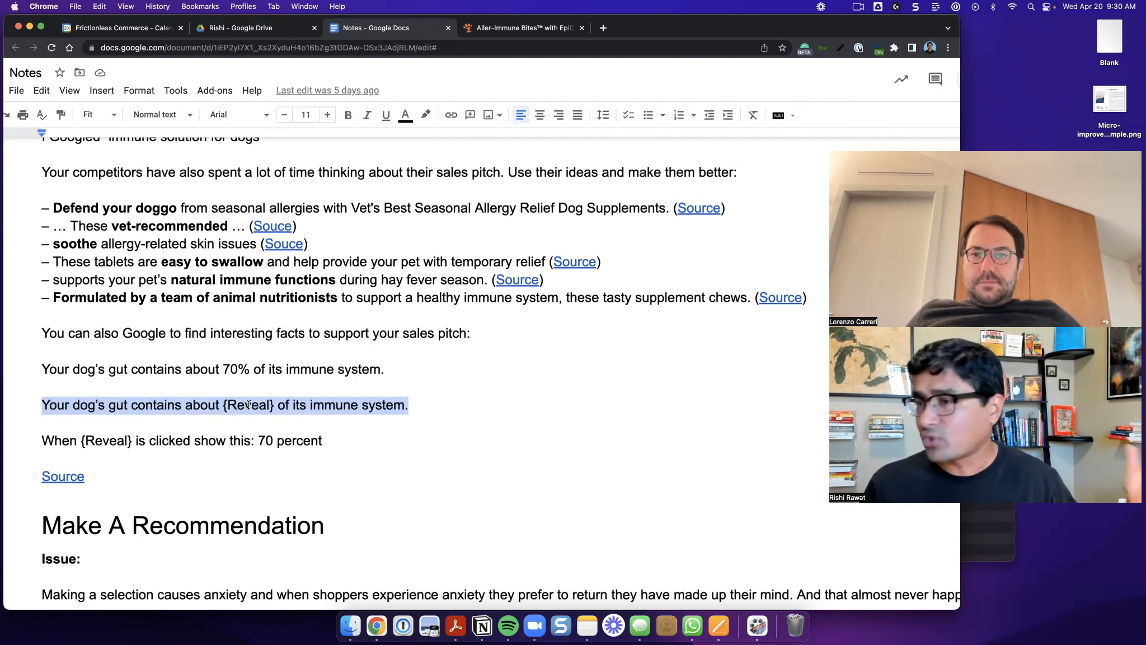
Scroll to Make A Recommendation and return to the Zesty Paws Aller-Immune Bites page.
scroll(down, 3)
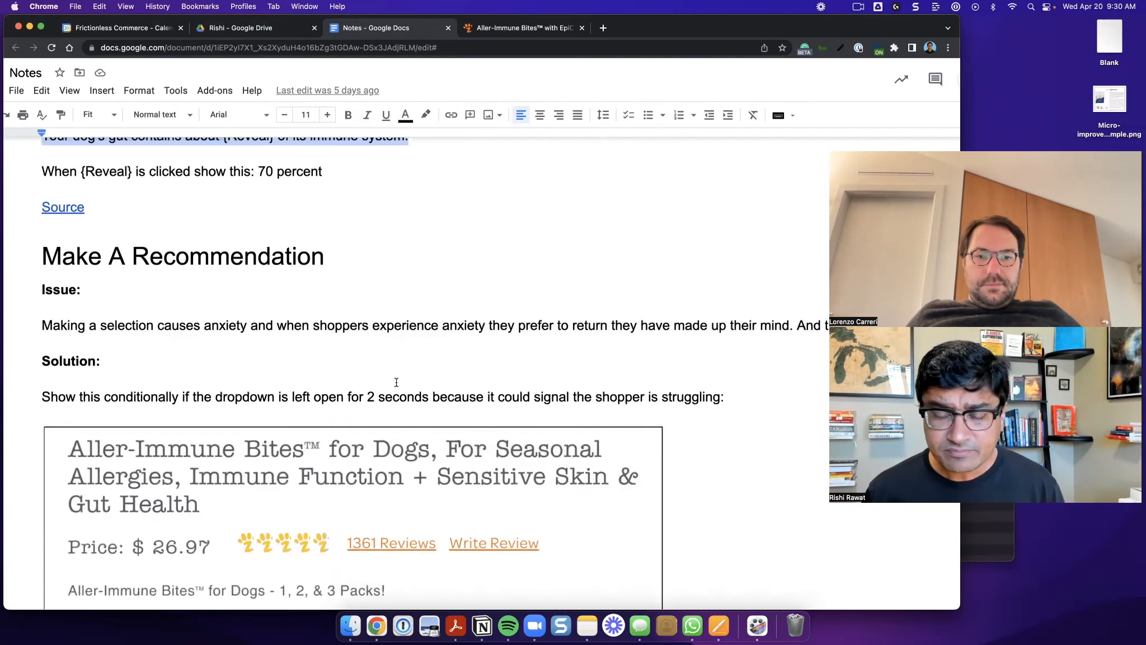
scroll(down, 3)
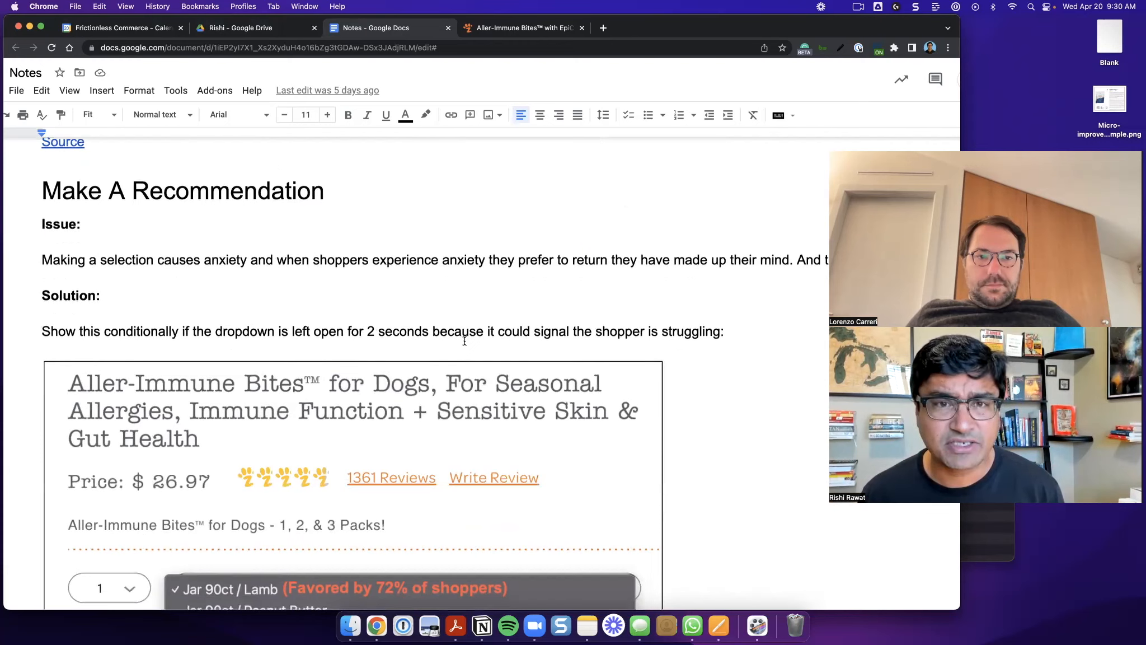
click(520, 28)
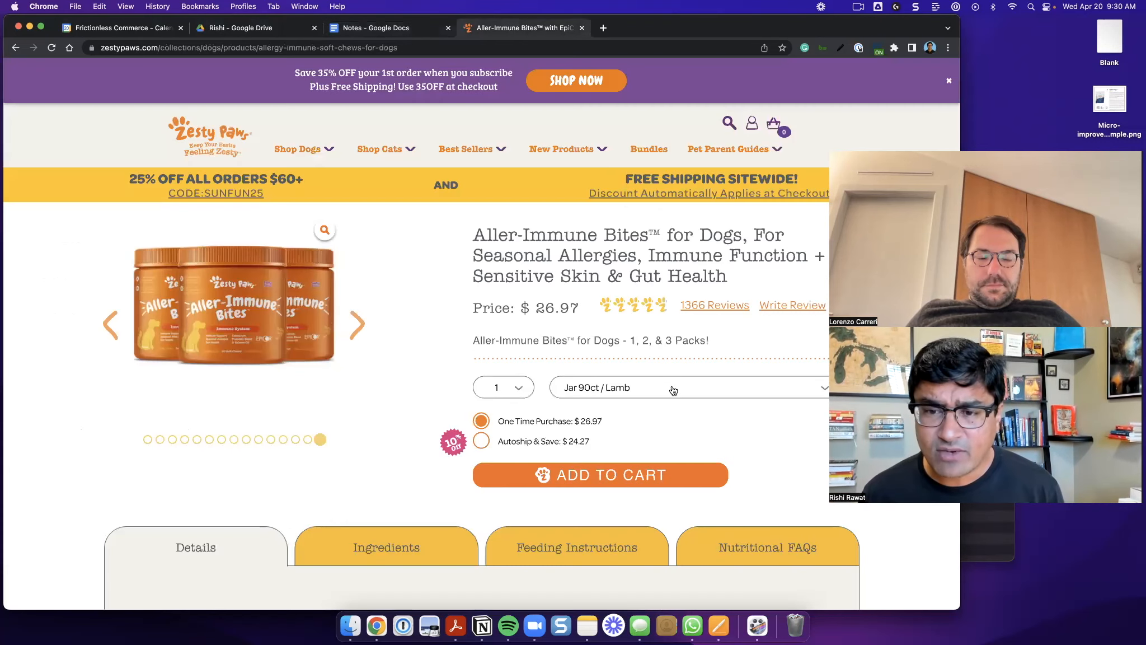
Browse the flavour/pack dropdown keeping Jar 90ct / Lamb, then return to the Notes doc.
click(686, 387)
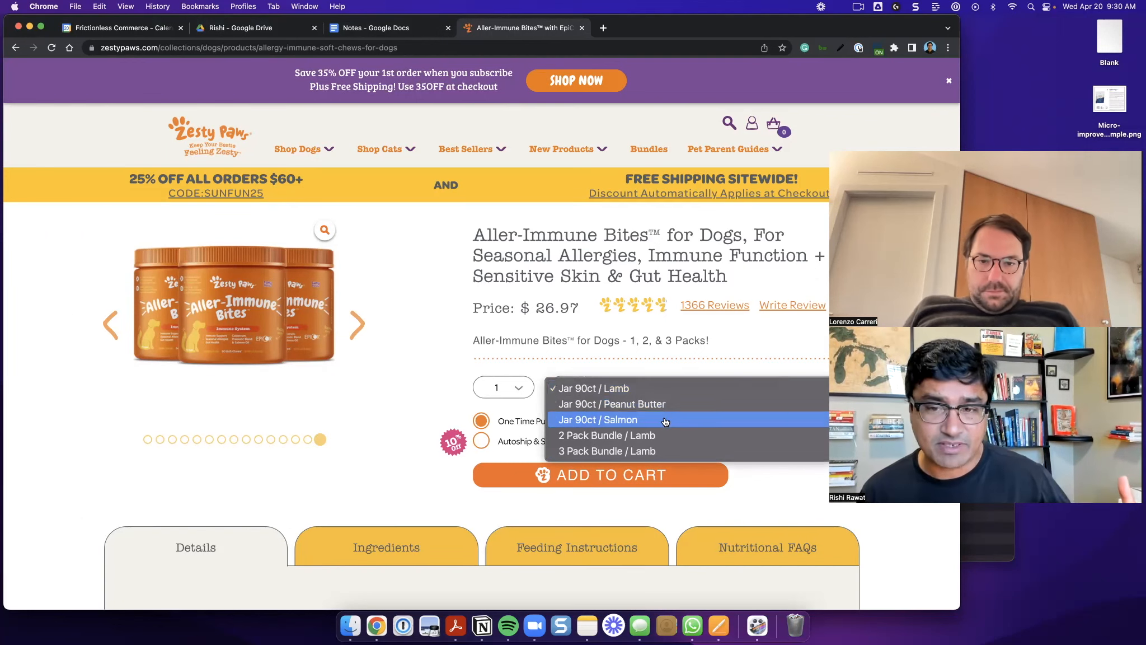
mouse_move(672, 388)
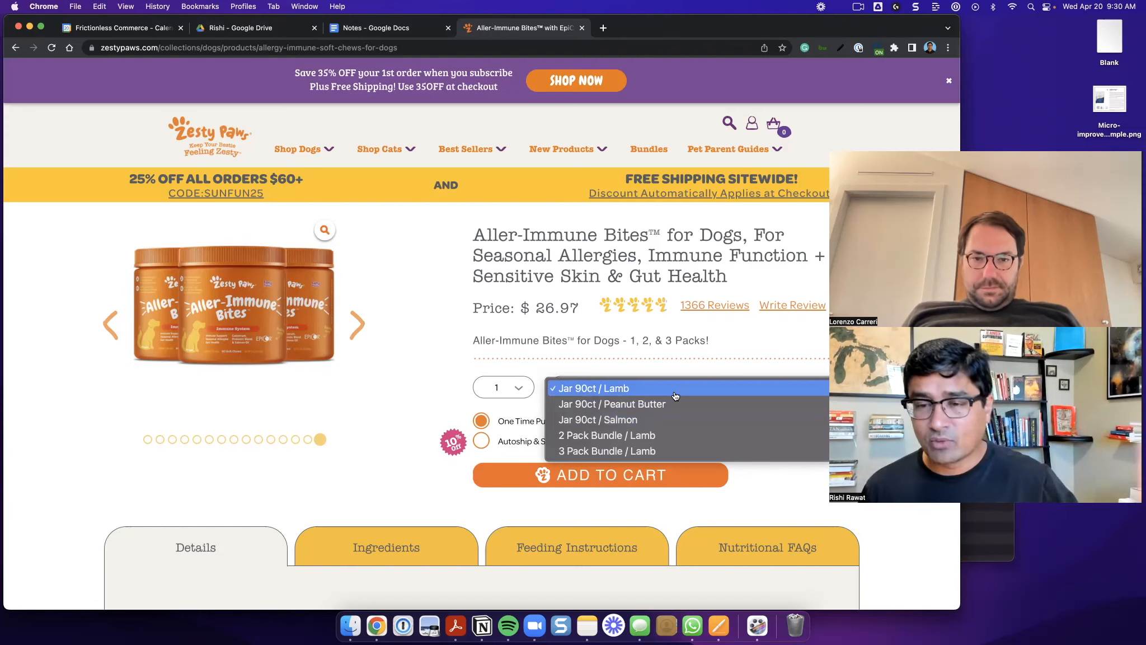
mouse_move(671, 391)
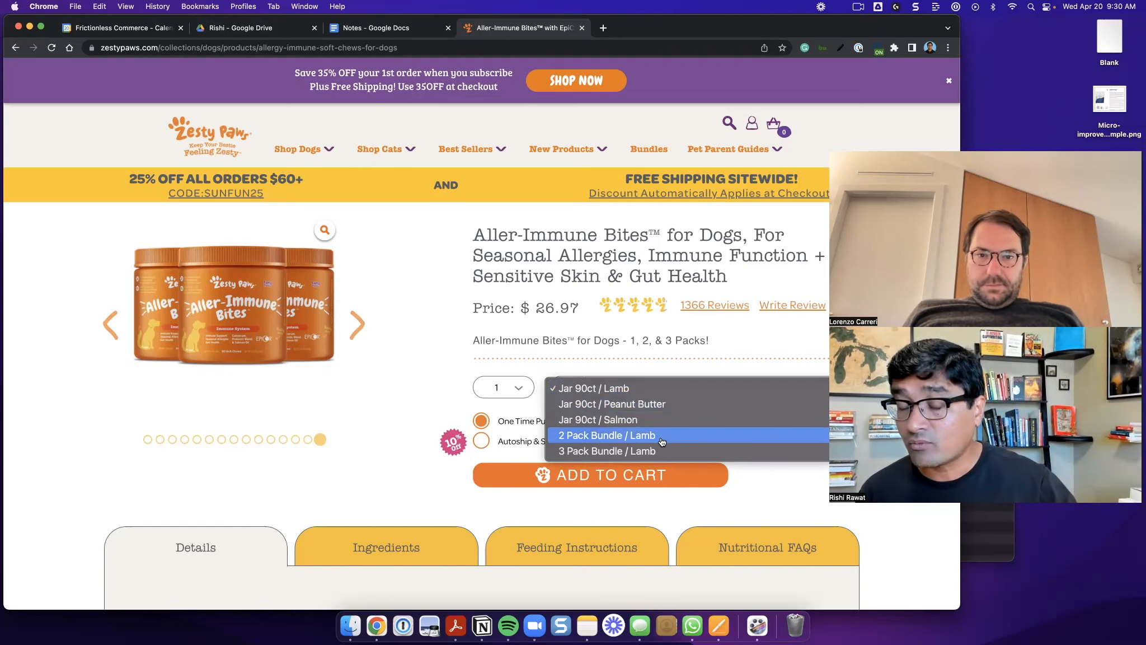
mouse_move(658, 403)
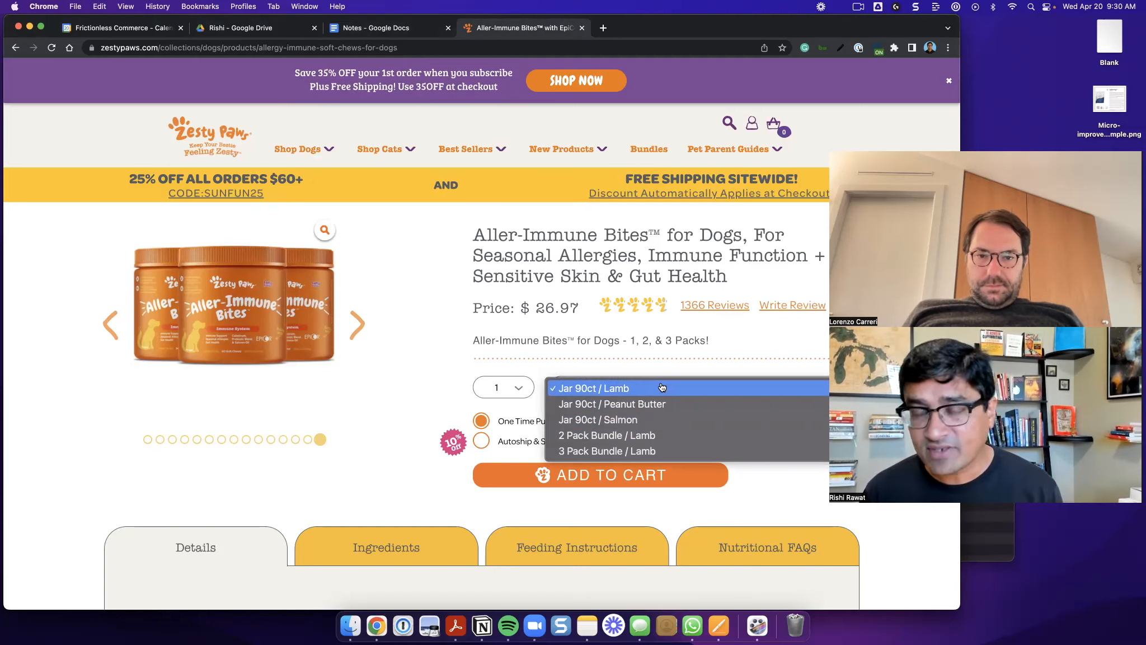
mouse_move(610, 403)
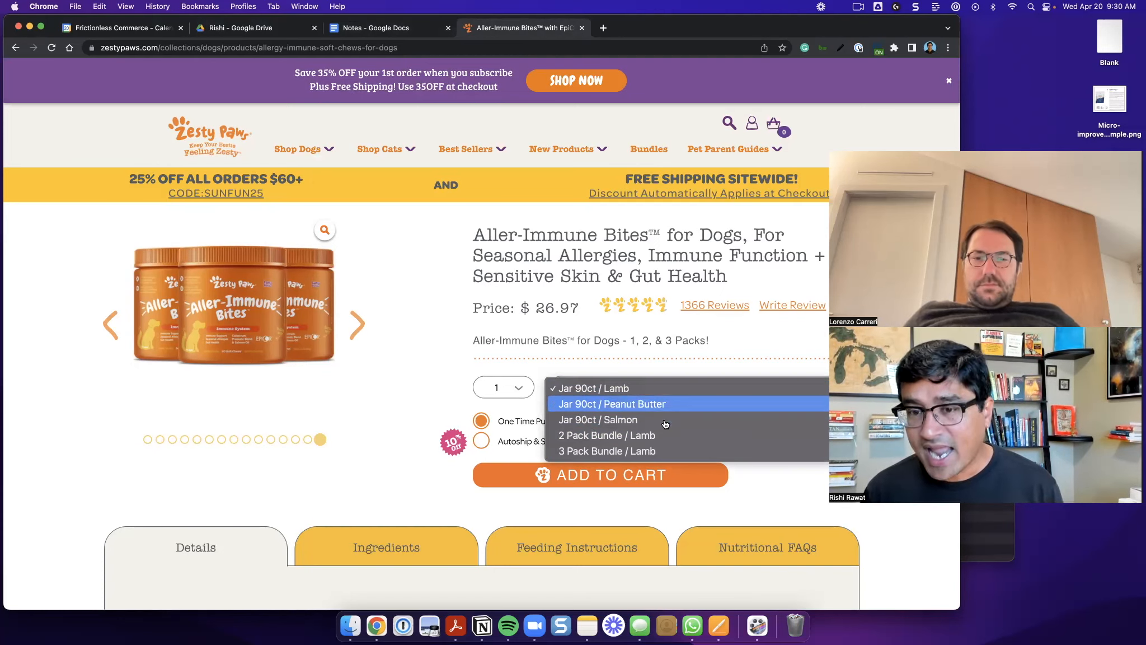
mouse_move(662, 388)
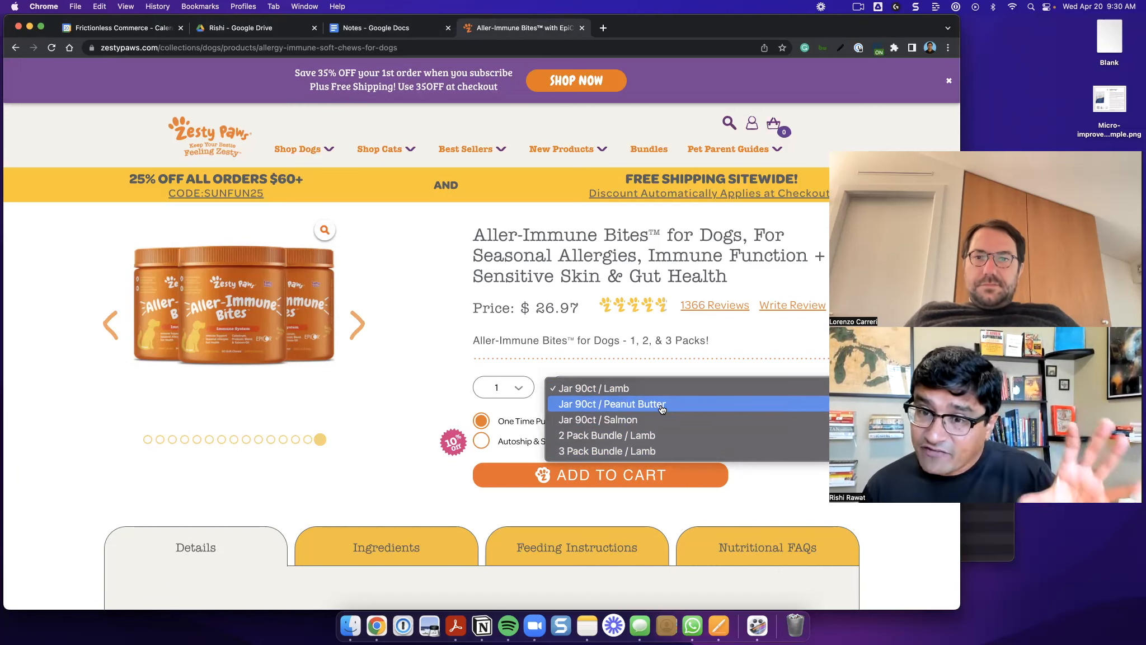
mouse_move(662, 419)
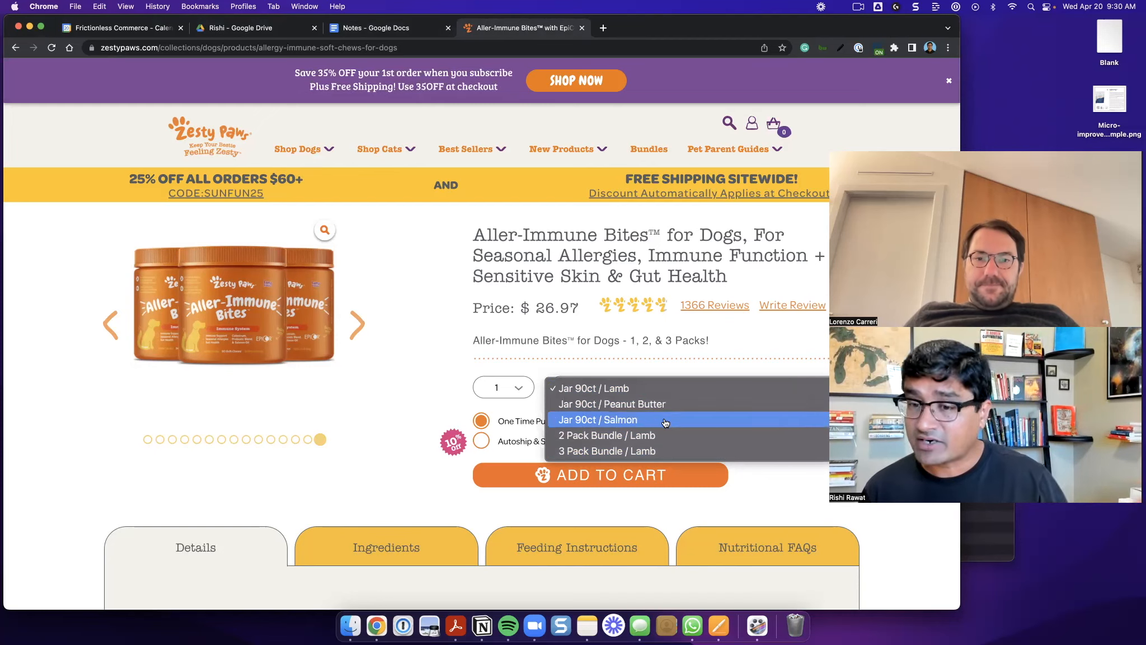
click(593, 388)
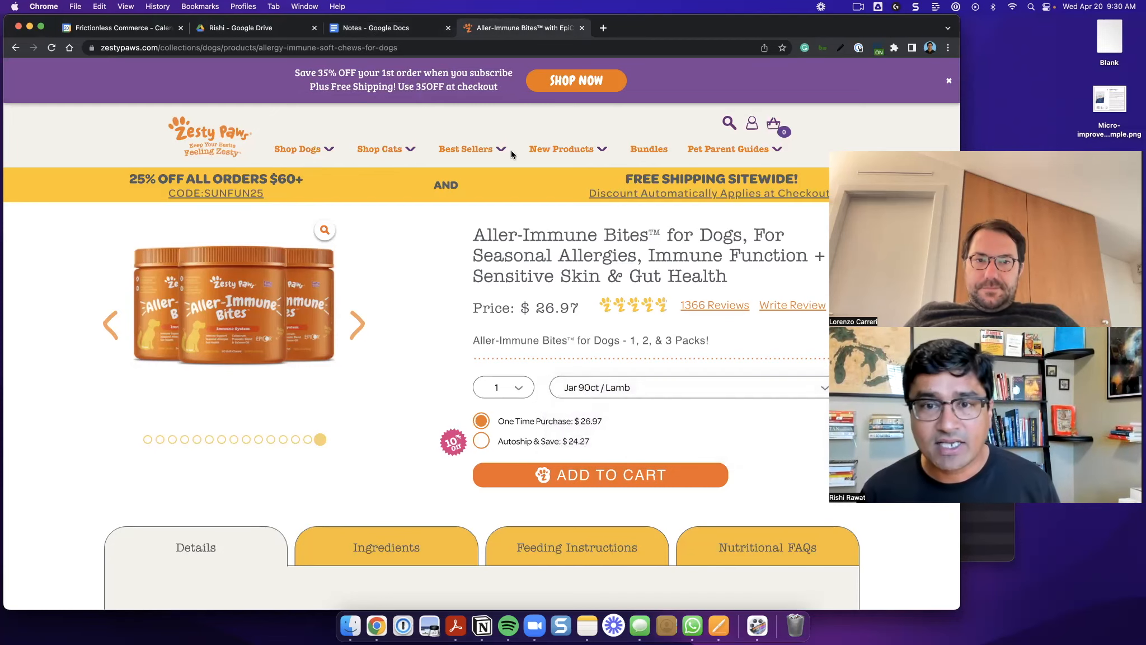
click(380, 28)
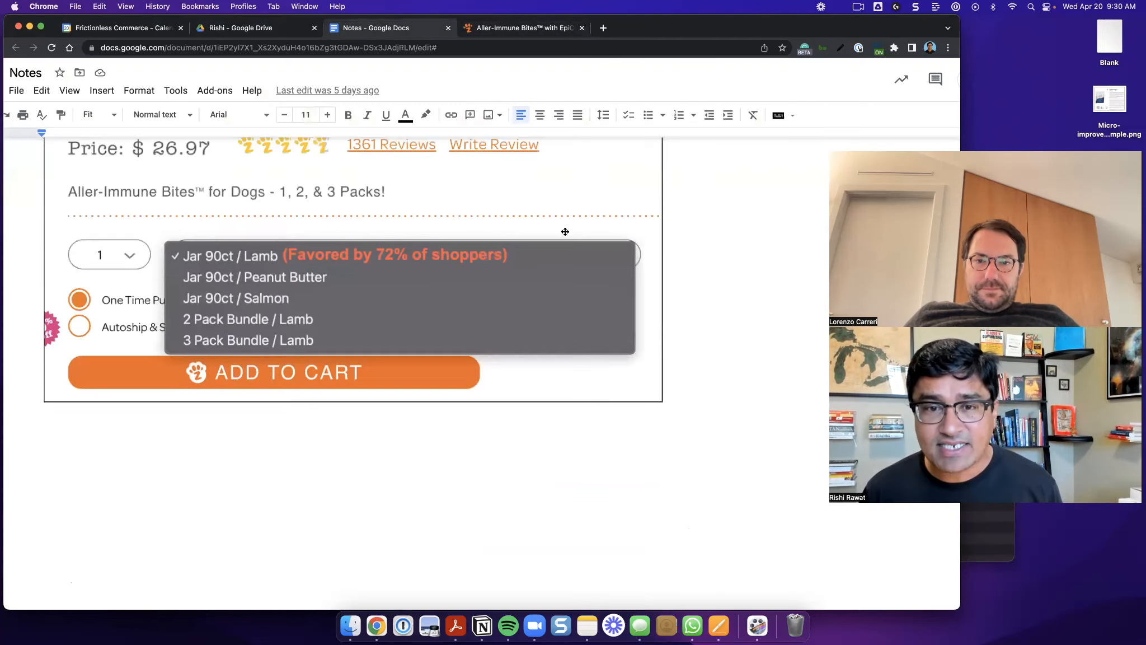
mouse_move(527, 259)
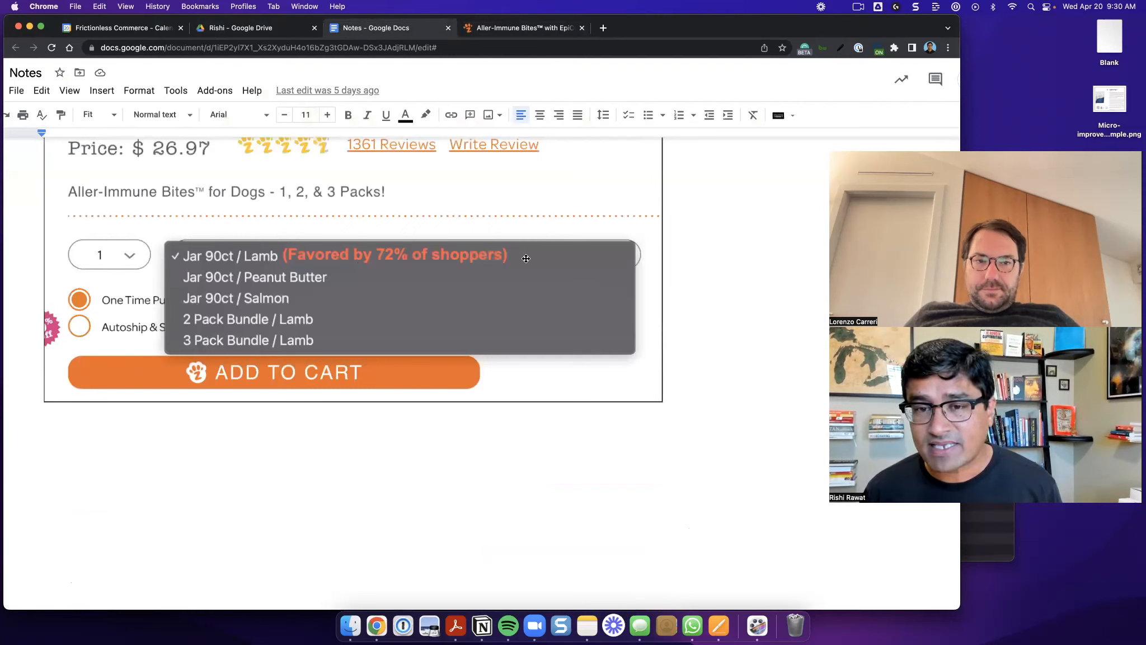